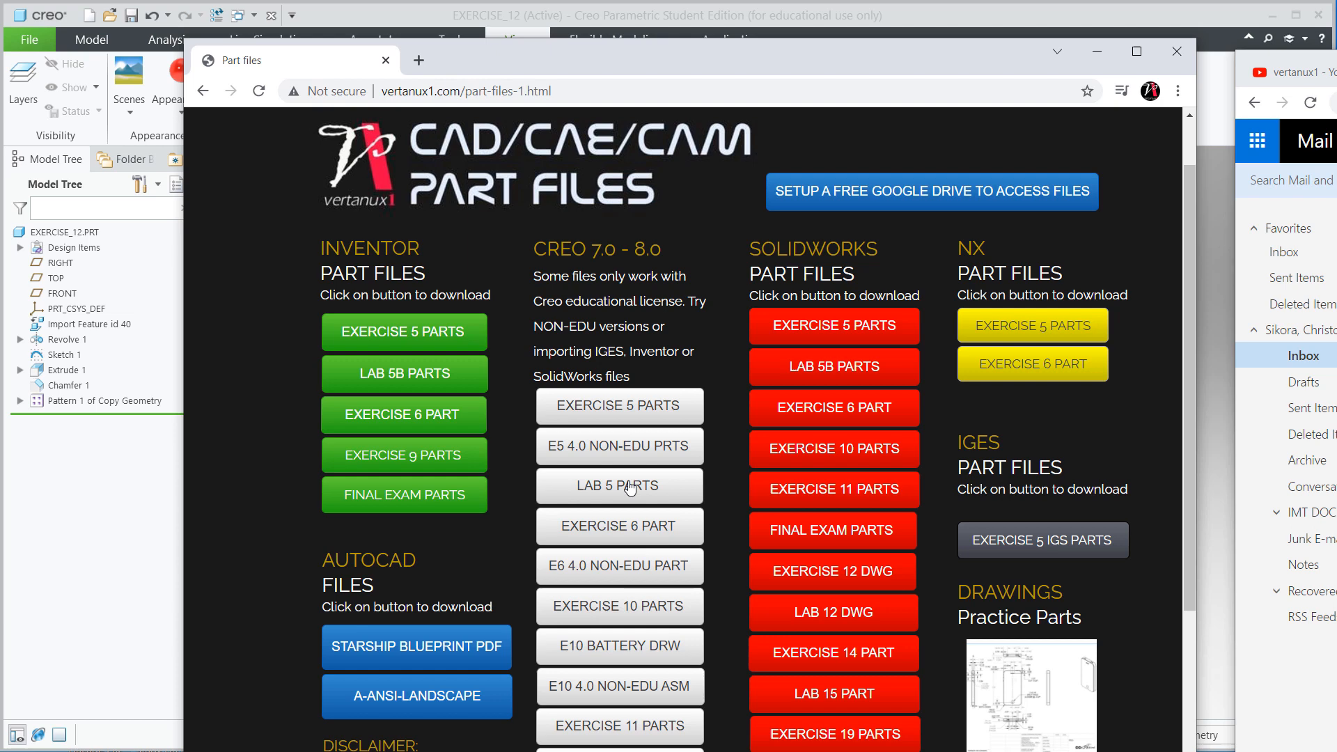
Step: Scroll down the part files page toward the Exercise 12 DWG link
scroll("down", 3)
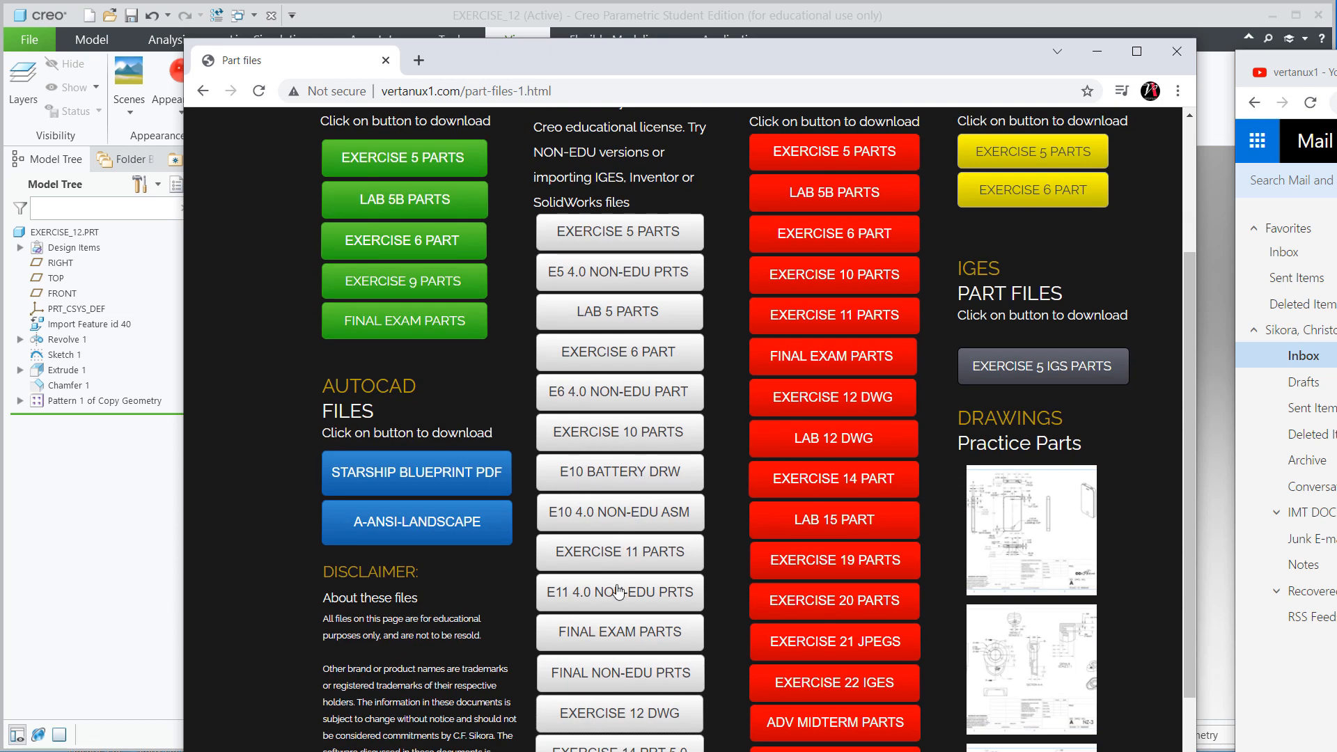
mouse_move(597, 715)
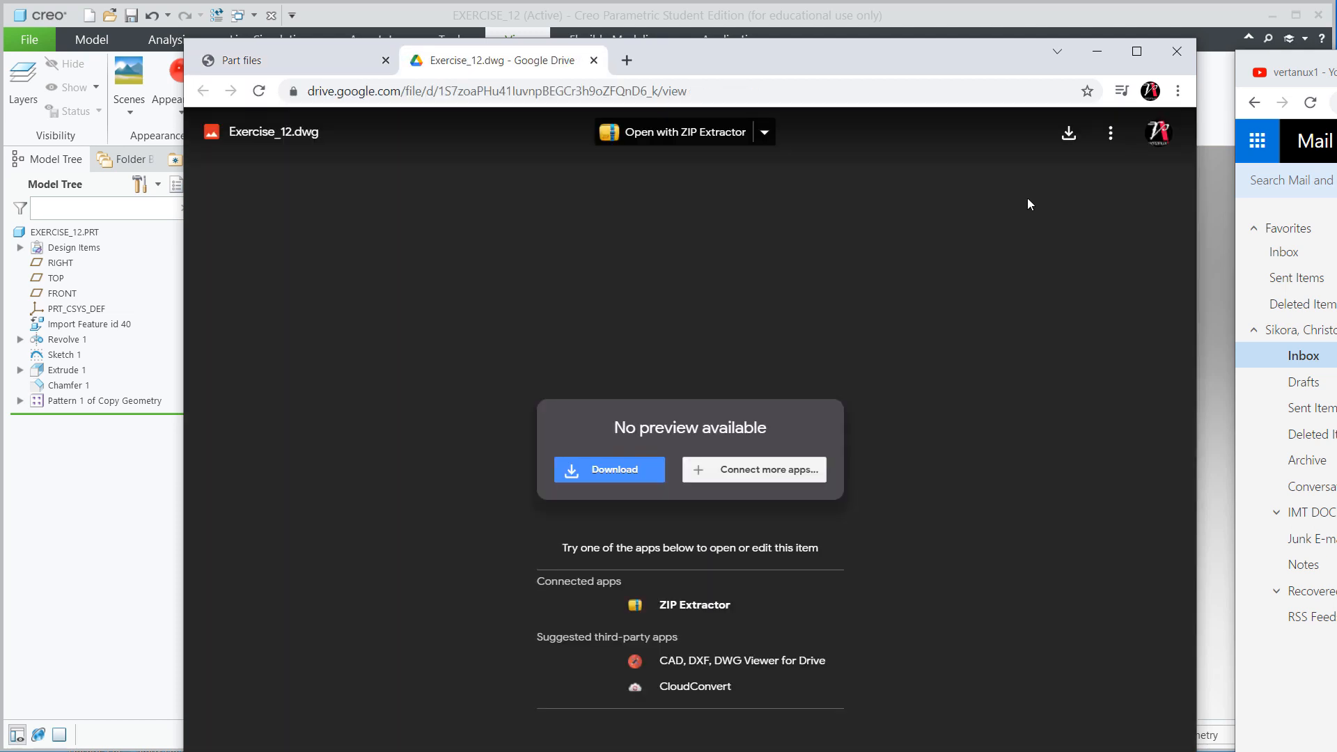
mouse_move(1068, 134)
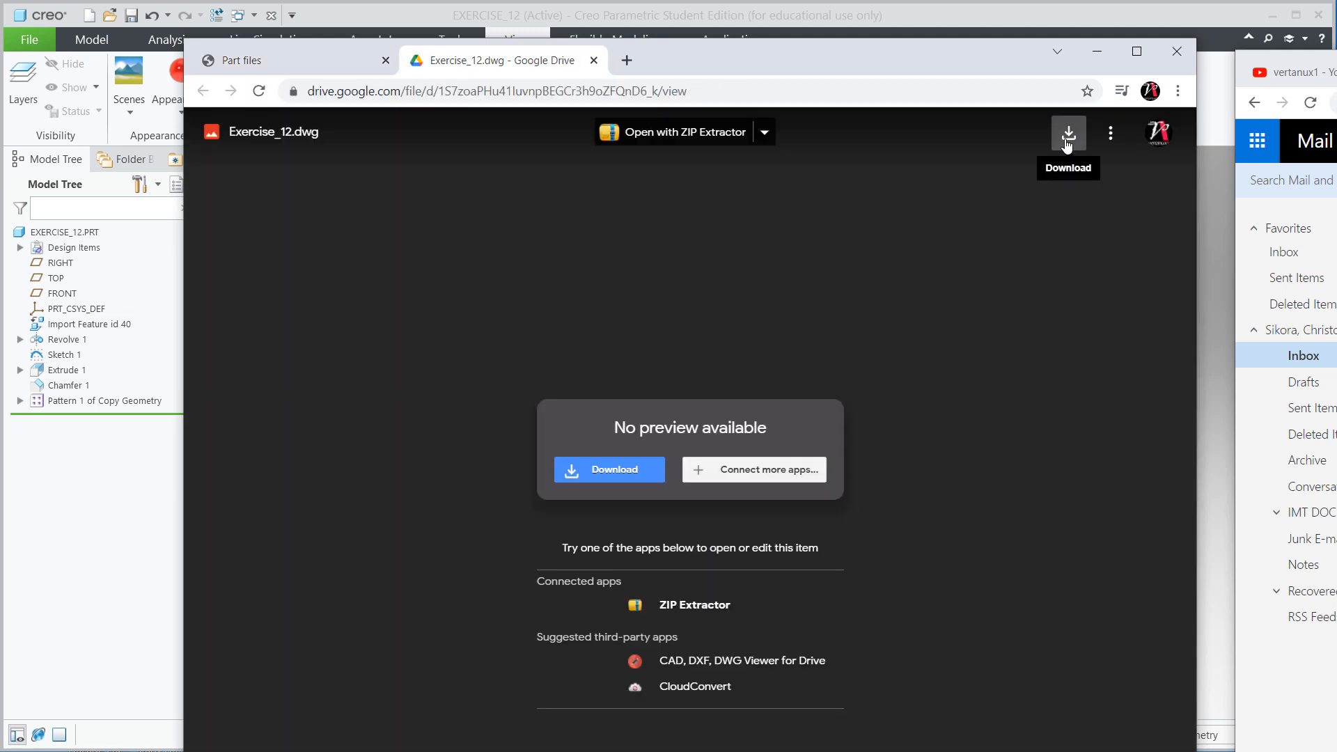
mouse_move(798, 91)
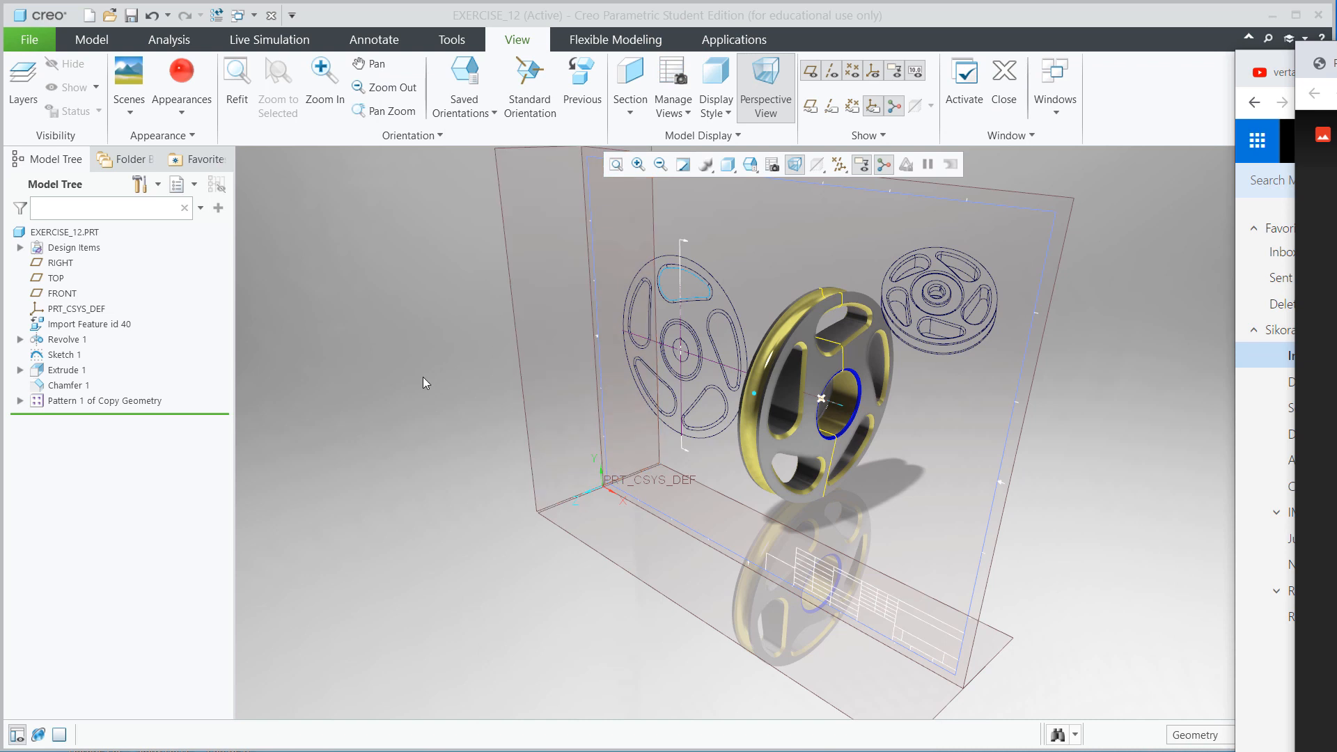
mouse_move(361, 188)
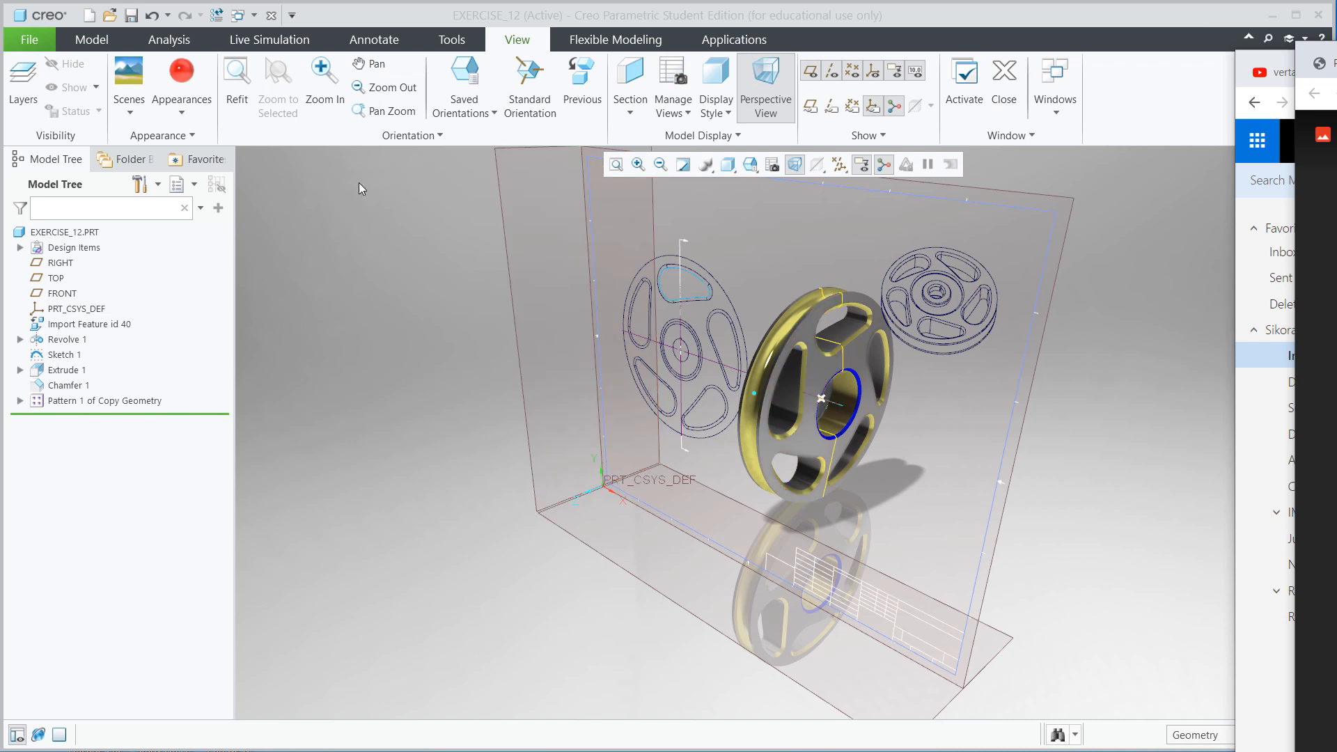
Step: Browse to the Creo folder, show all file types and choose Exercise_12.dwg to open
left_click(88, 16)
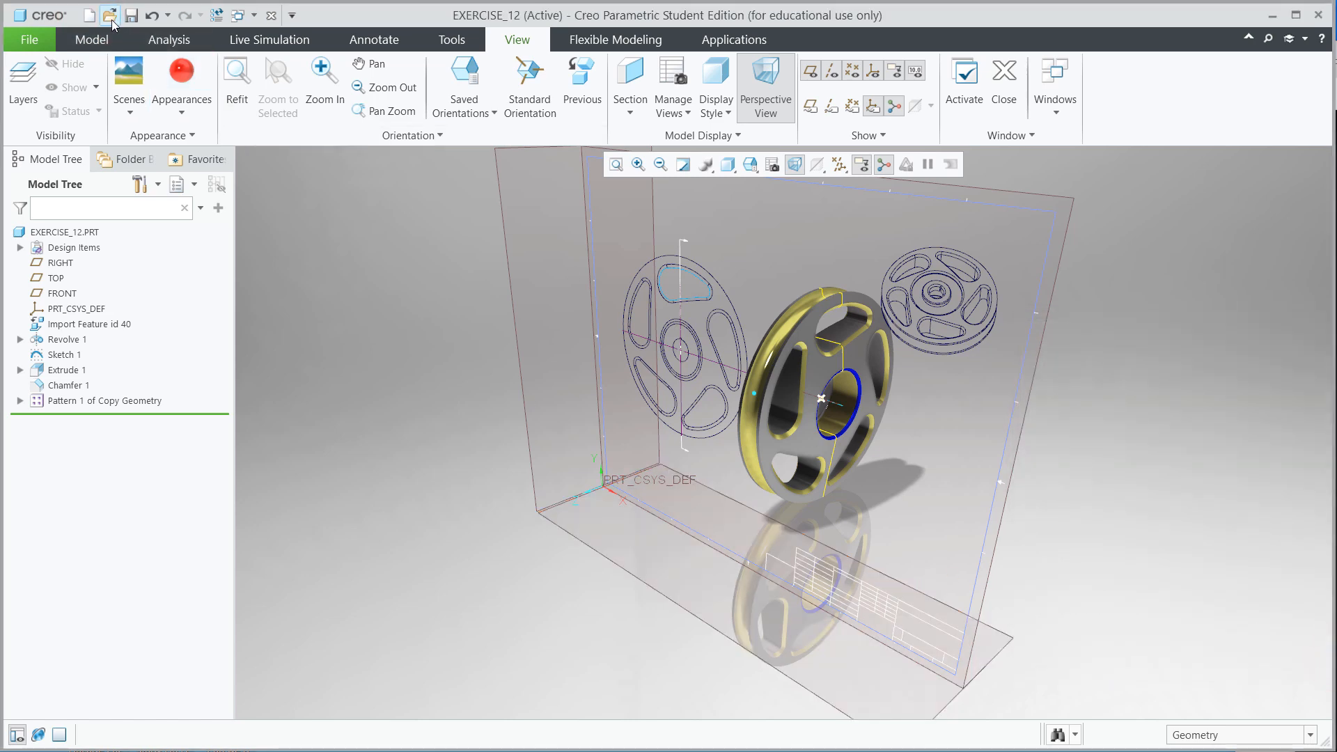
left_click(110, 15)
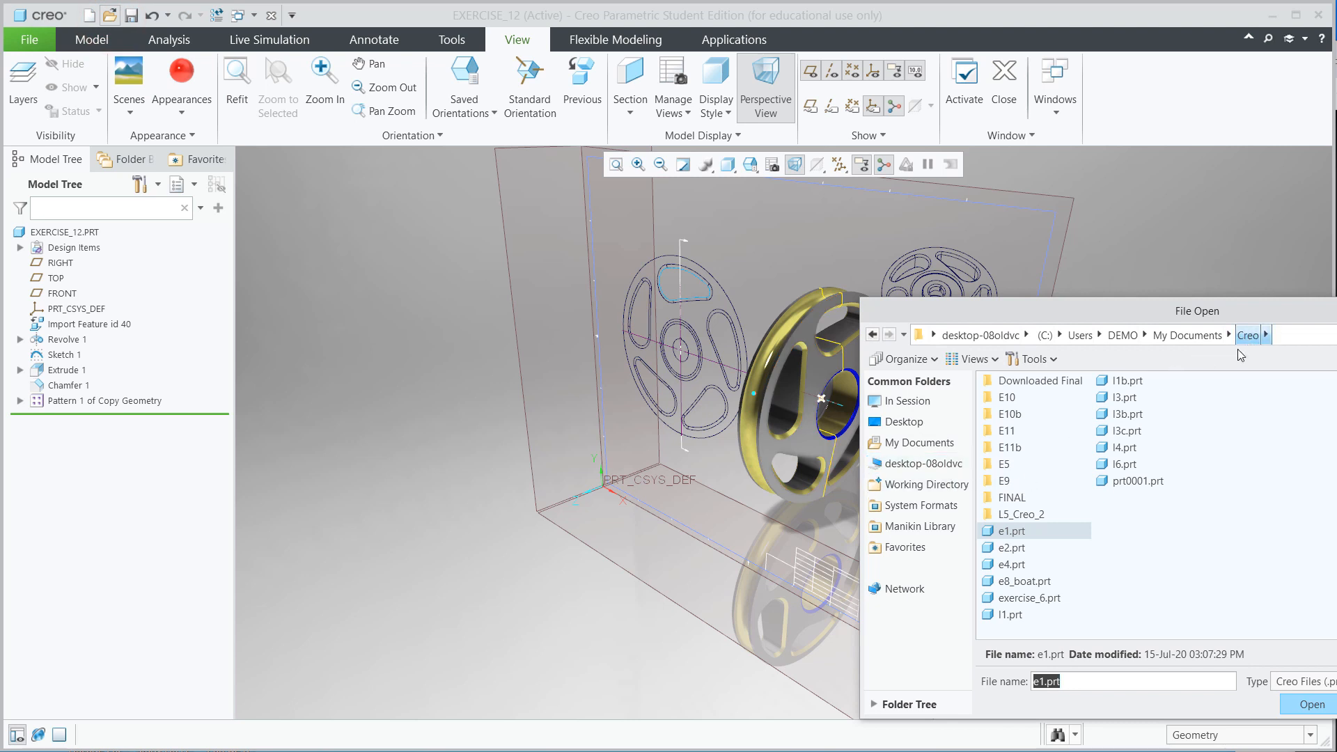
mouse_move(1214, 657)
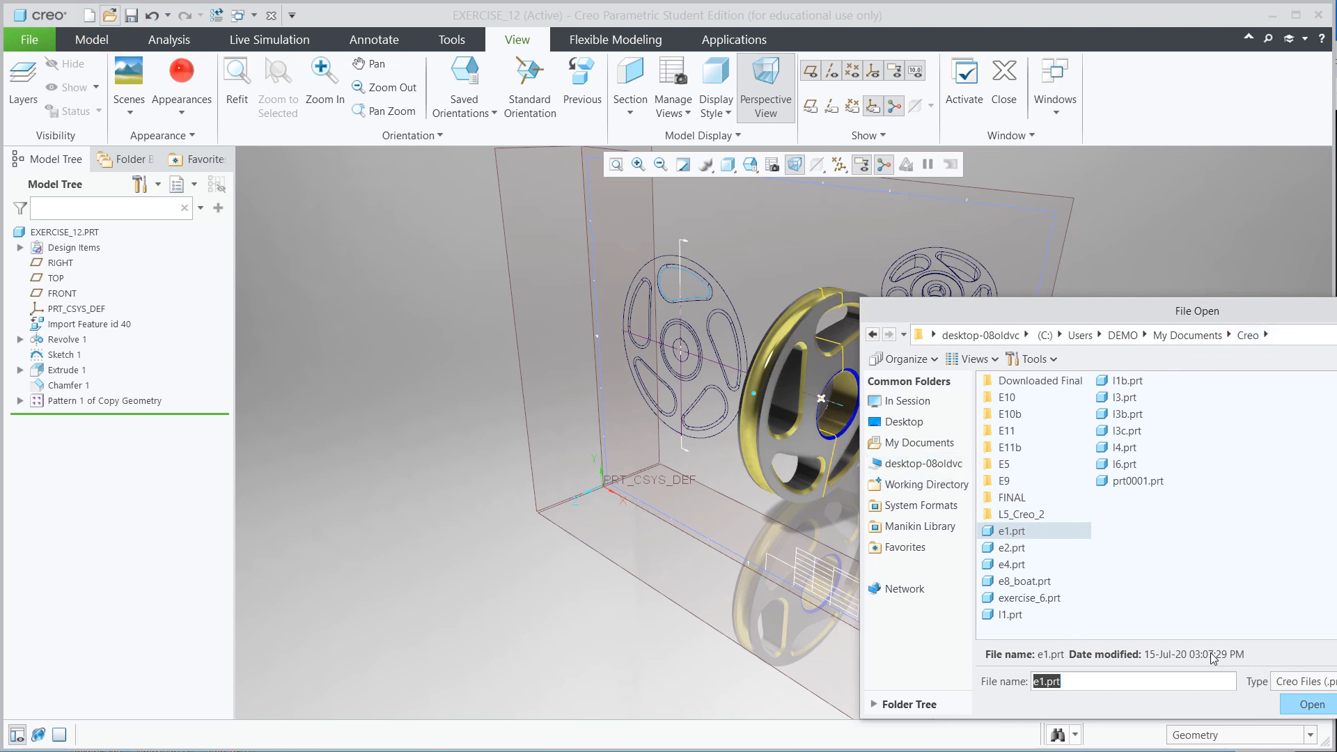
left_click(1305, 681)
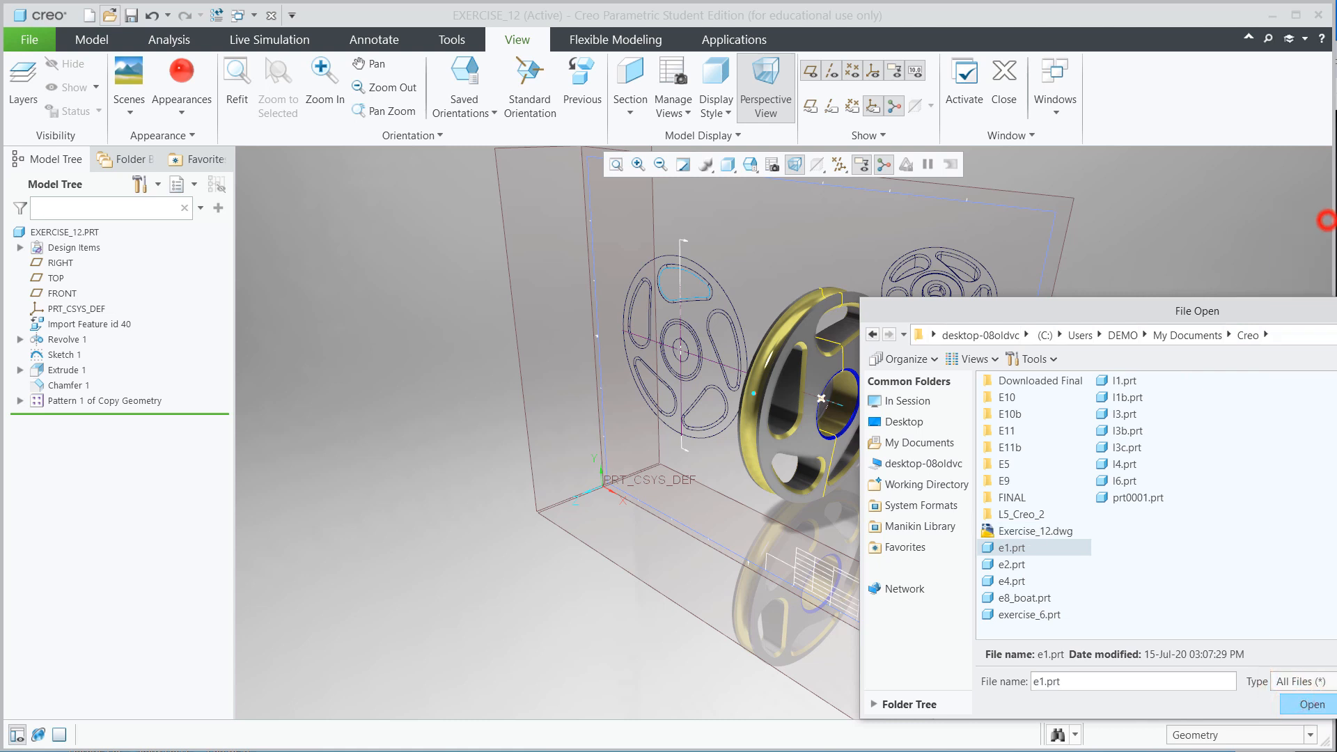
mouse_move(1276, 667)
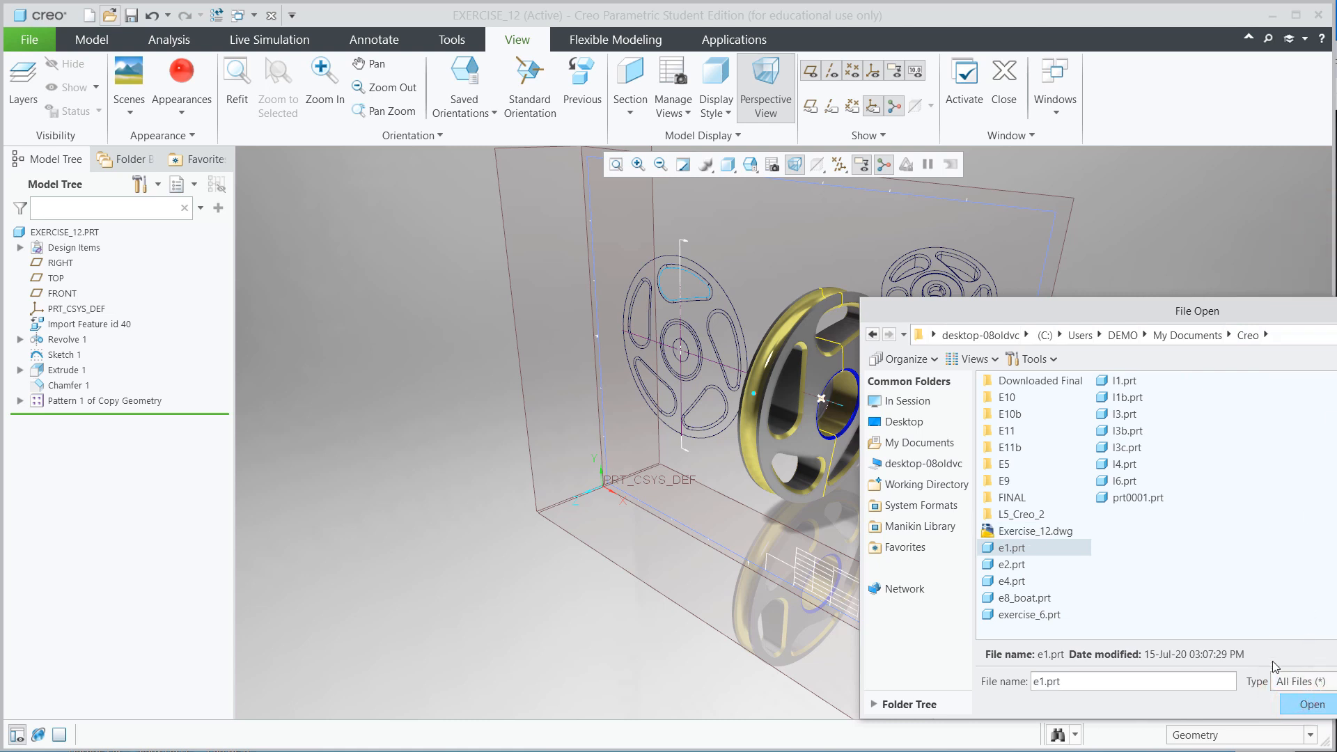
left_click(1035, 531)
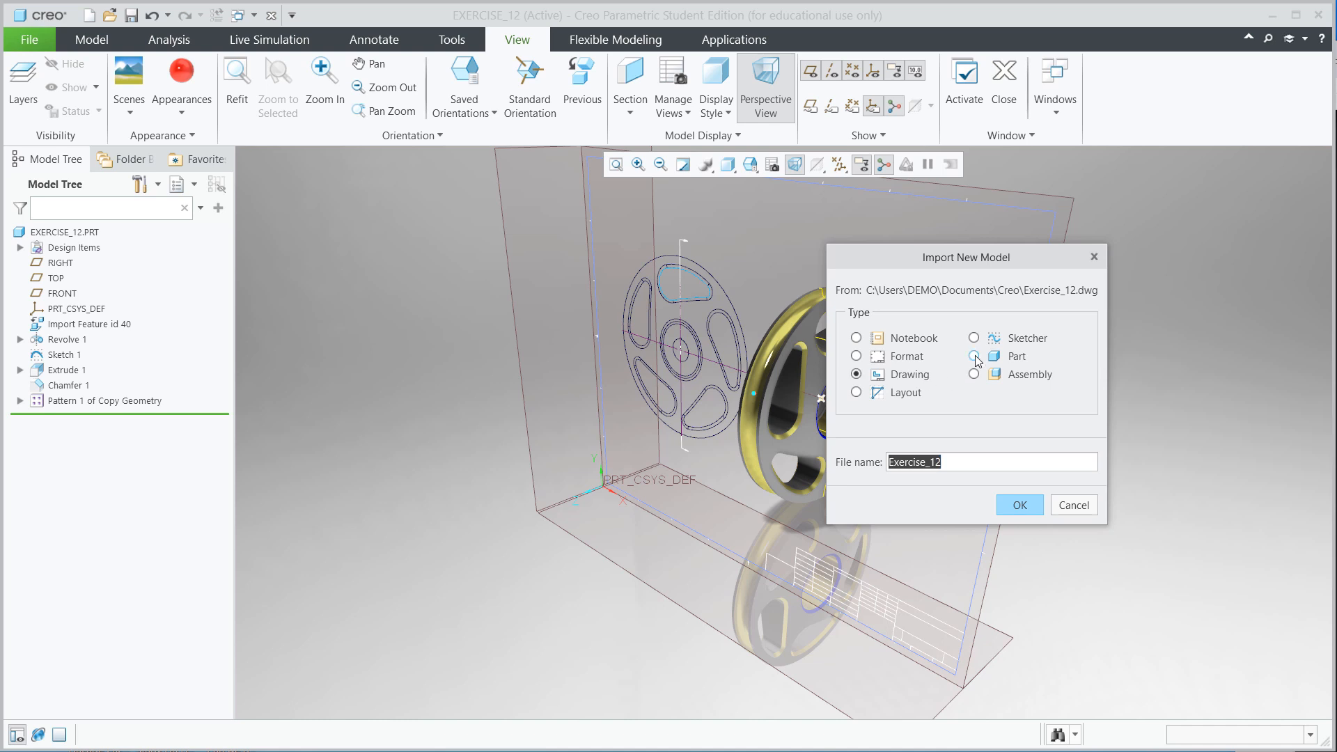
Step: Import the drawing as a Part named E12 and confirm
left_click(973, 356)
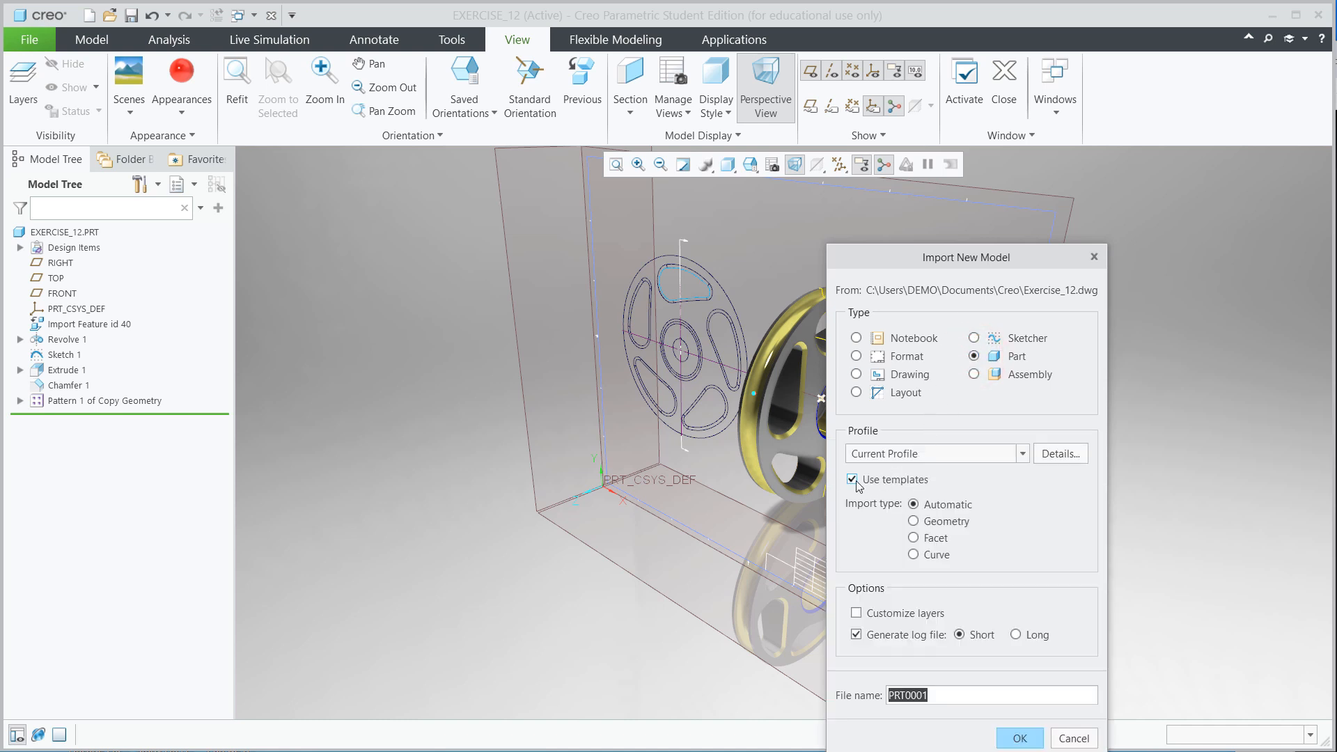
mouse_move(888, 486)
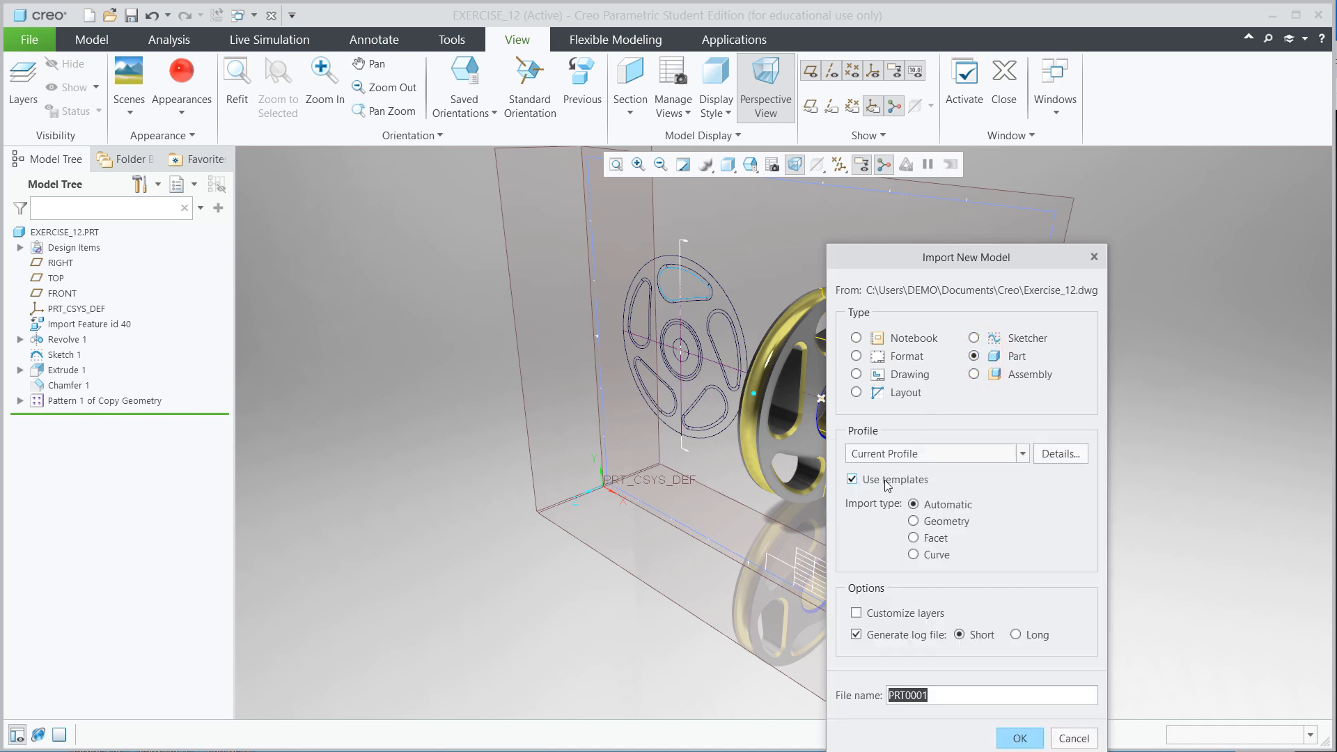
mouse_move(955, 580)
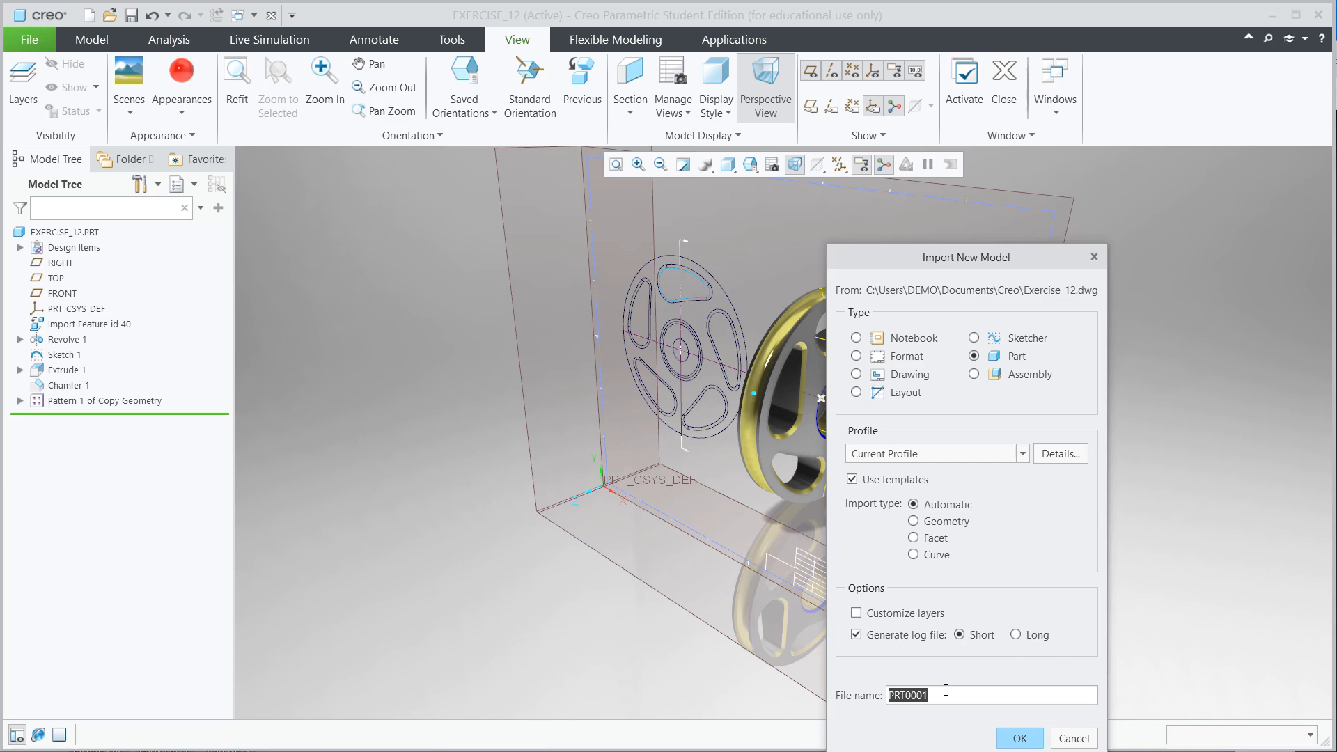
type("E")
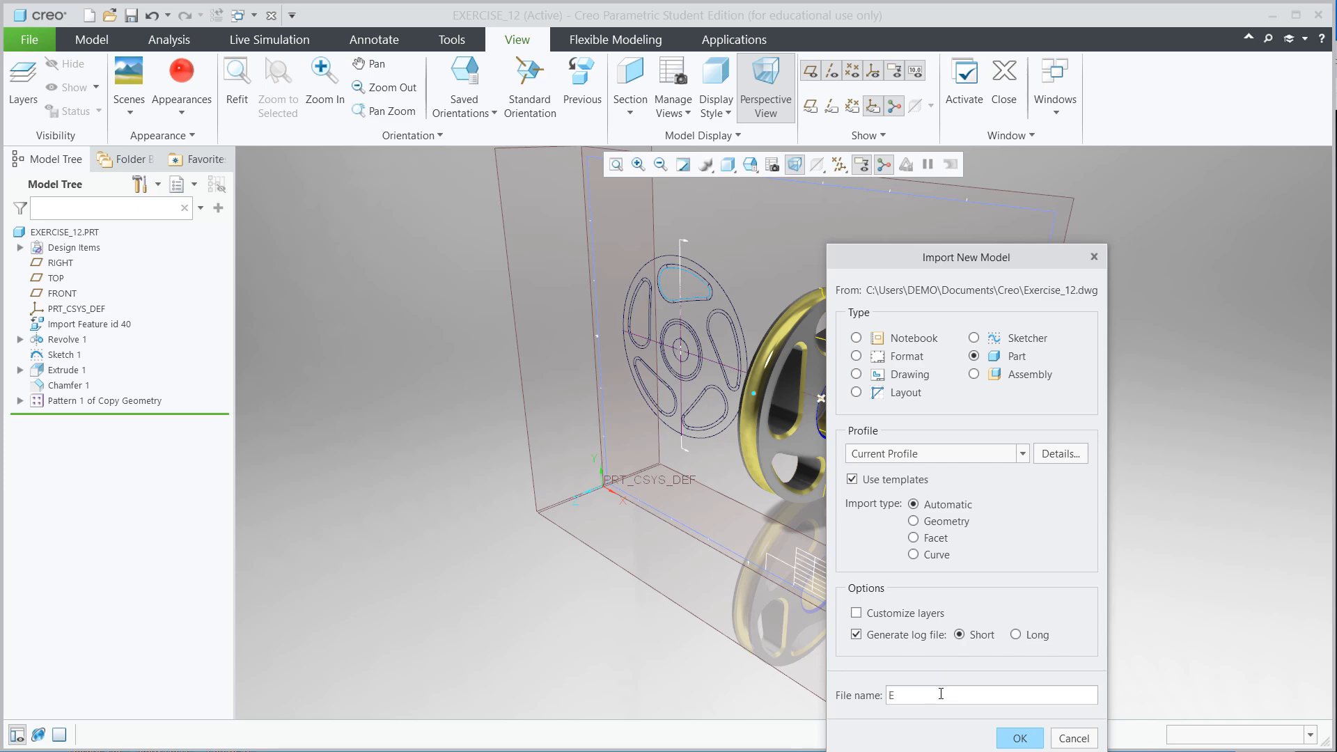
type("12")
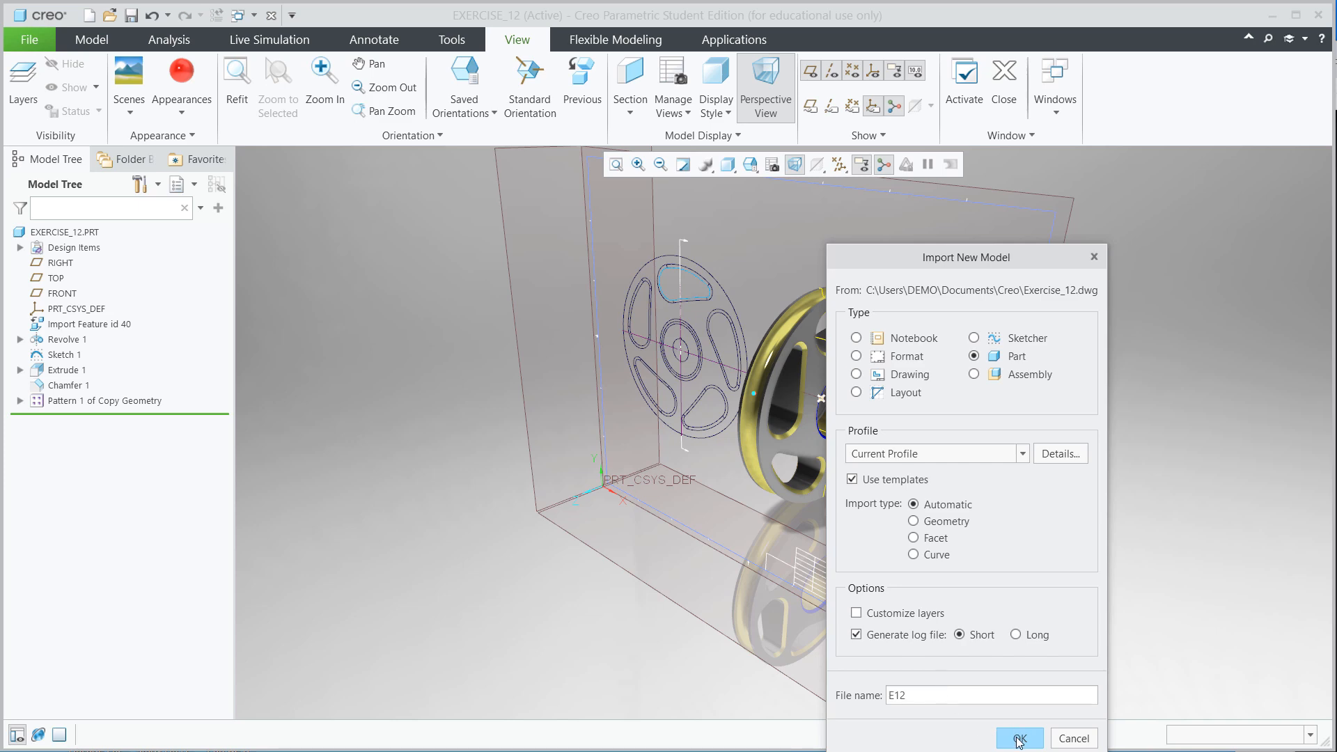
left_click(1018, 738)
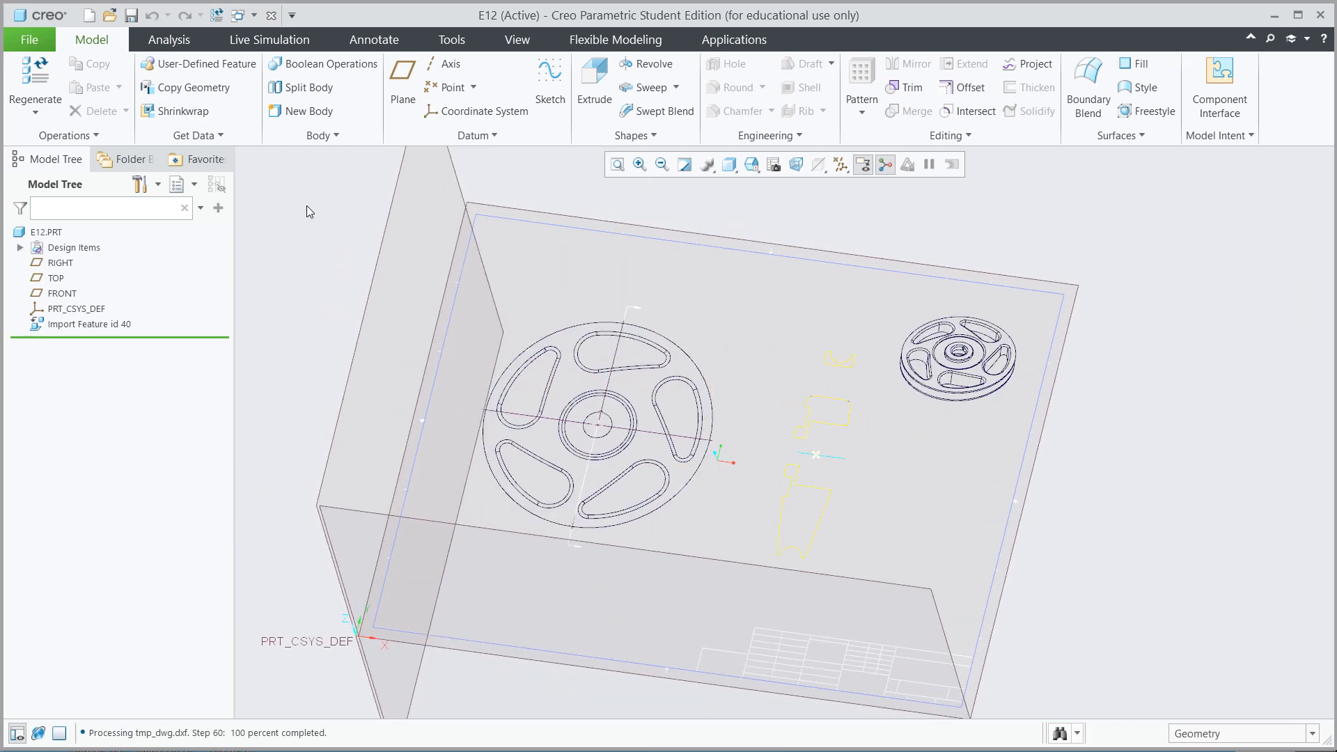
Step: In Options > System Appearance, set System Colors to Dark and apply
left_click(28, 39)
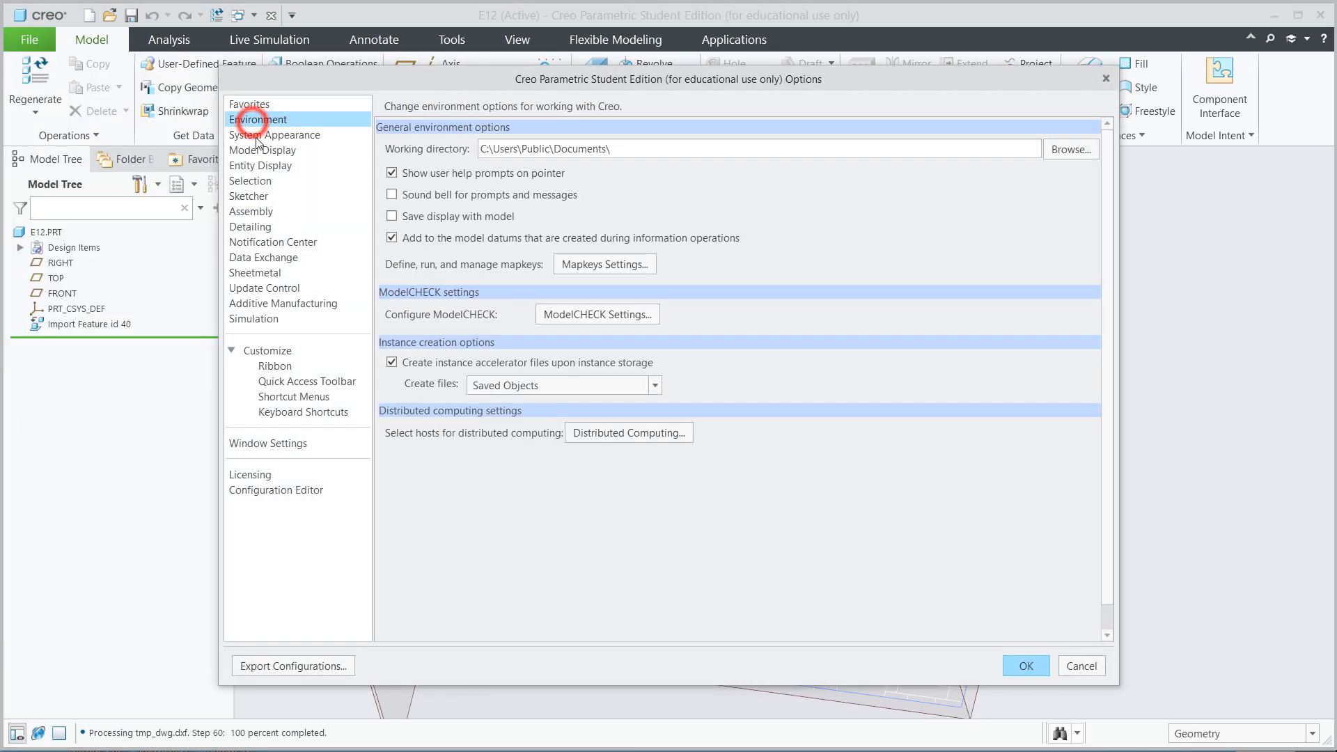
left_click(261, 166)
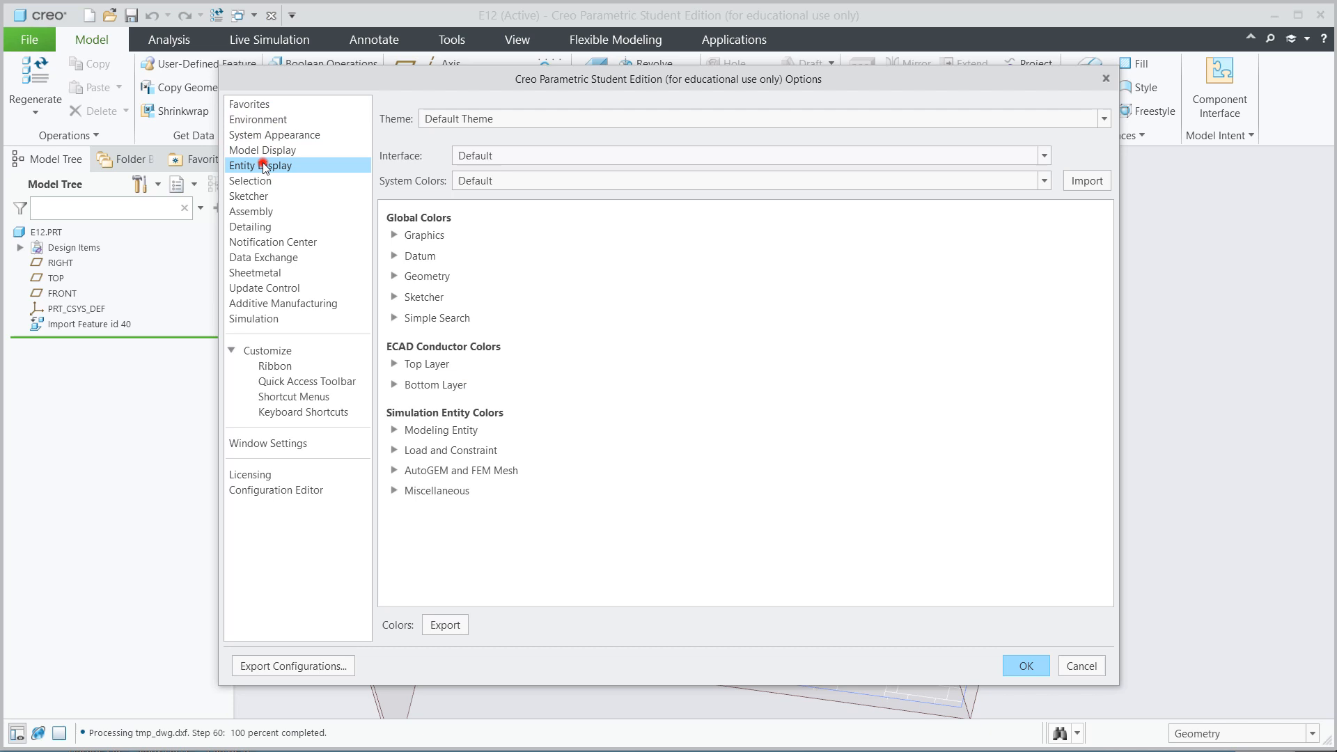
left_click(260, 166)
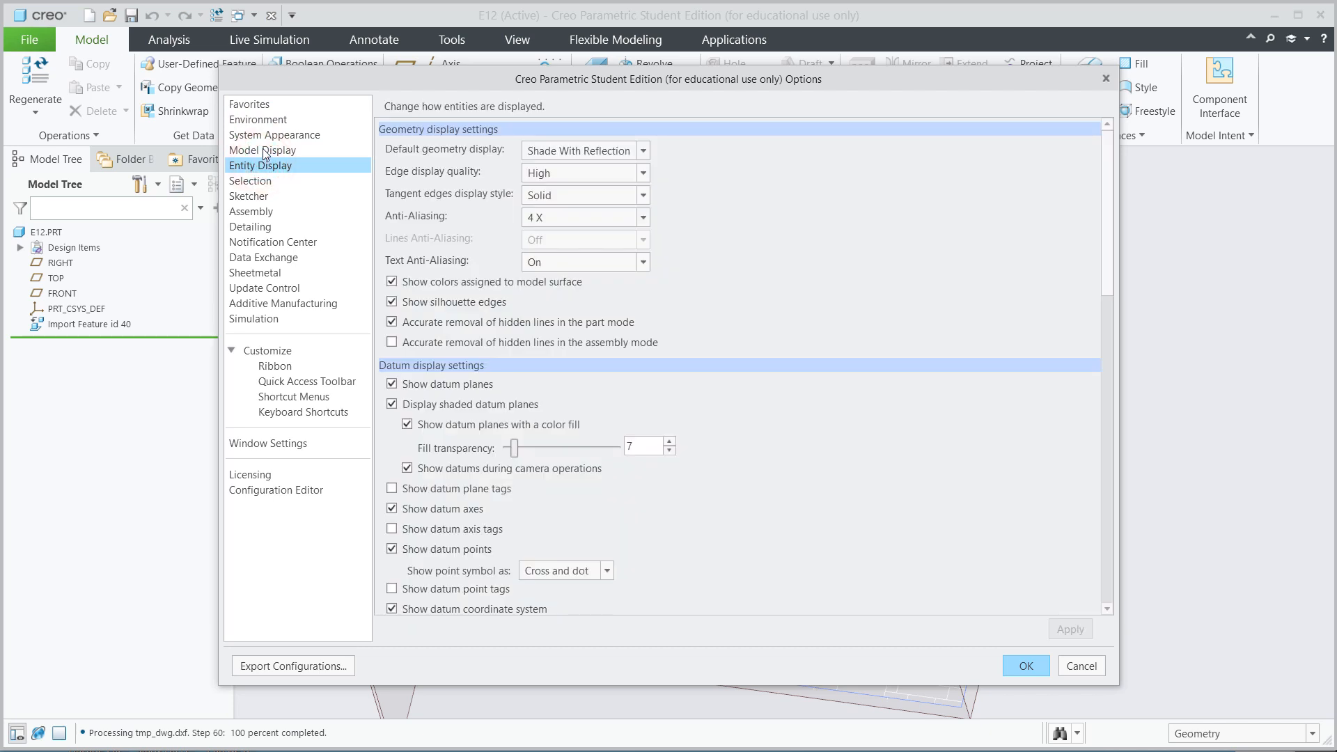
left_click(263, 150)
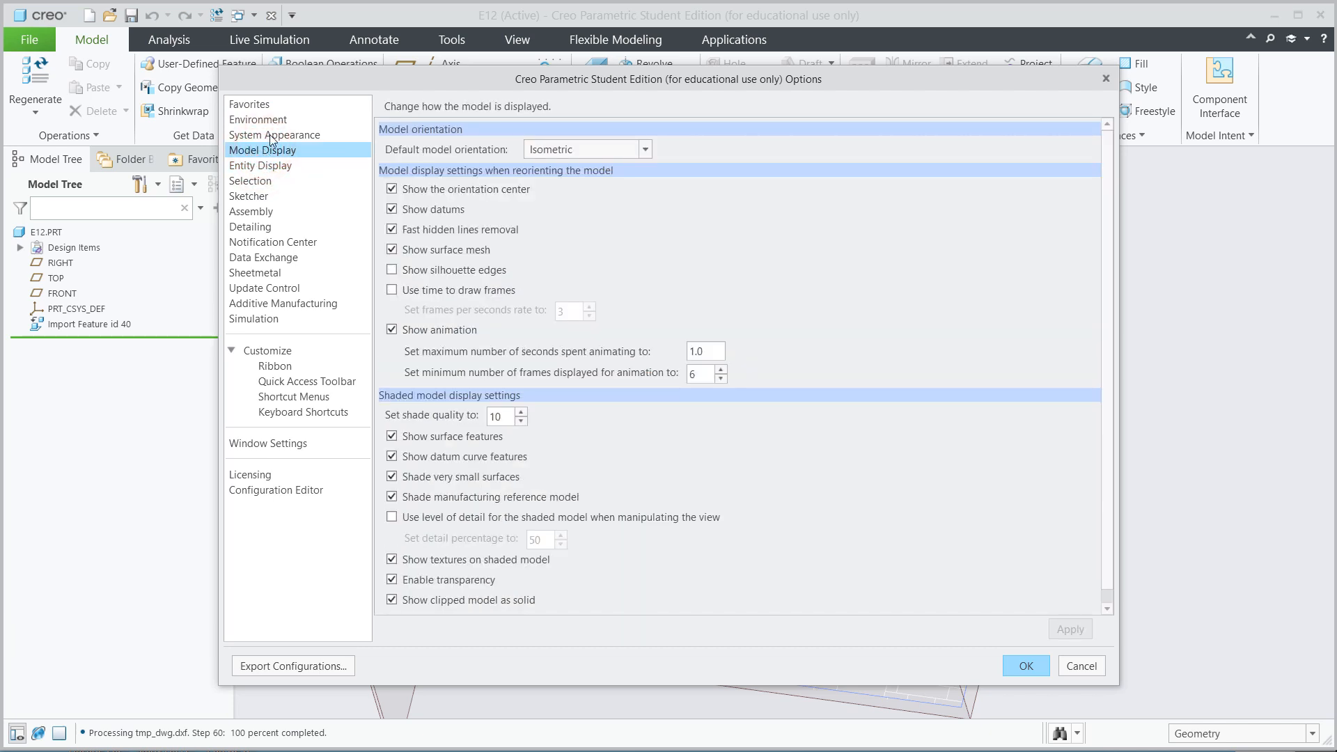
left_click(275, 135)
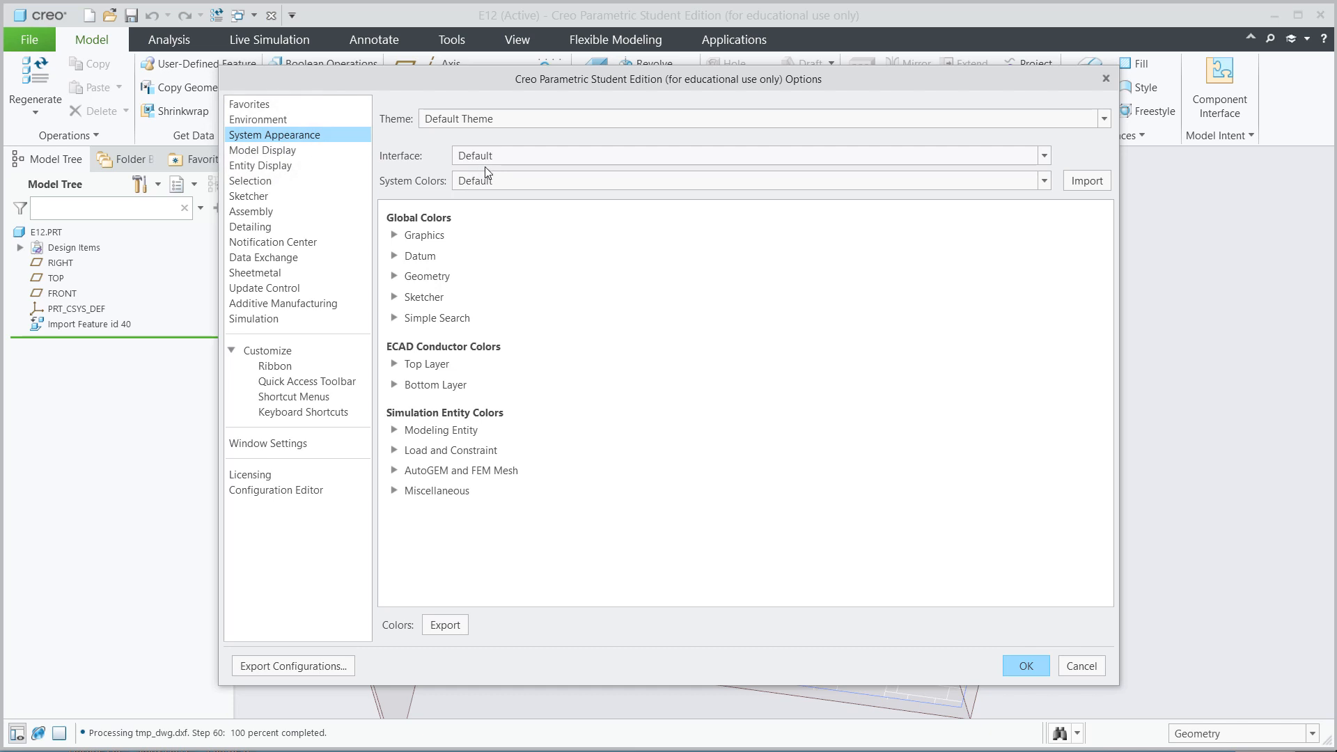
left_click(1043, 180)
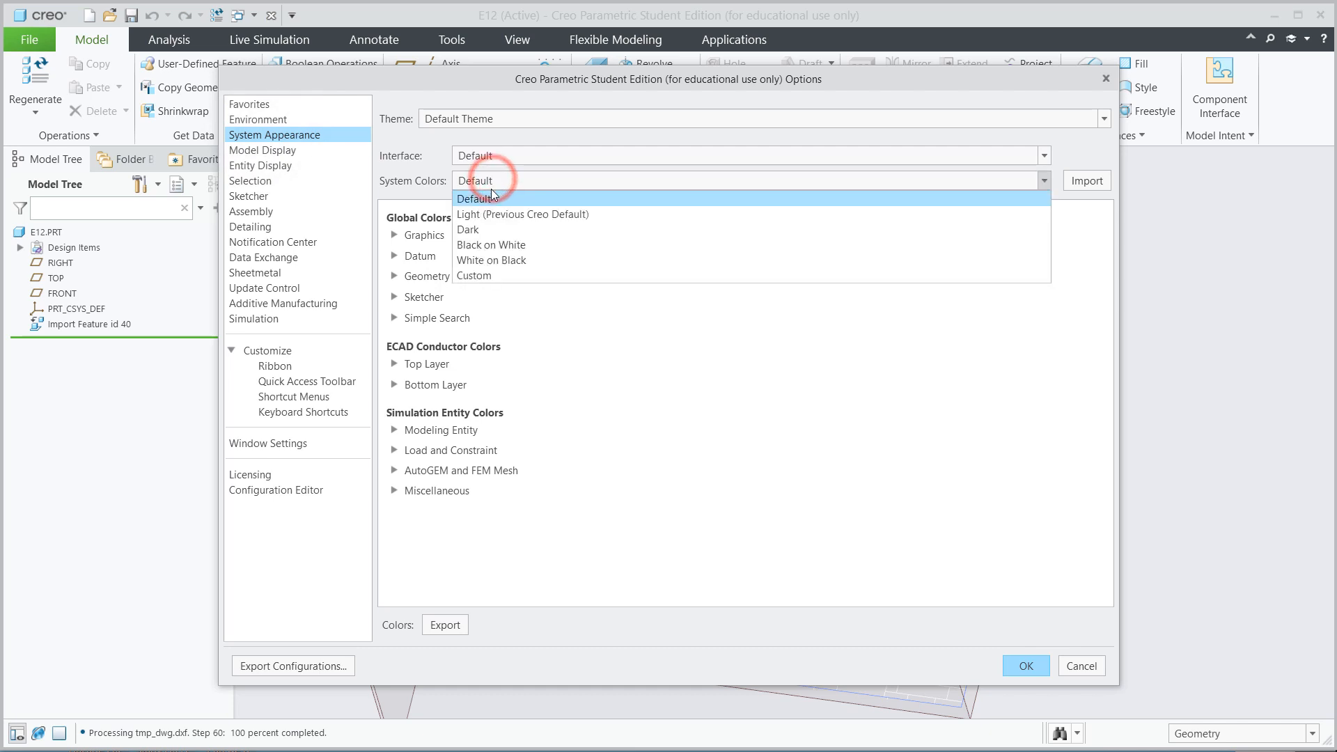
mouse_move(477, 229)
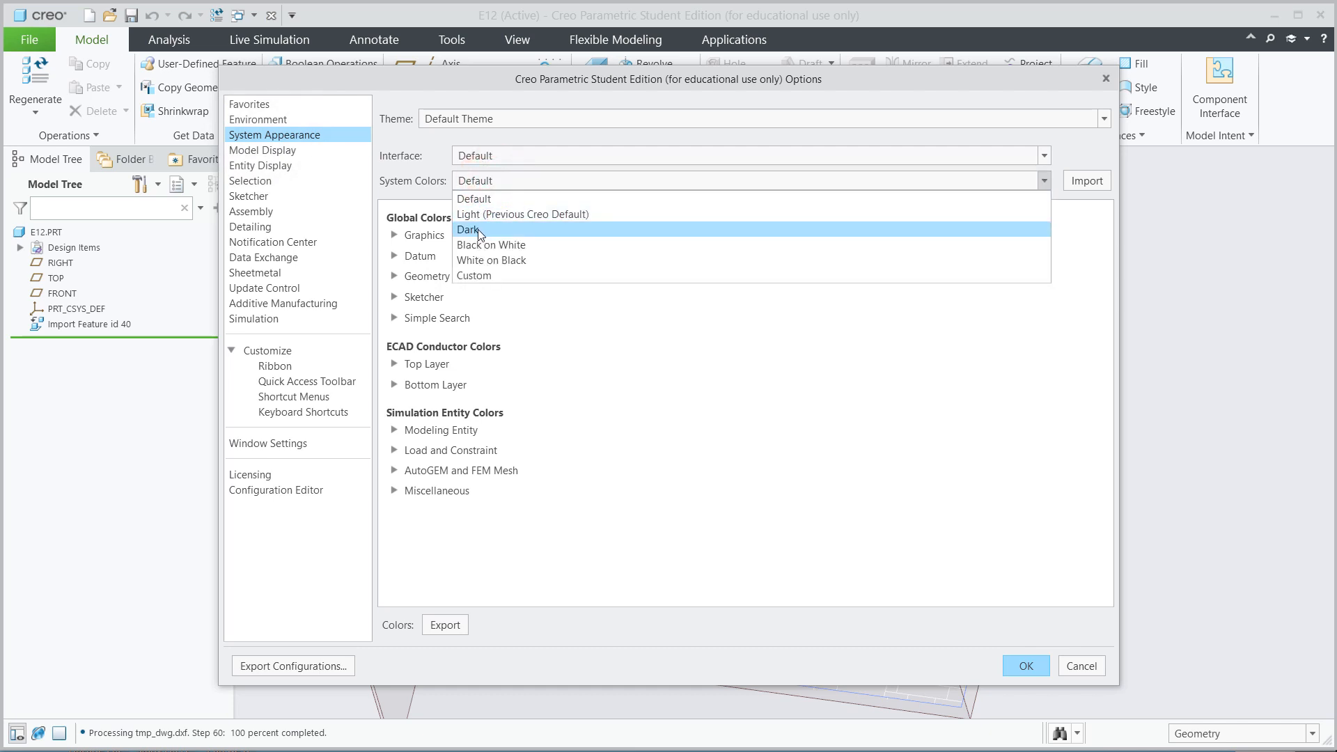
left_click(469, 229)
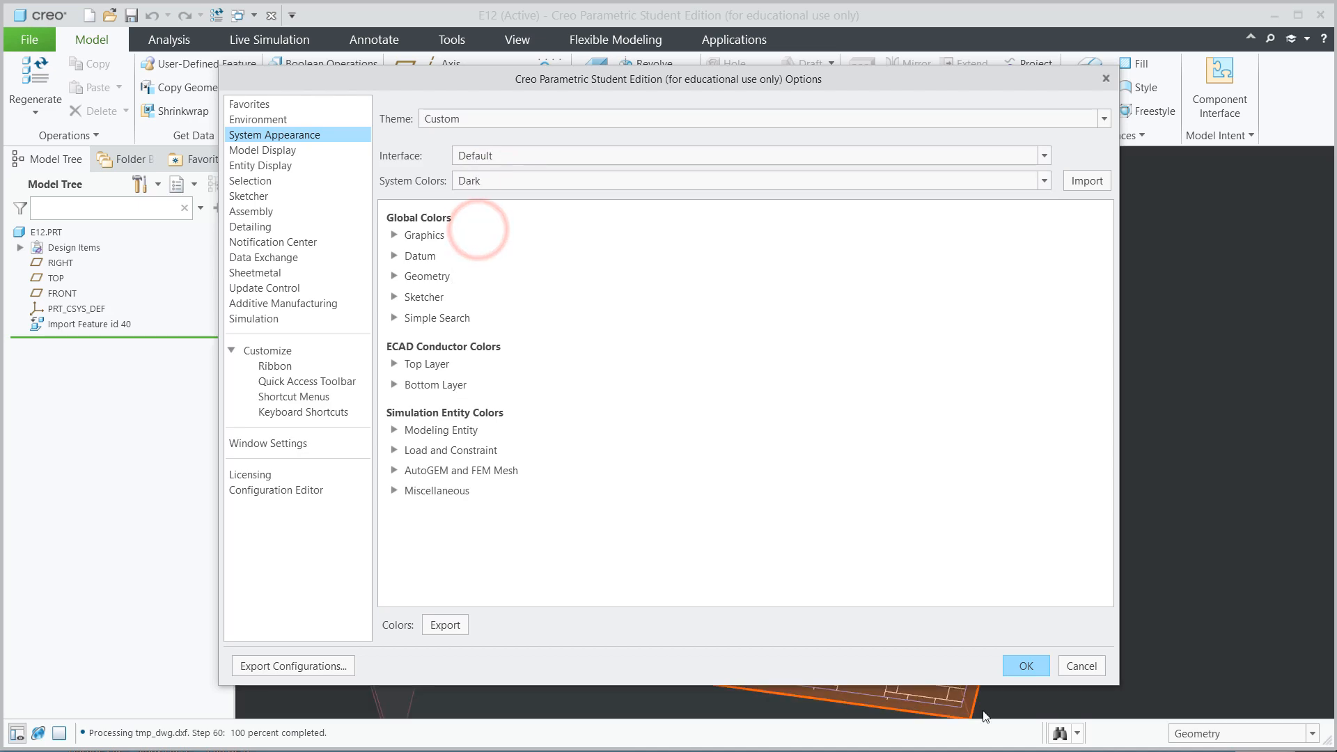
left_click(1024, 666)
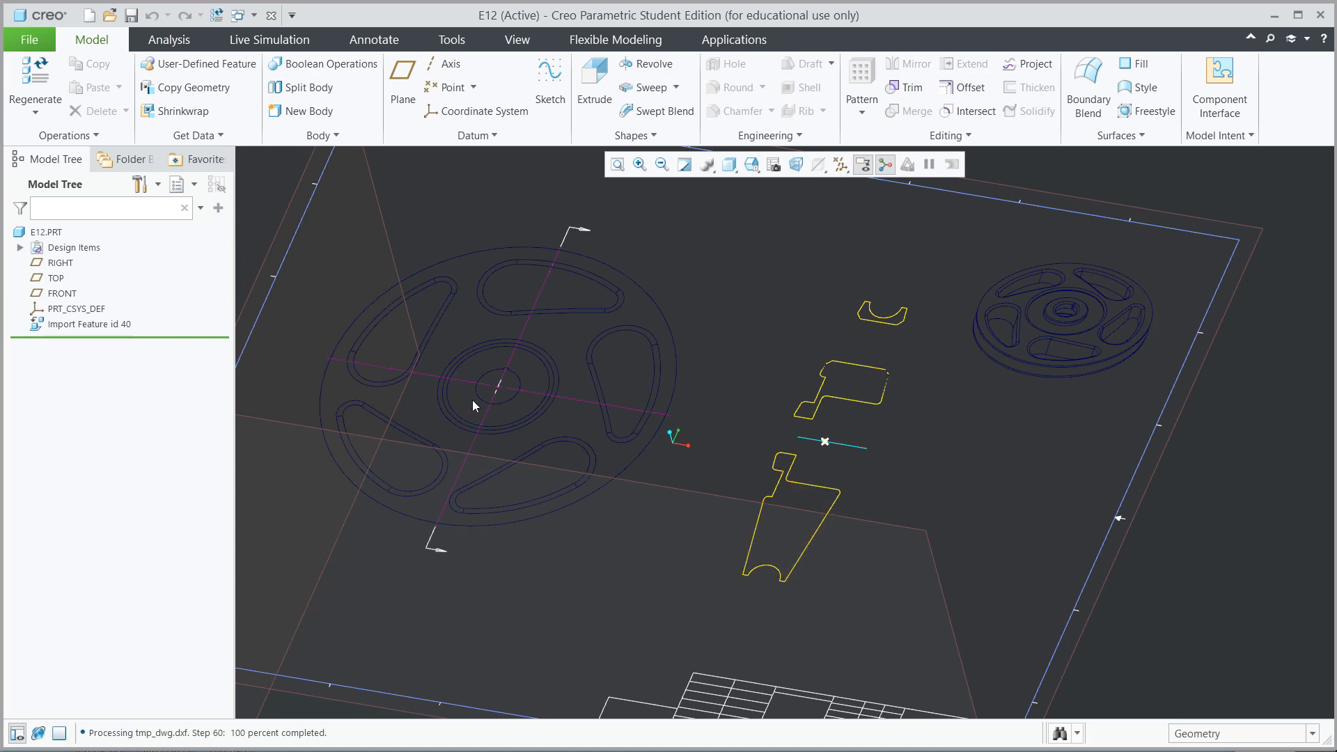
mouse_move(822, 500)
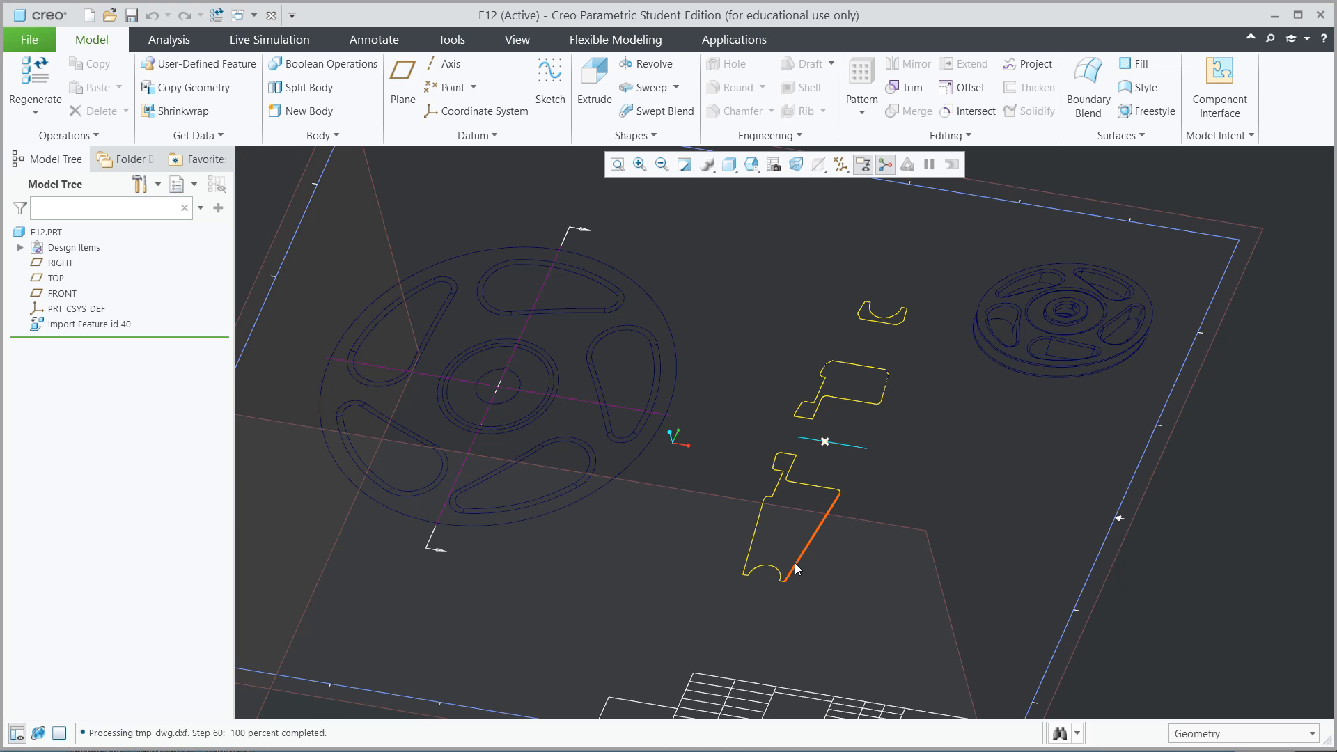
mouse_move(797, 569)
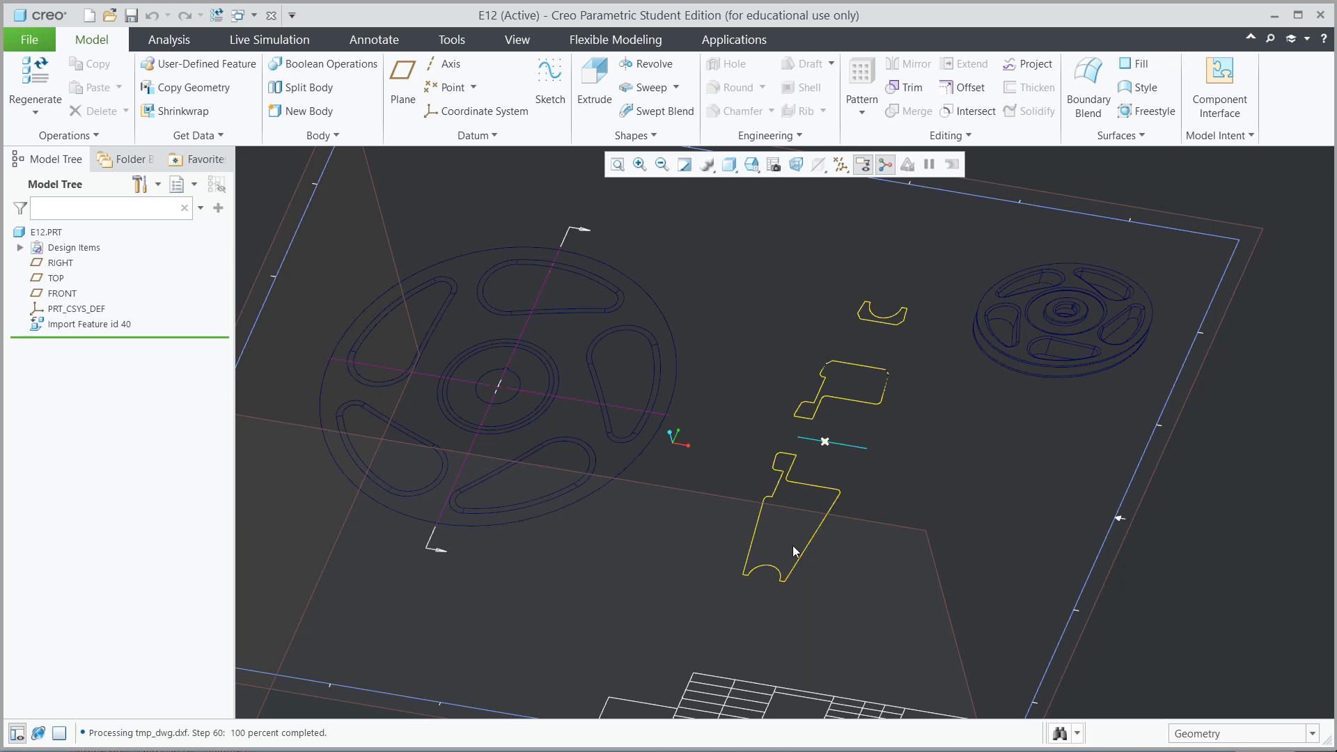
mouse_move(838, 454)
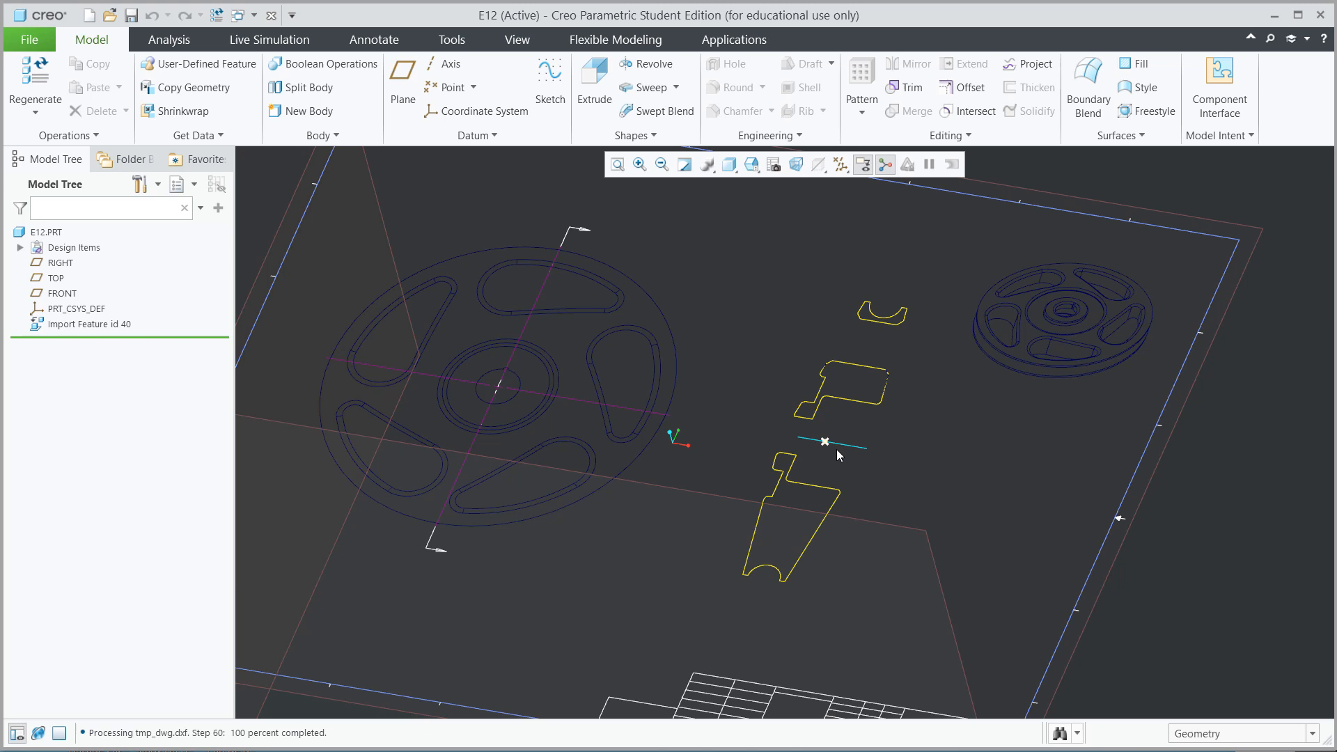
mouse_move(551, 181)
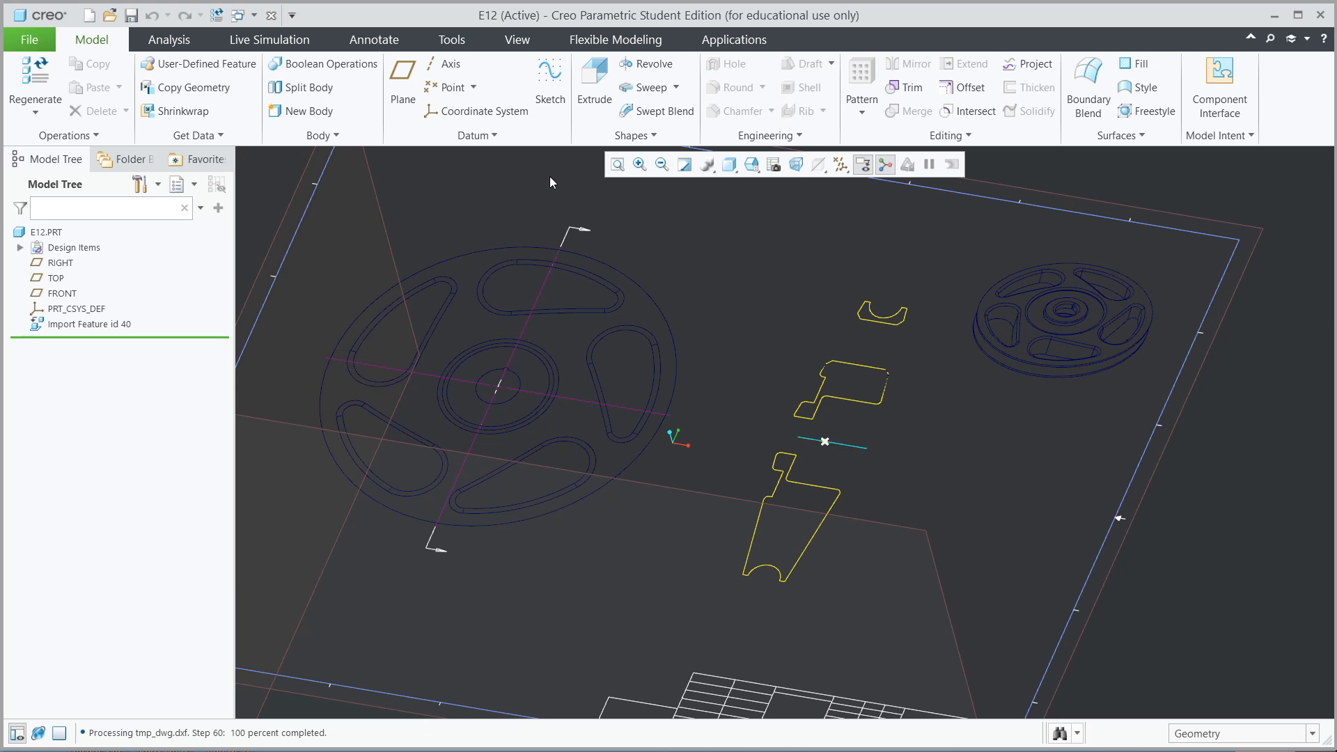
mouse_move(538, 168)
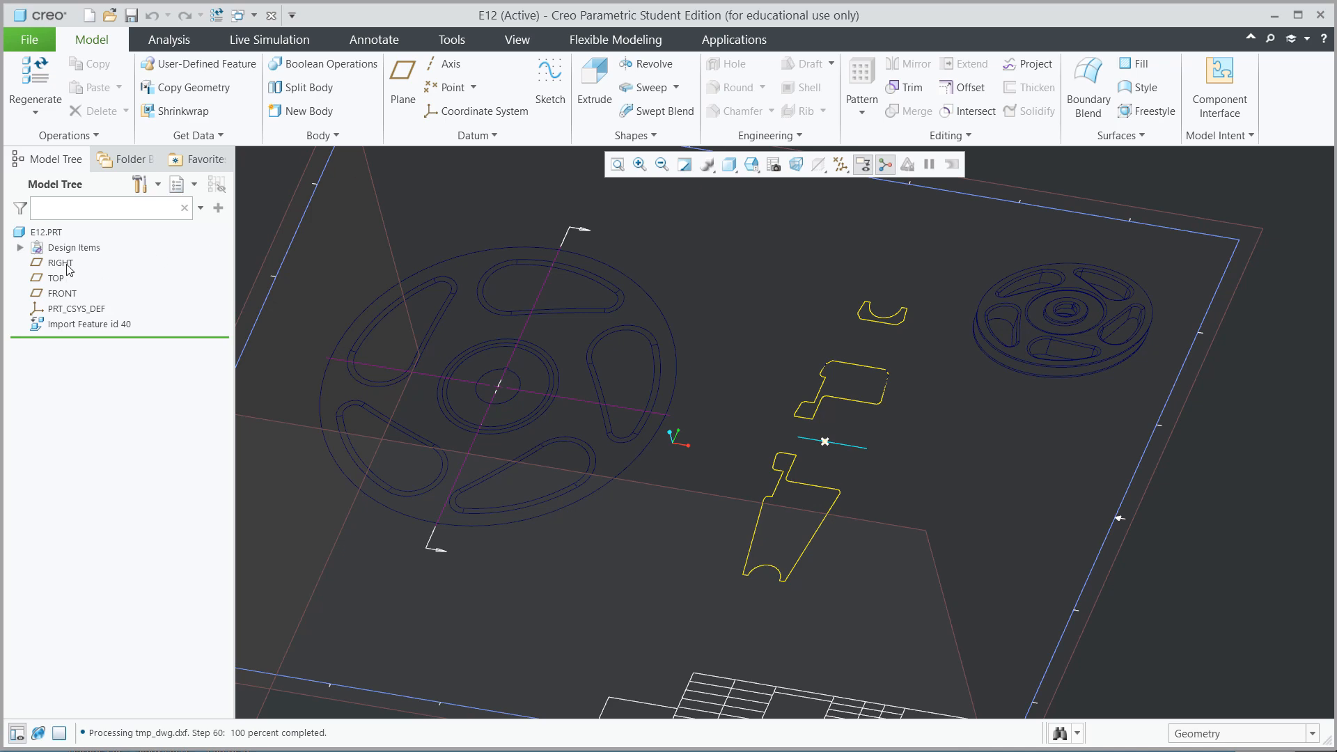
Step: Select the FRONT datum plane in the Model Tree
left_click(60, 292)
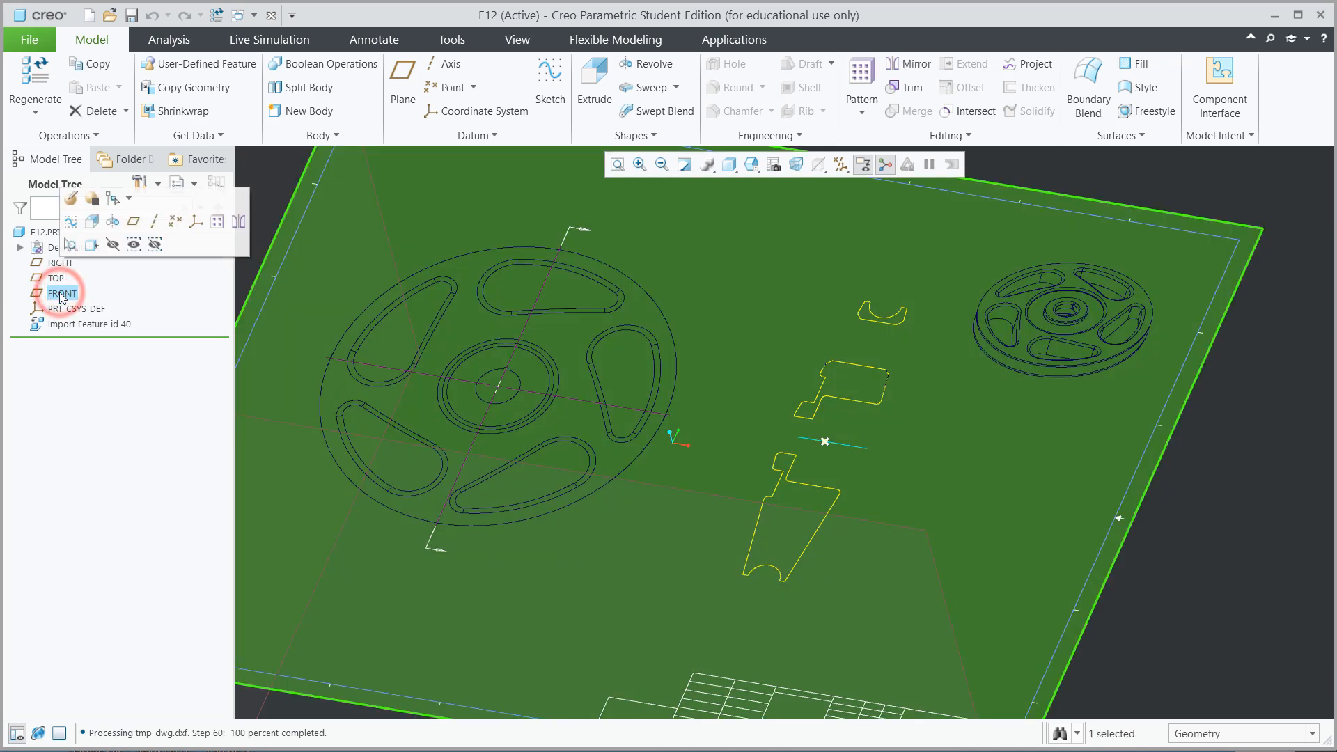
mouse_move(113, 221)
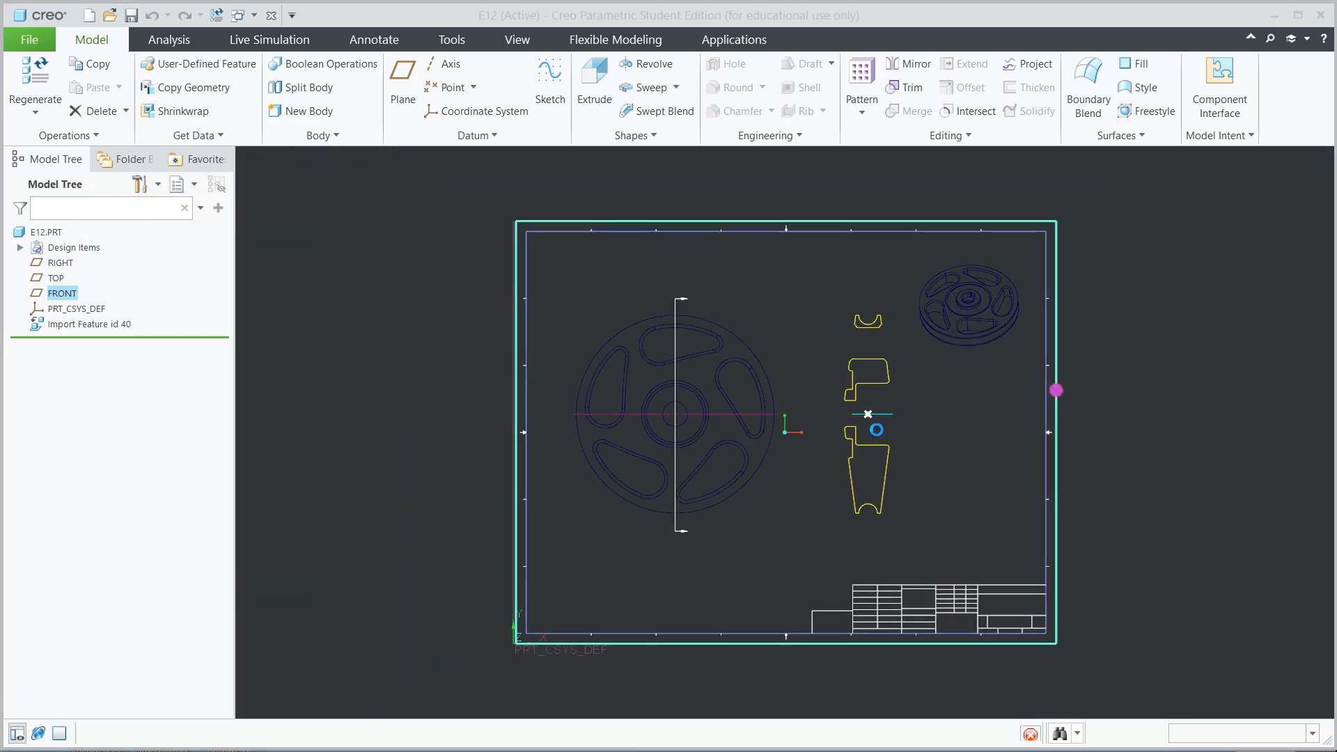
Step: Start a Revolve feature and begin a horizontal centerline at the axis mark
left_click(647, 62)
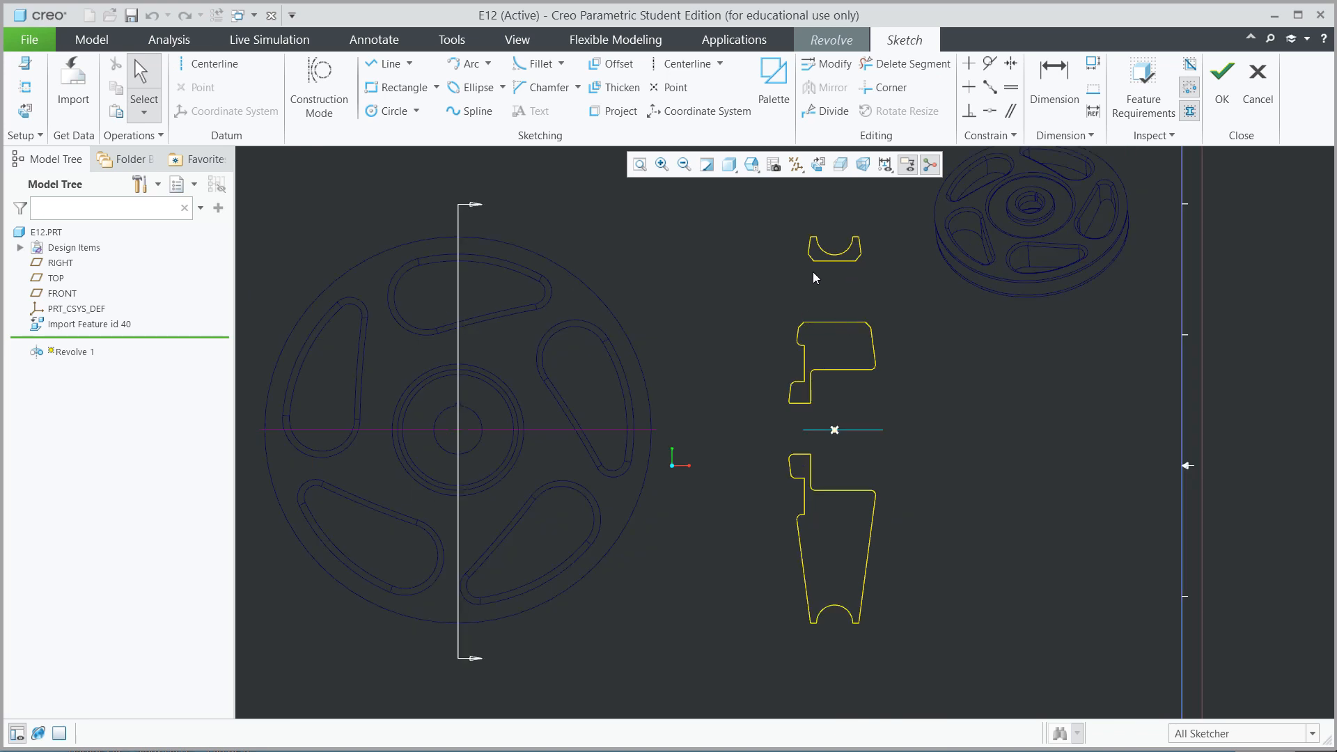
mouse_move(824, 299)
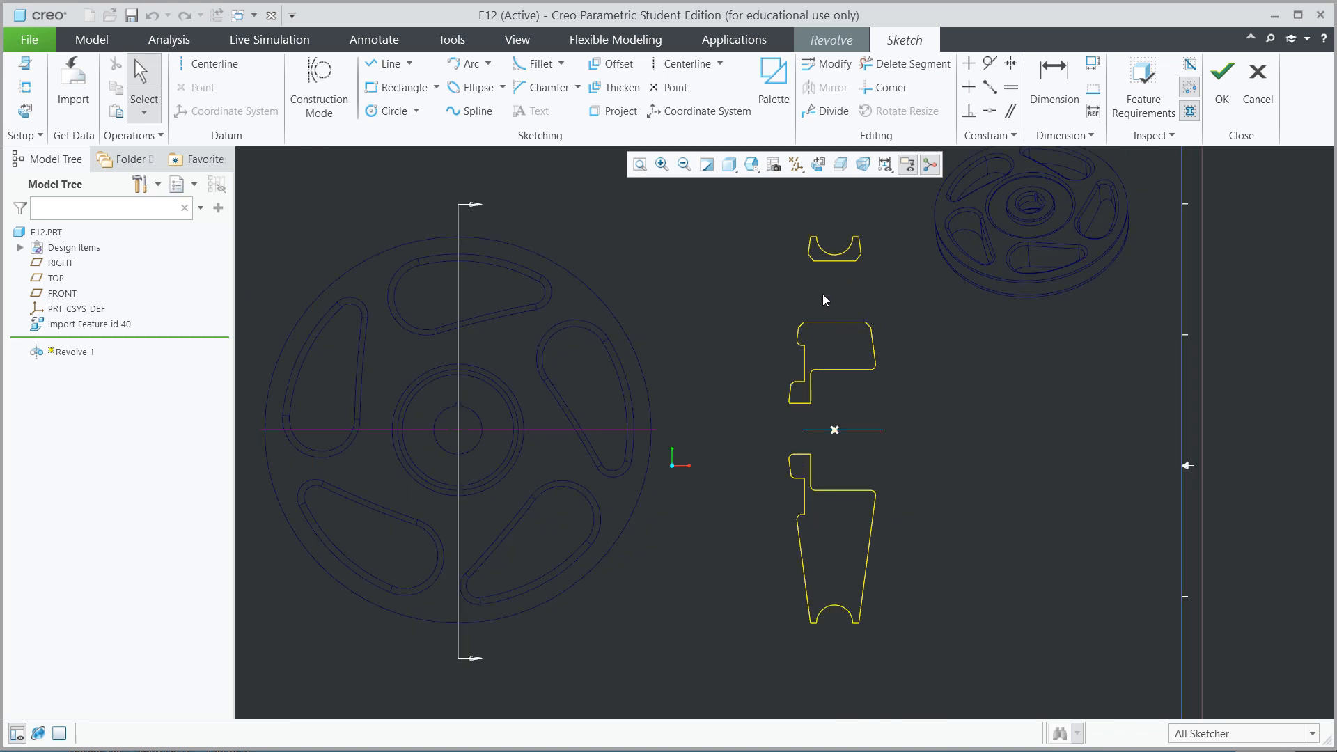
mouse_move(792, 314)
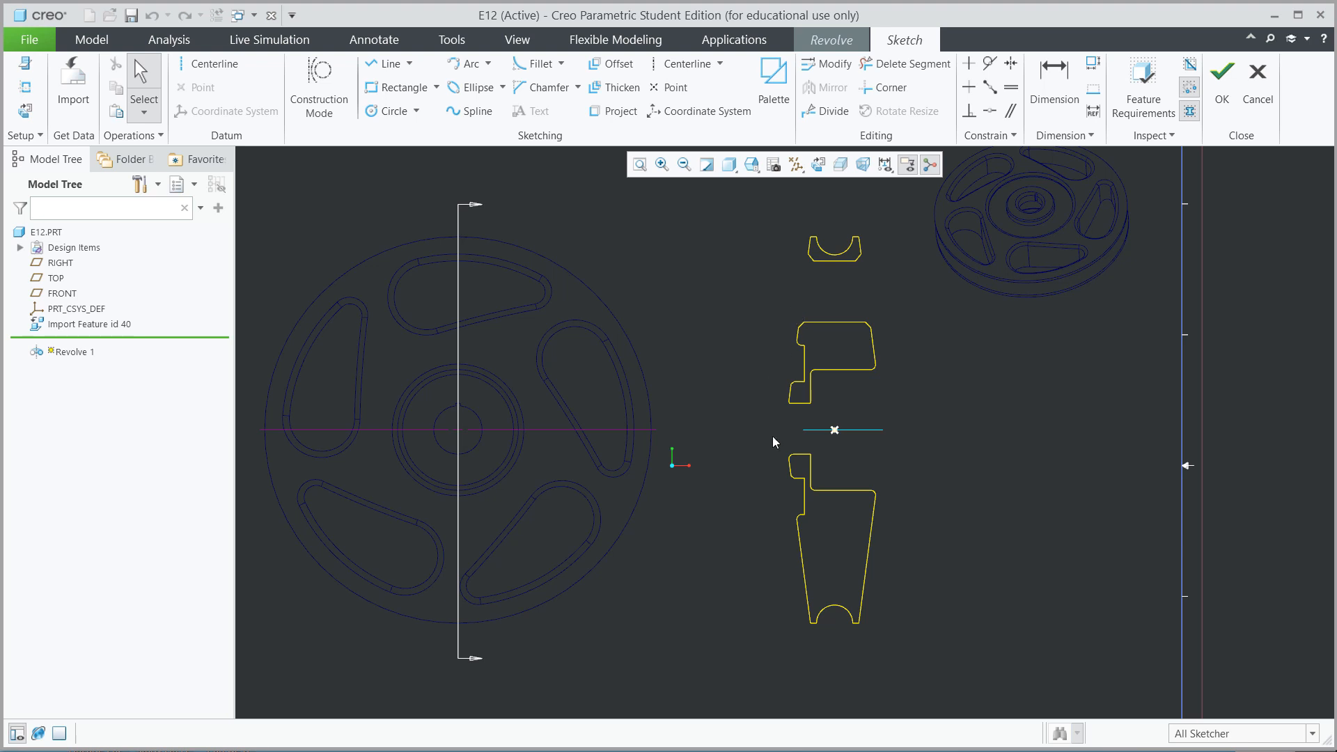
mouse_move(792, 492)
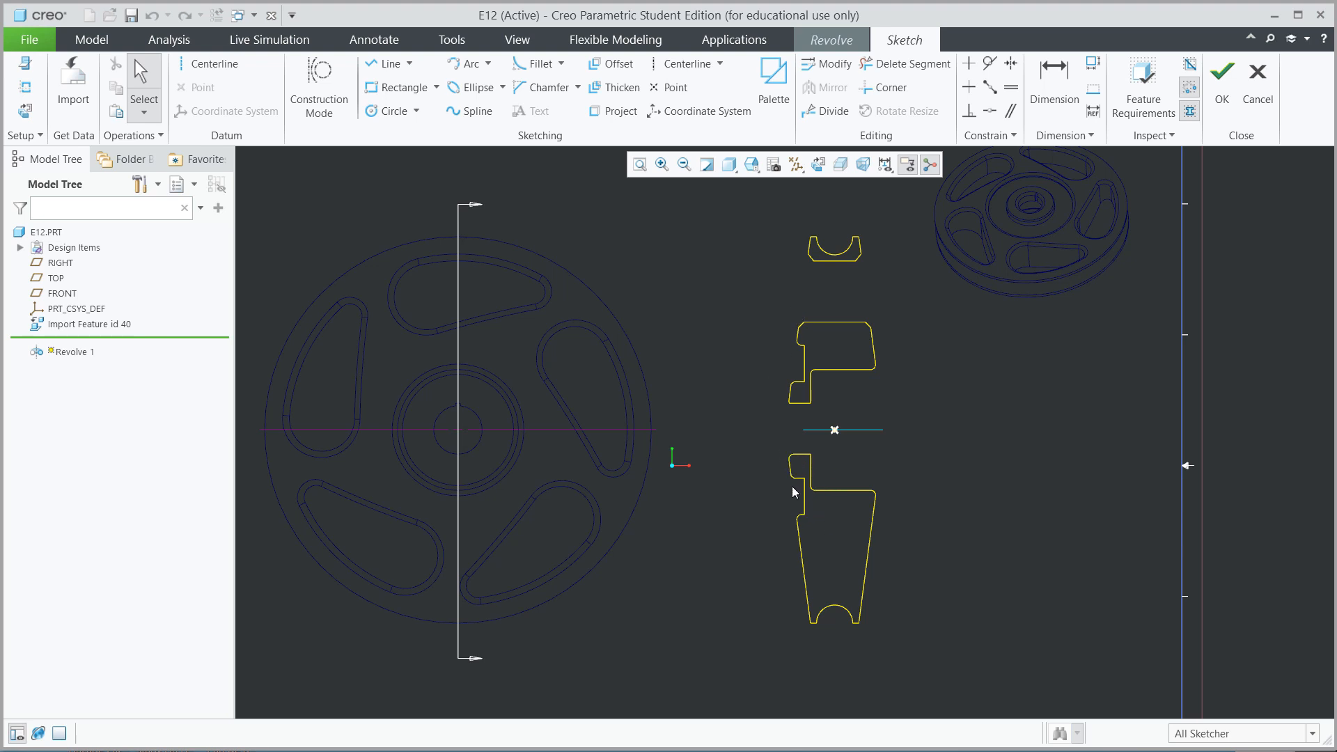
mouse_move(815, 450)
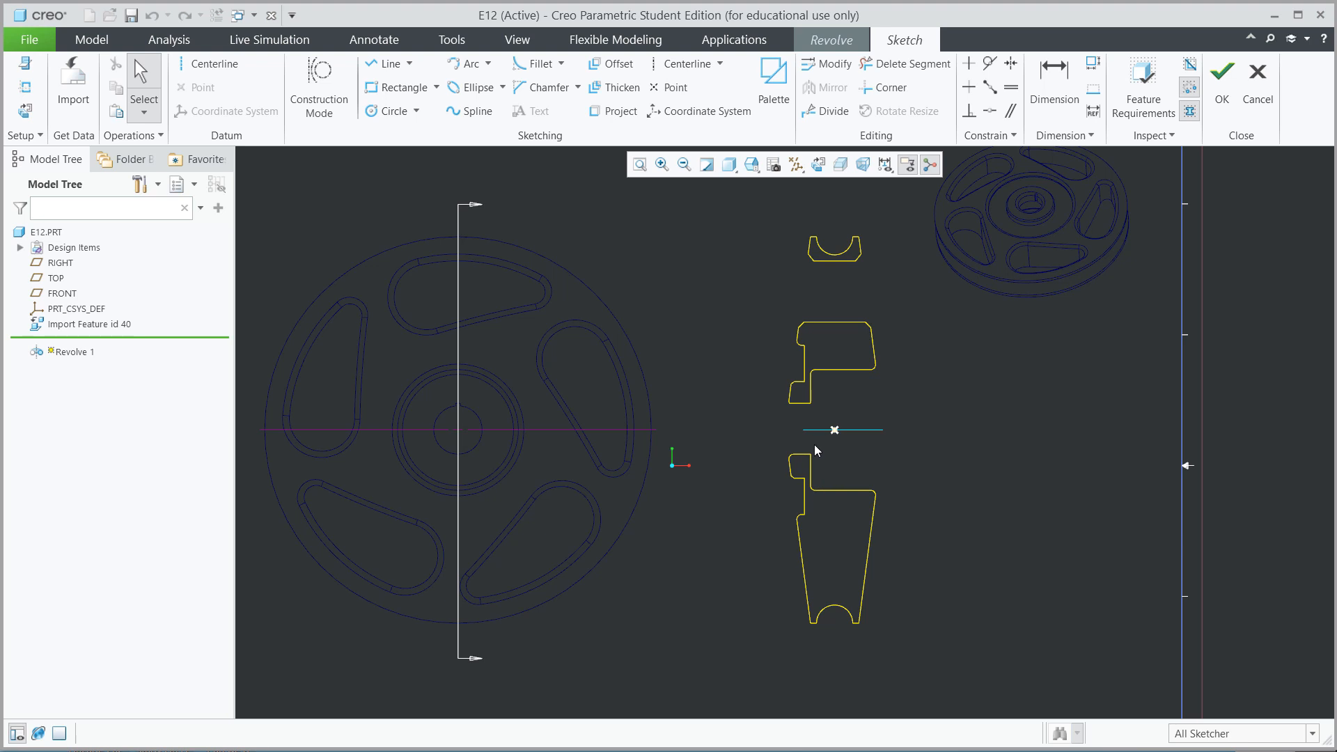
mouse_move(683, 63)
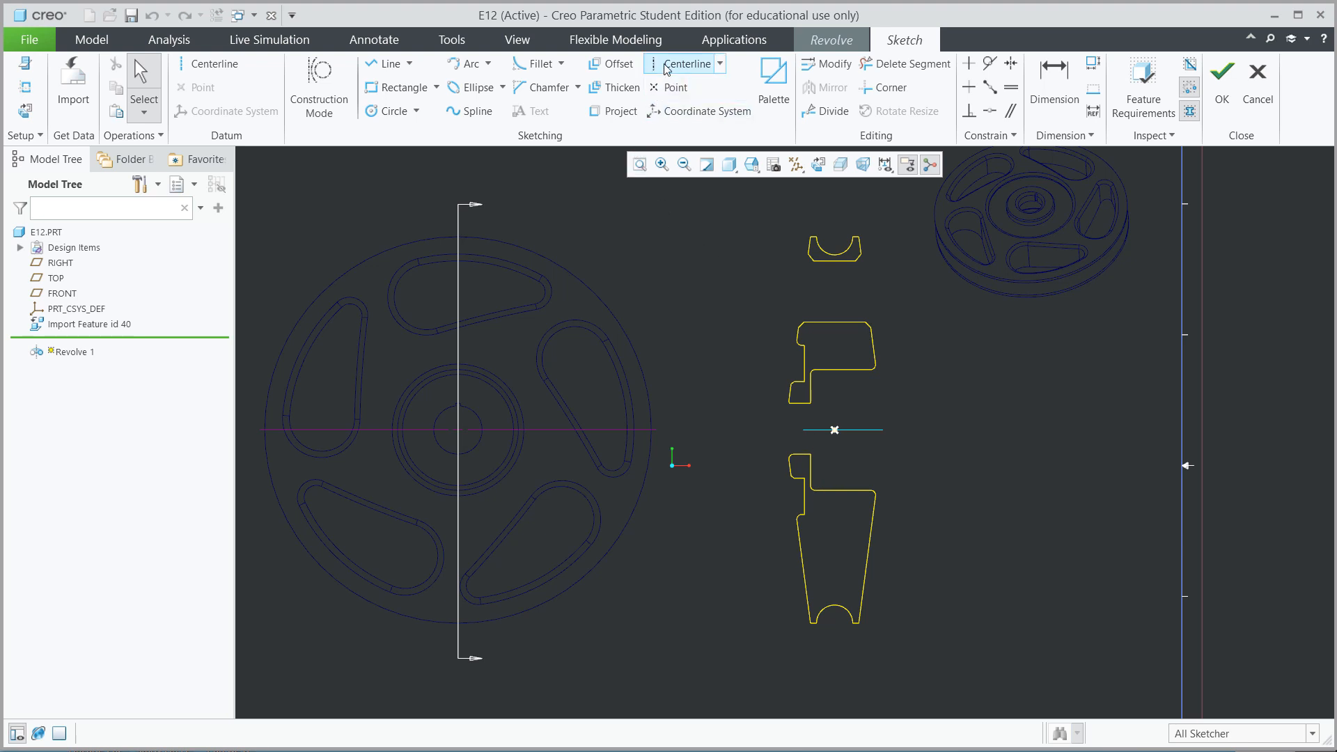
mouse_move(835, 442)
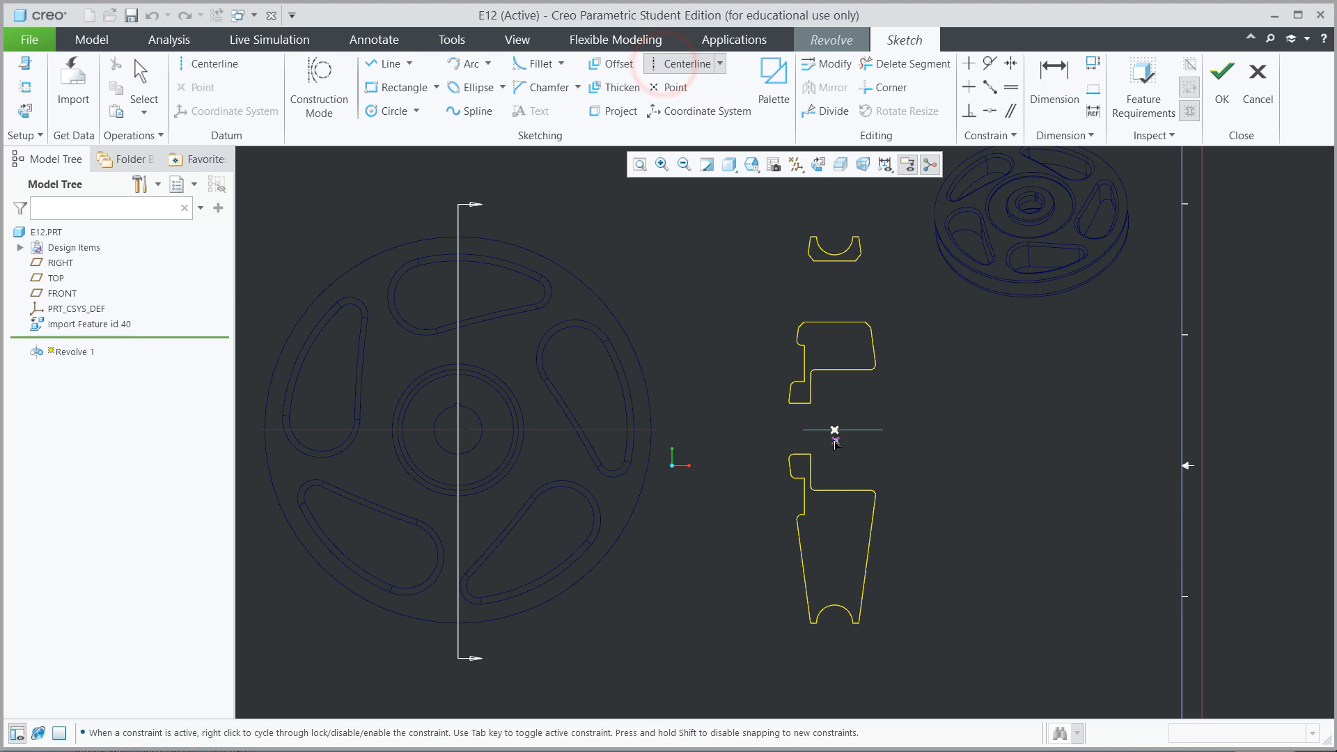
left_click(836, 429)
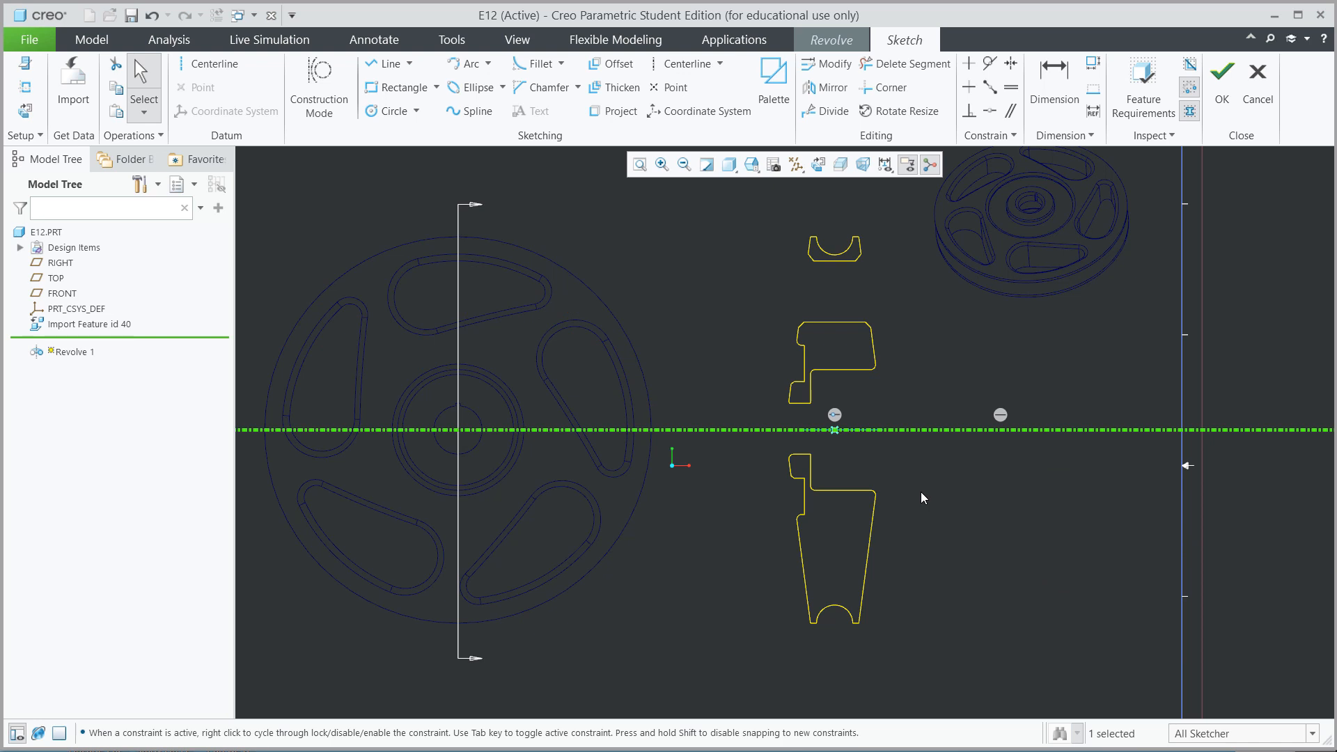
mouse_move(964, 498)
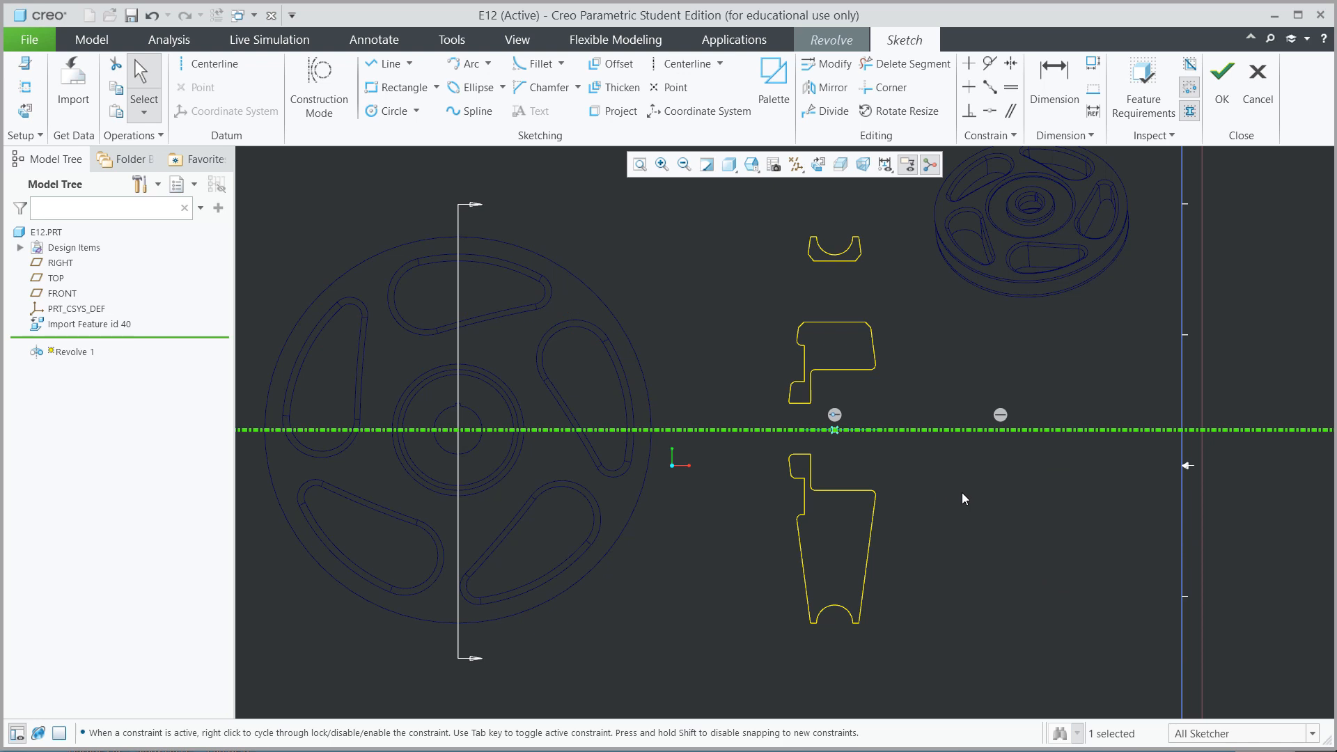
mouse_move(841, 507)
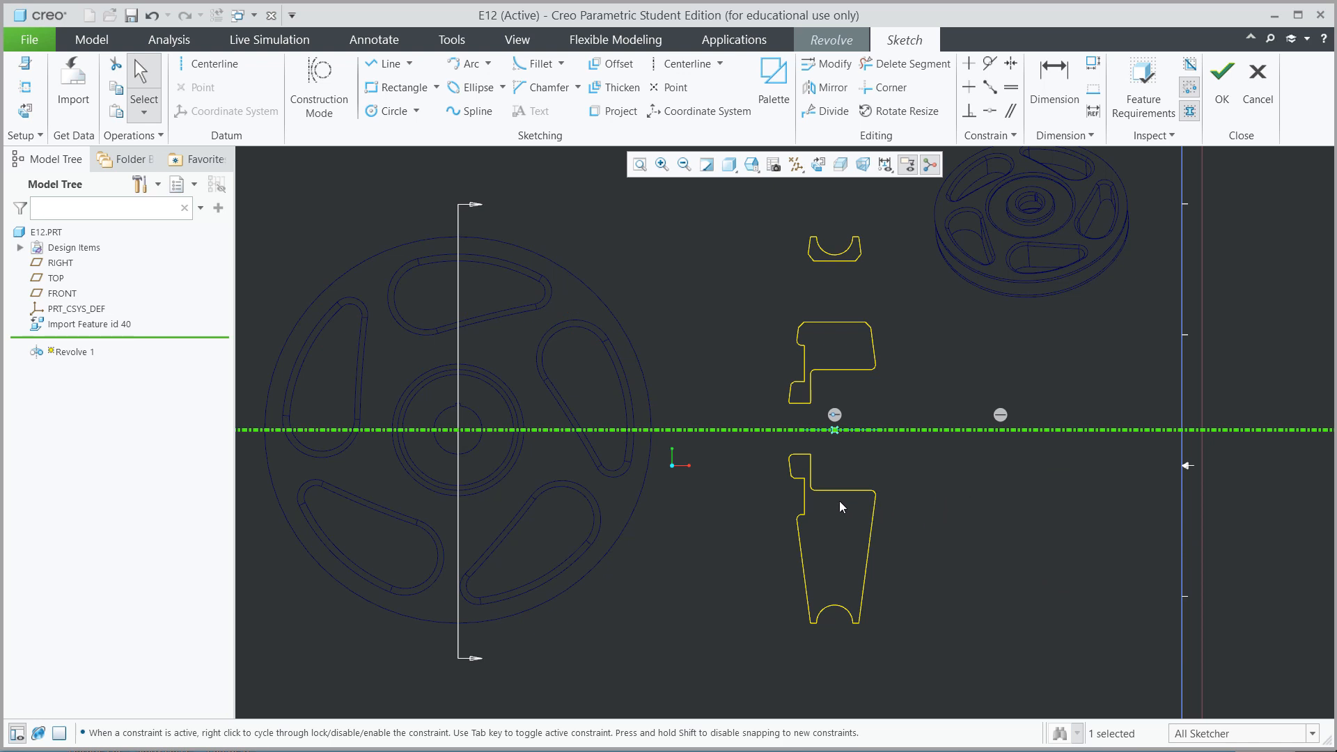
mouse_move(594, 125)
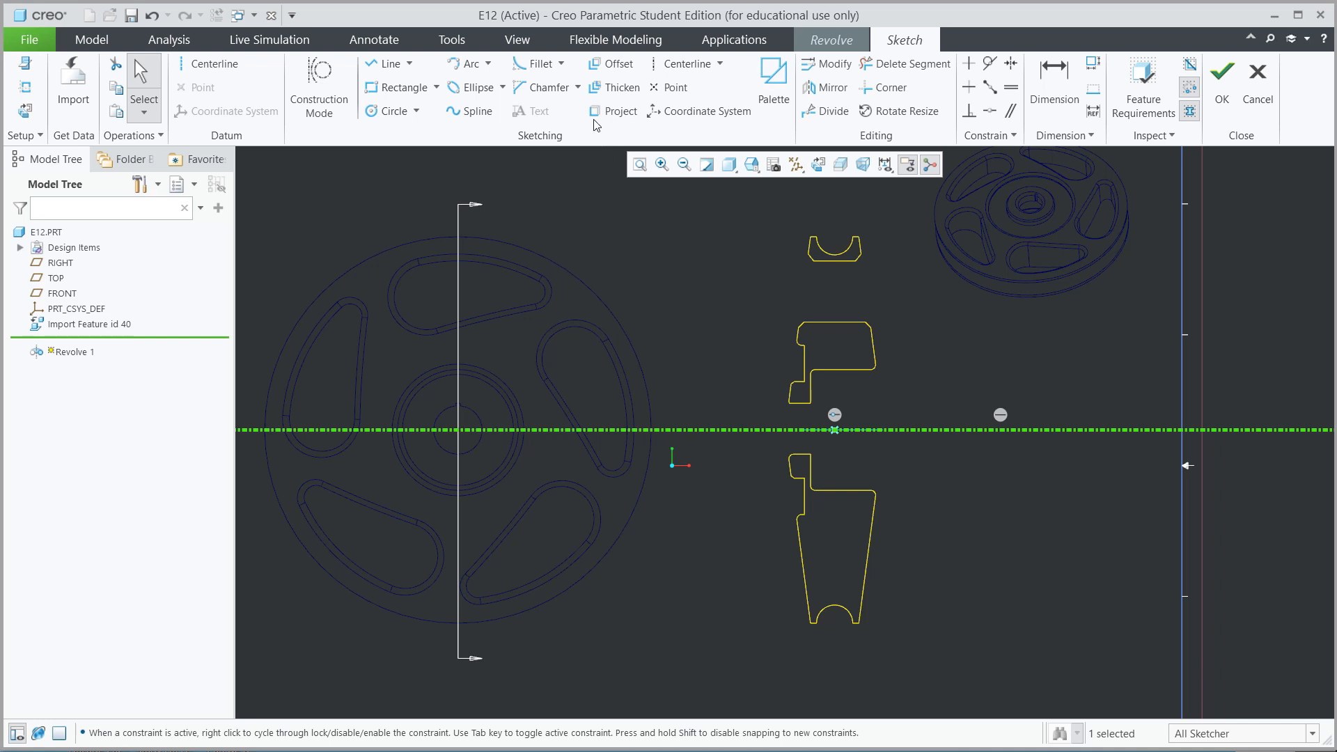
Step: With Project set to Loop, project the lower profile's whole closed outline into the sketch
left_click(611, 111)
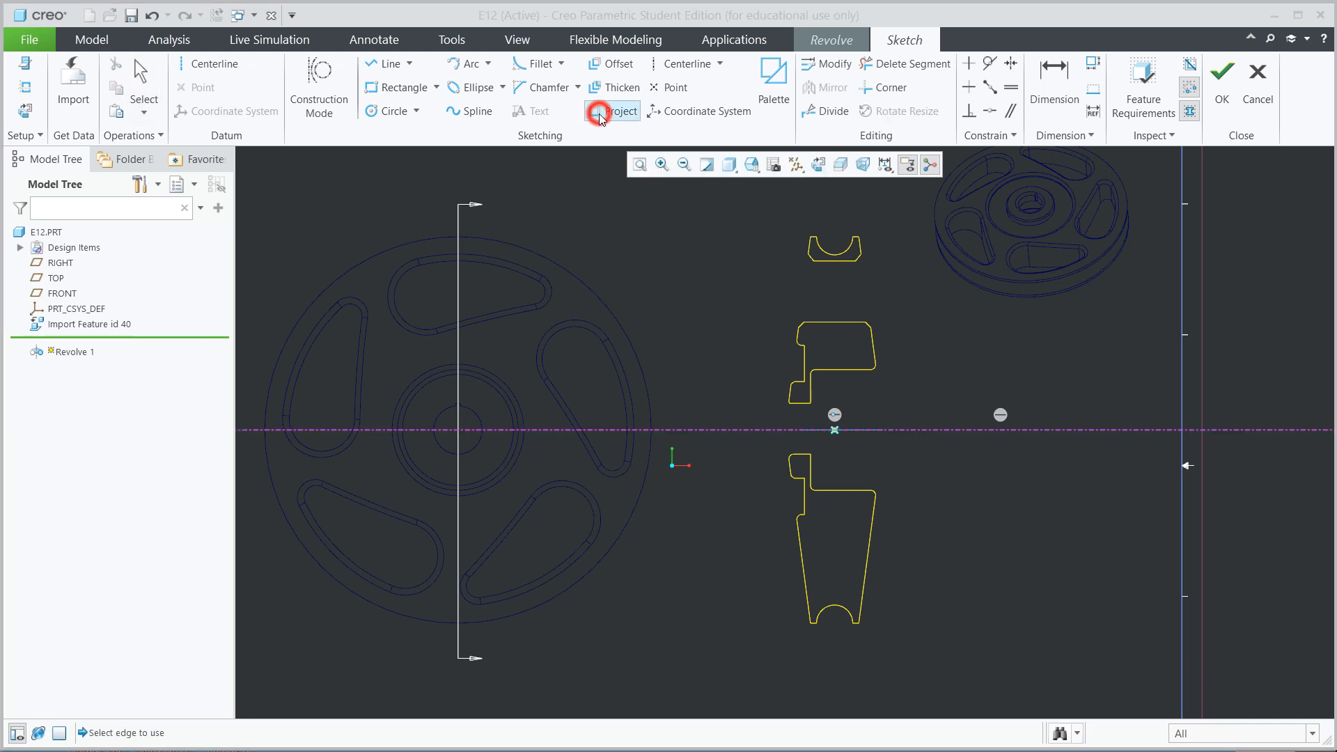
left_click(615, 111)
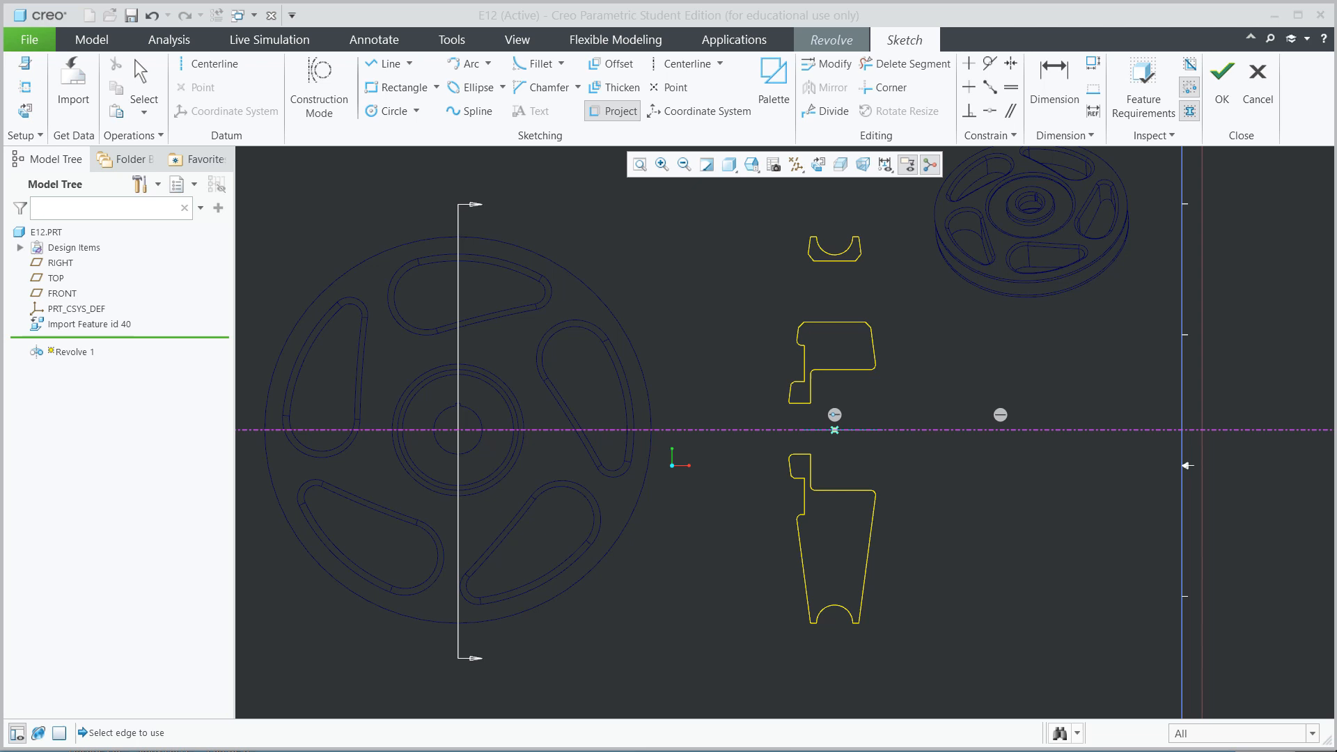
left_click(617, 112)
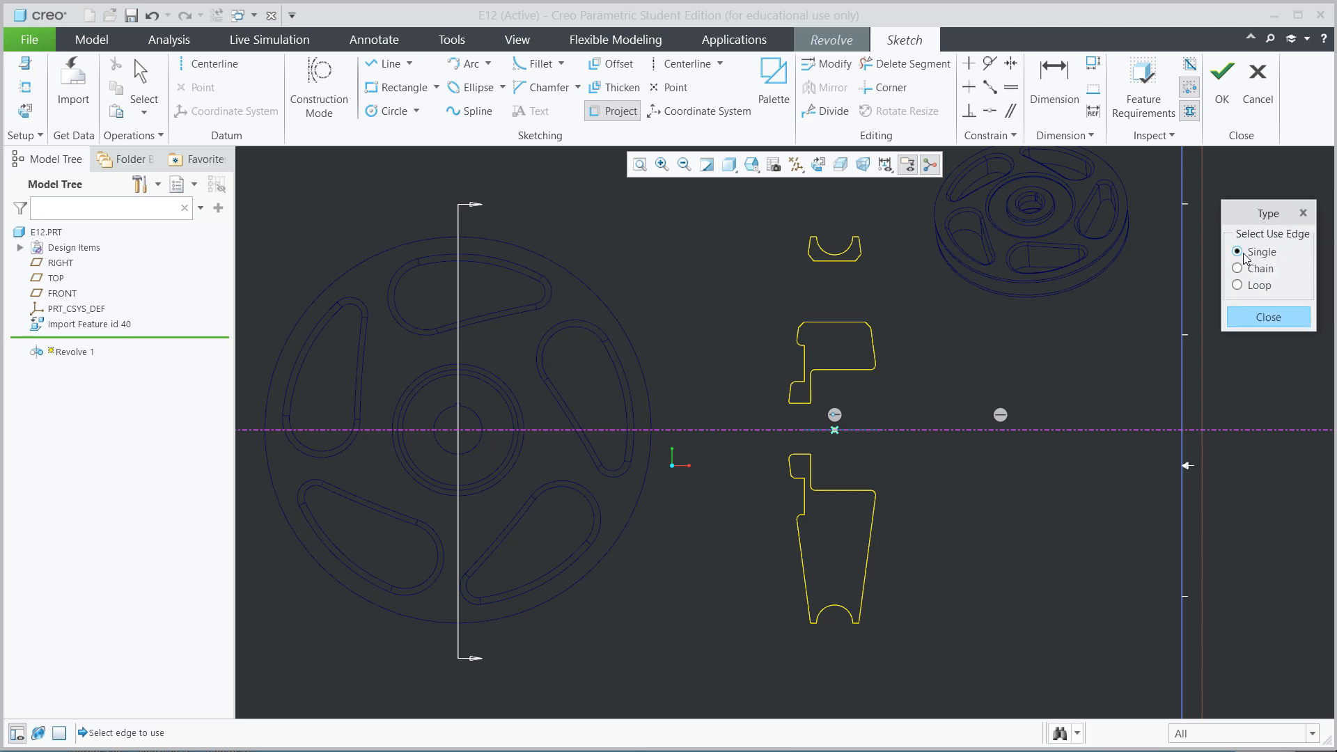
left_click(1237, 284)
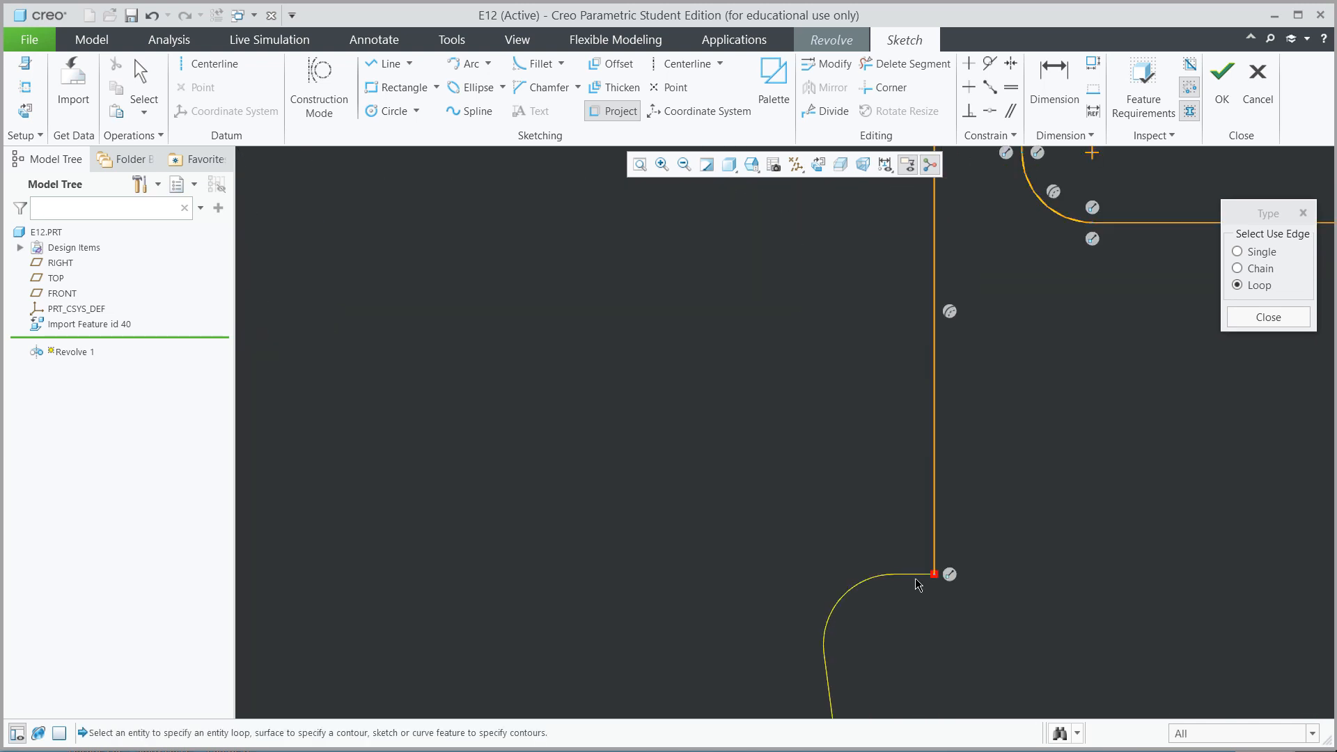
left_click(865, 591)
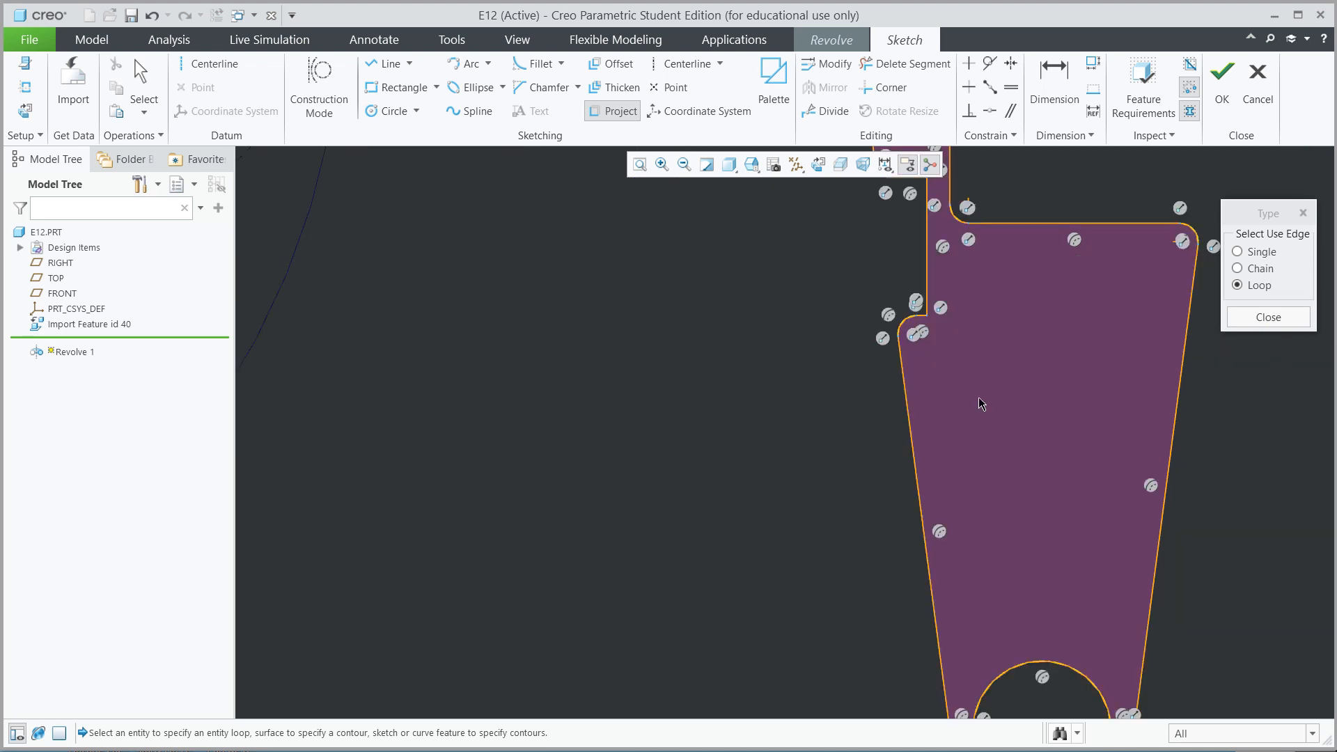
mouse_move(1013, 444)
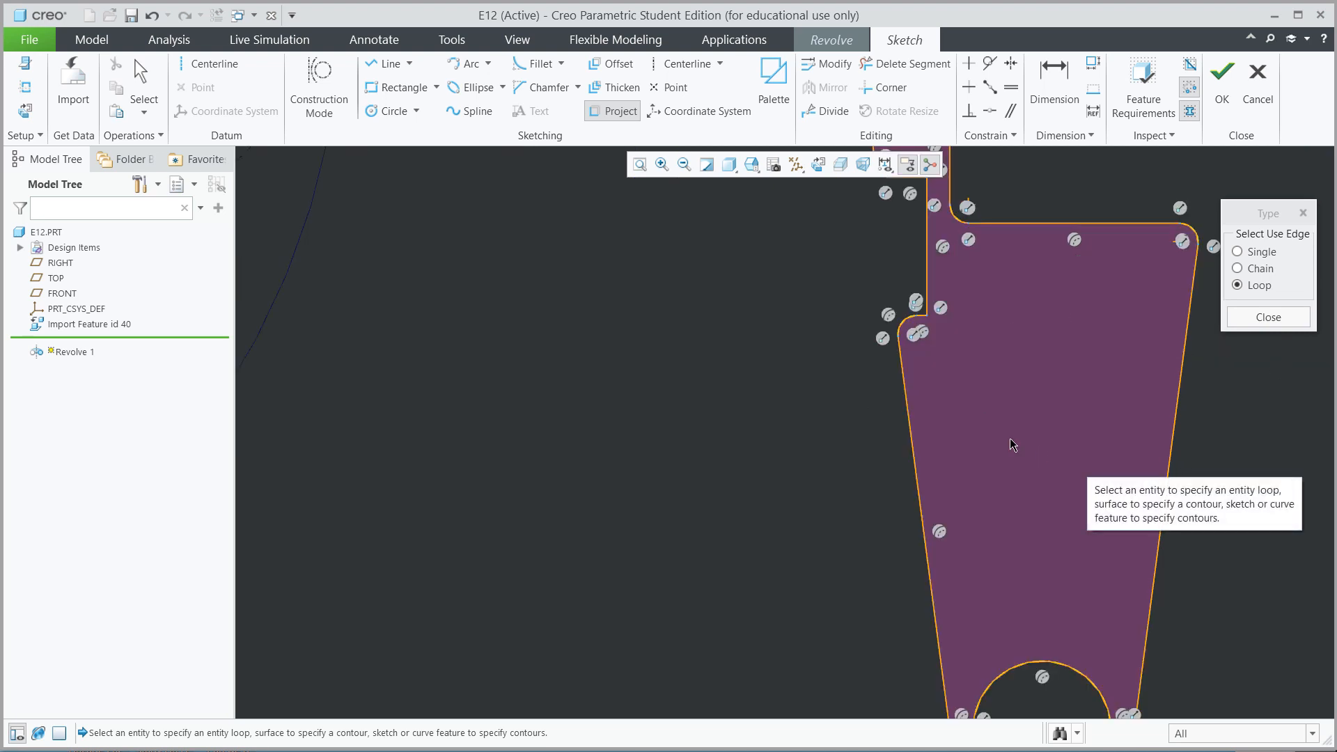
mouse_move(978, 386)
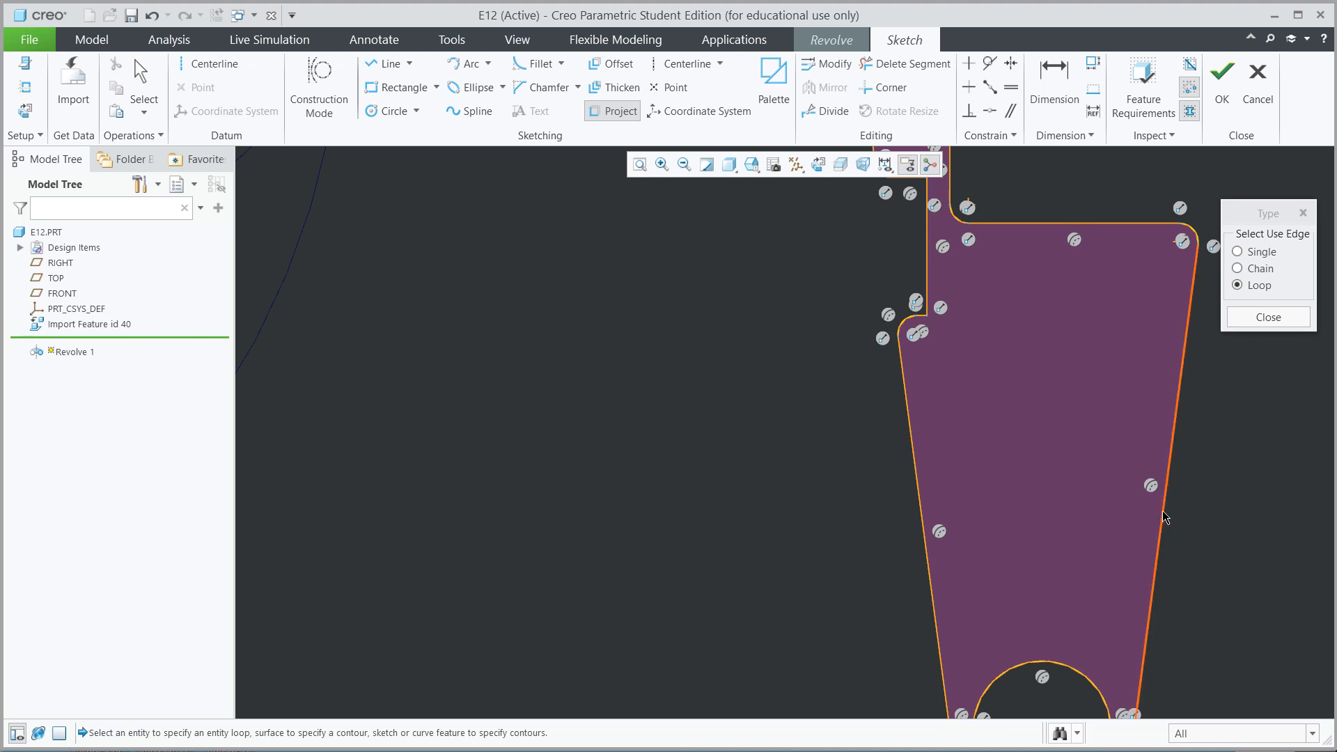
mouse_move(1277, 353)
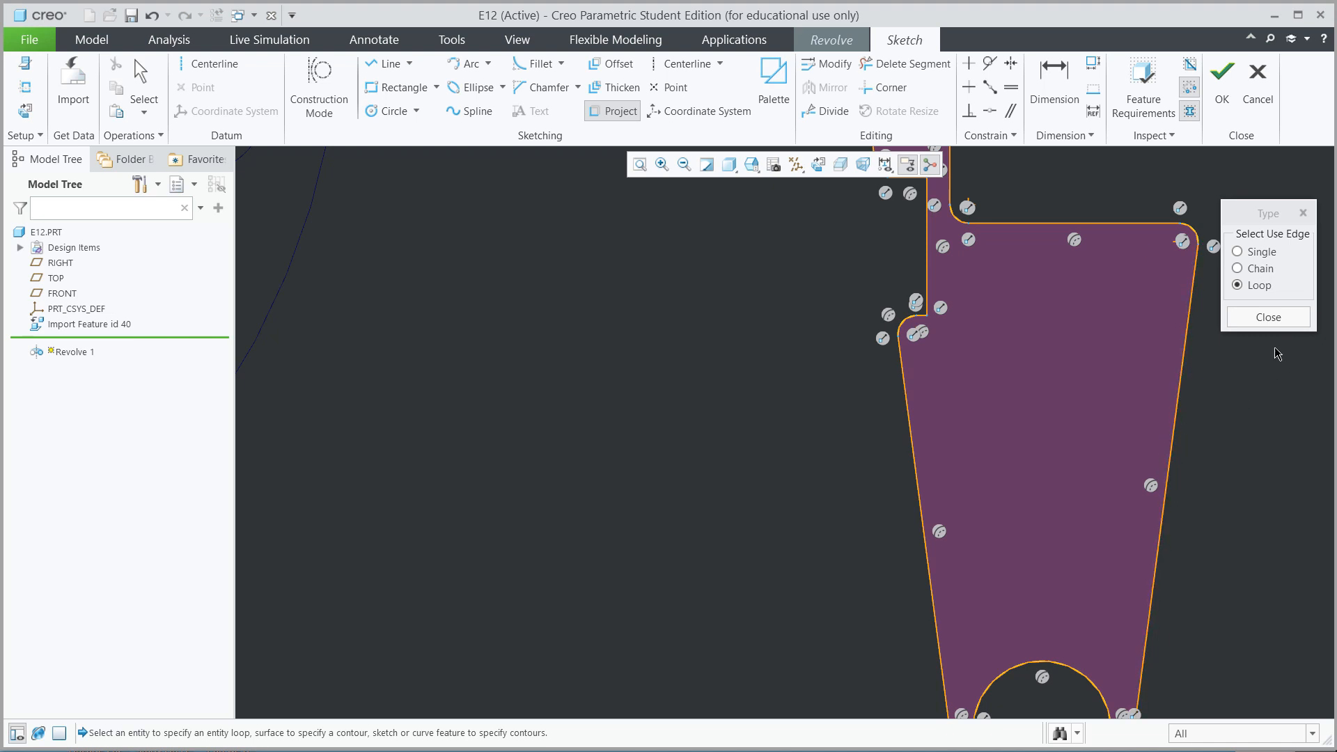
mouse_move(1199, 349)
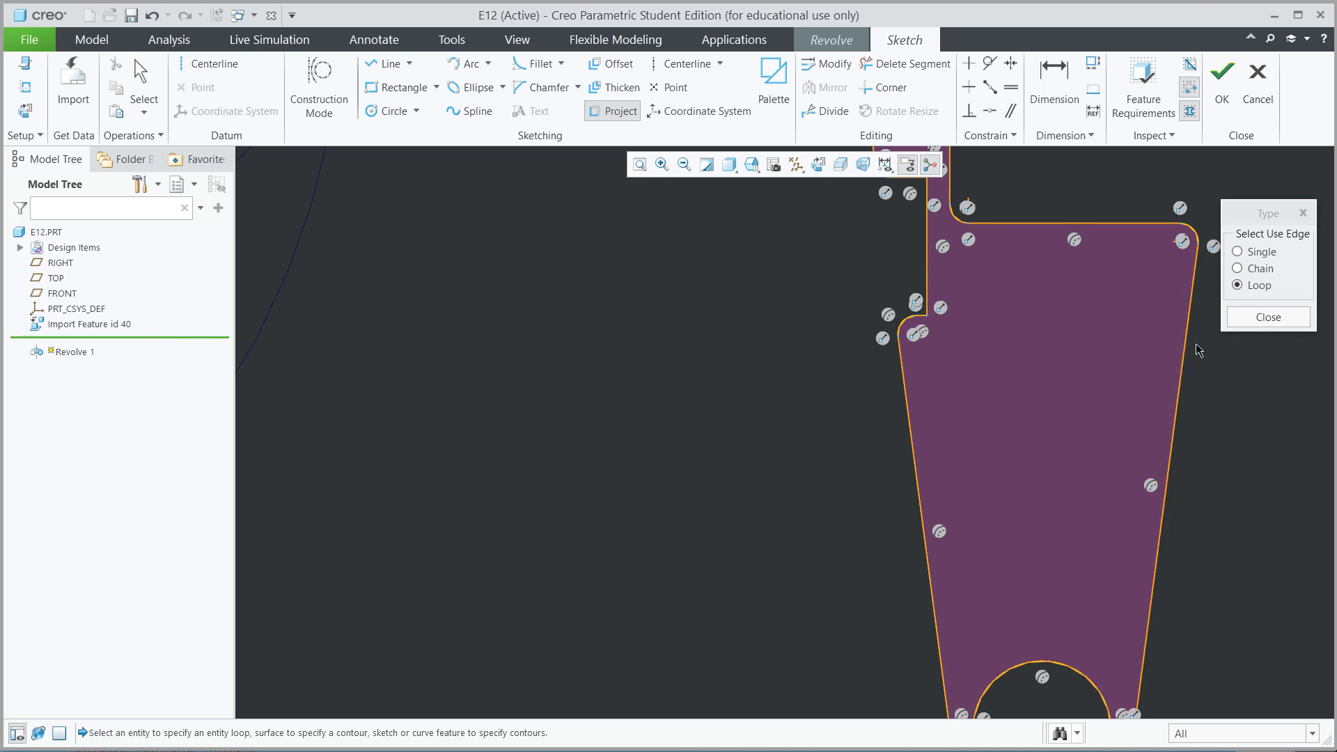
Step: Finish the sketch and confirm the 360° Revolve 1 solid wheel body
left_click(1267, 316)
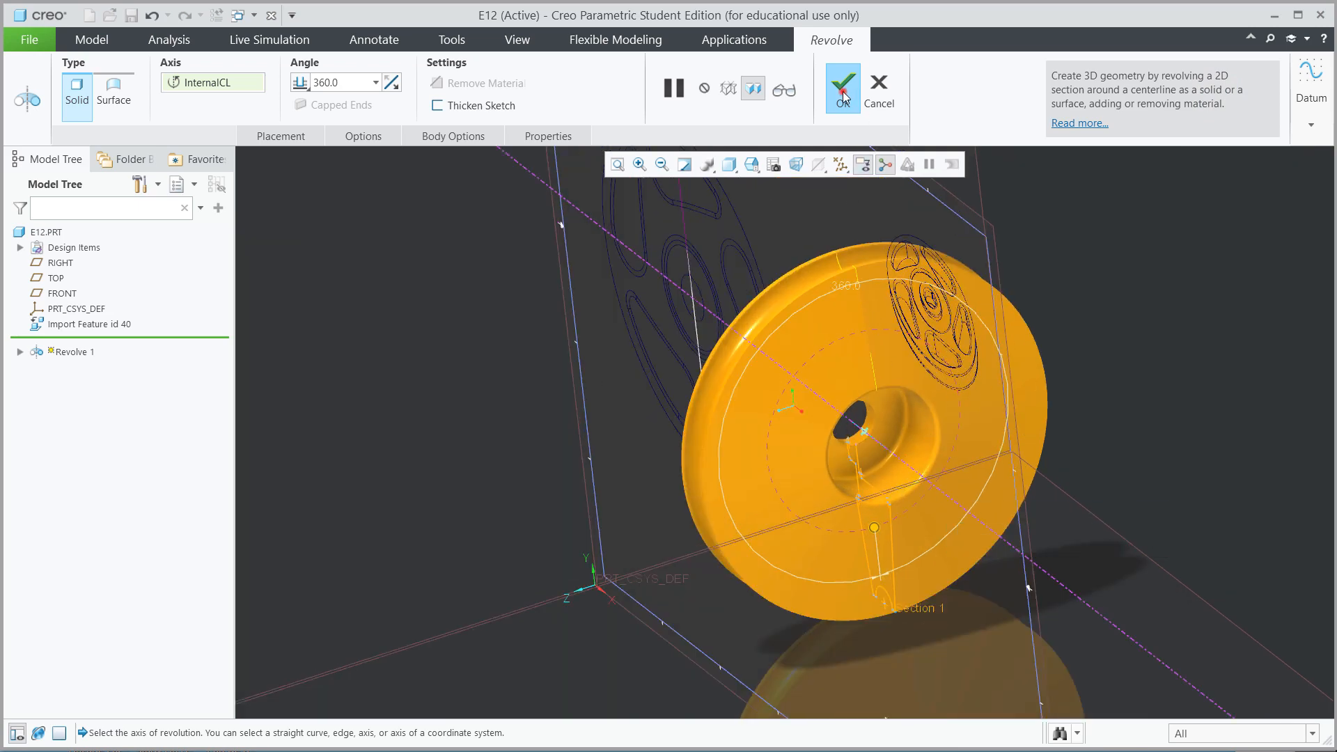
left_click(841, 87)
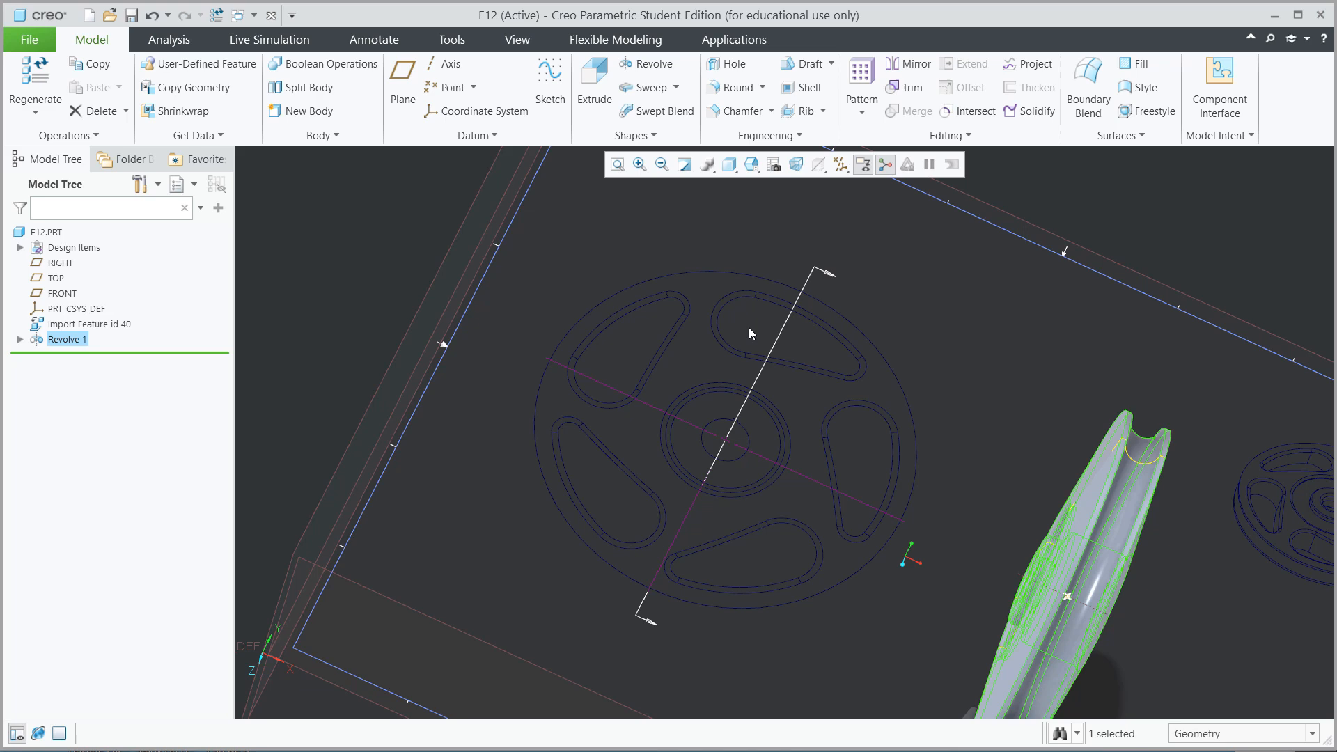
mouse_move(667, 321)
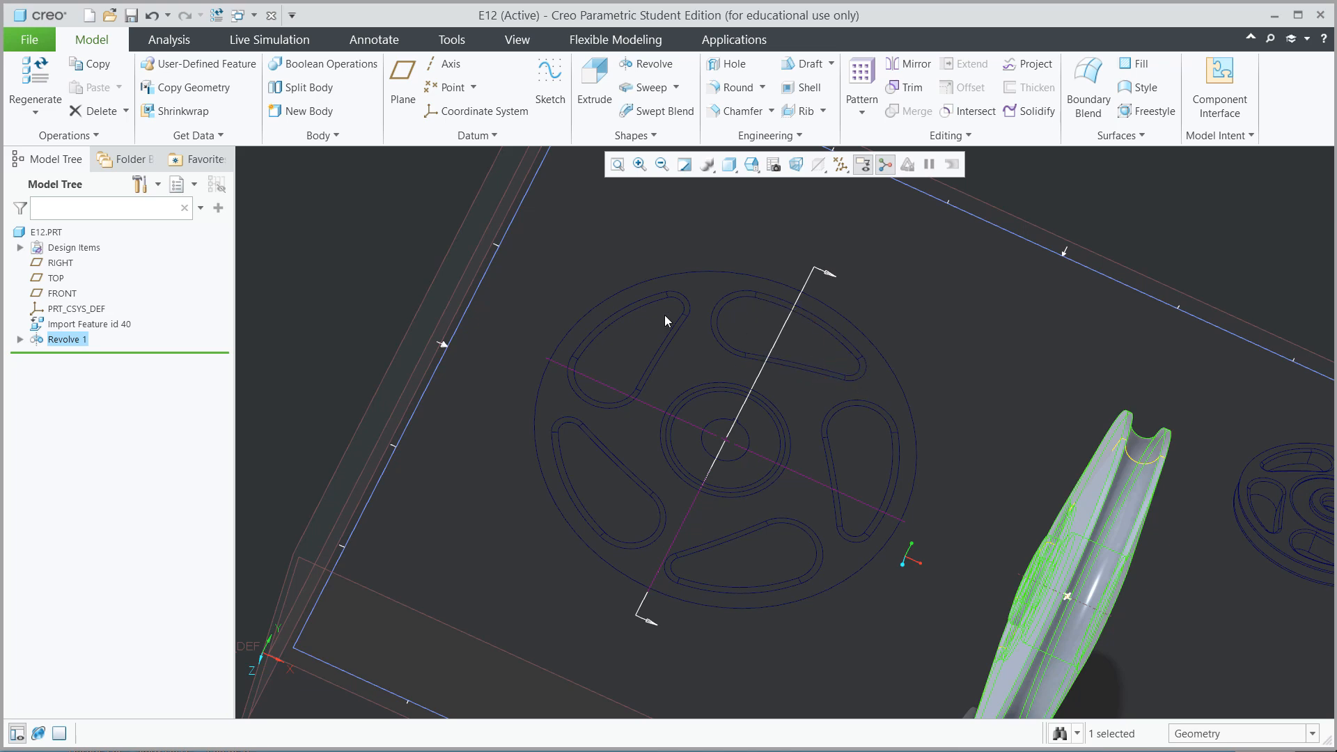
Step: In Options > System Appearance, set System Colors back to Light and apply
left_click(28, 39)
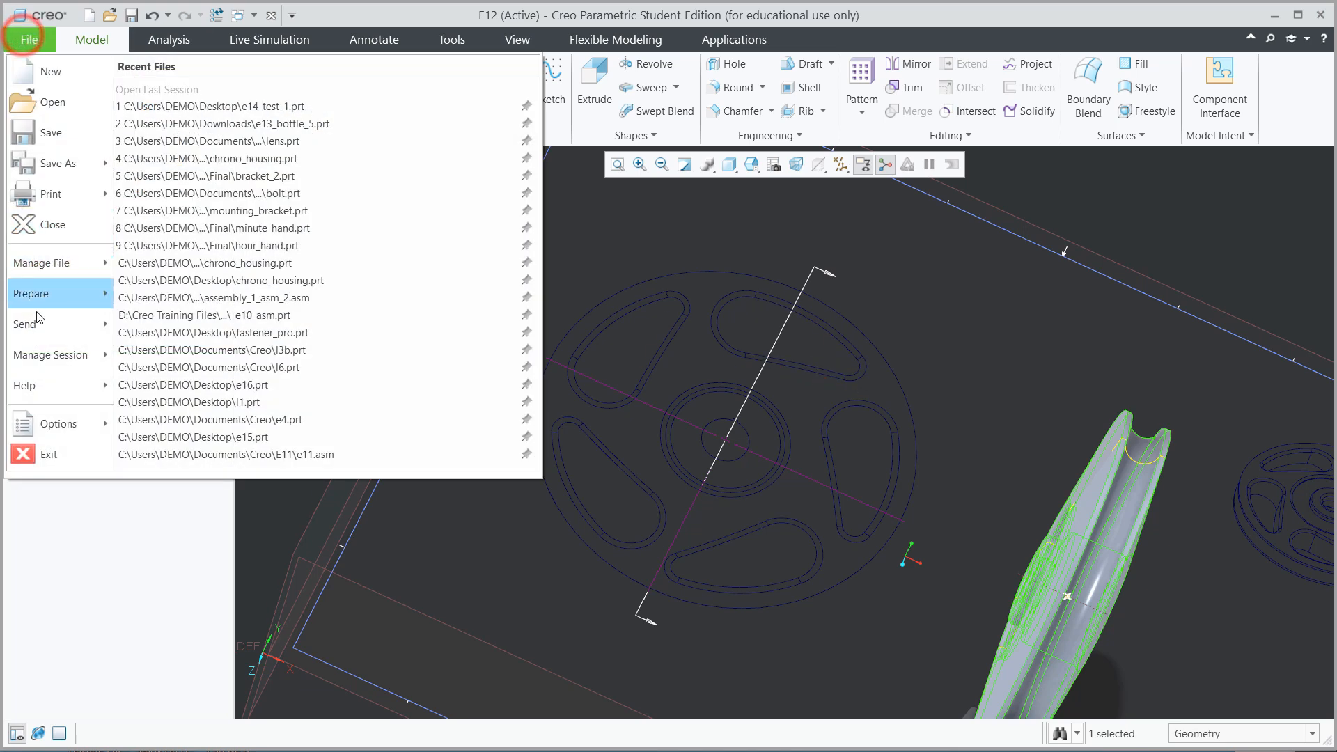
left_click(43, 423)
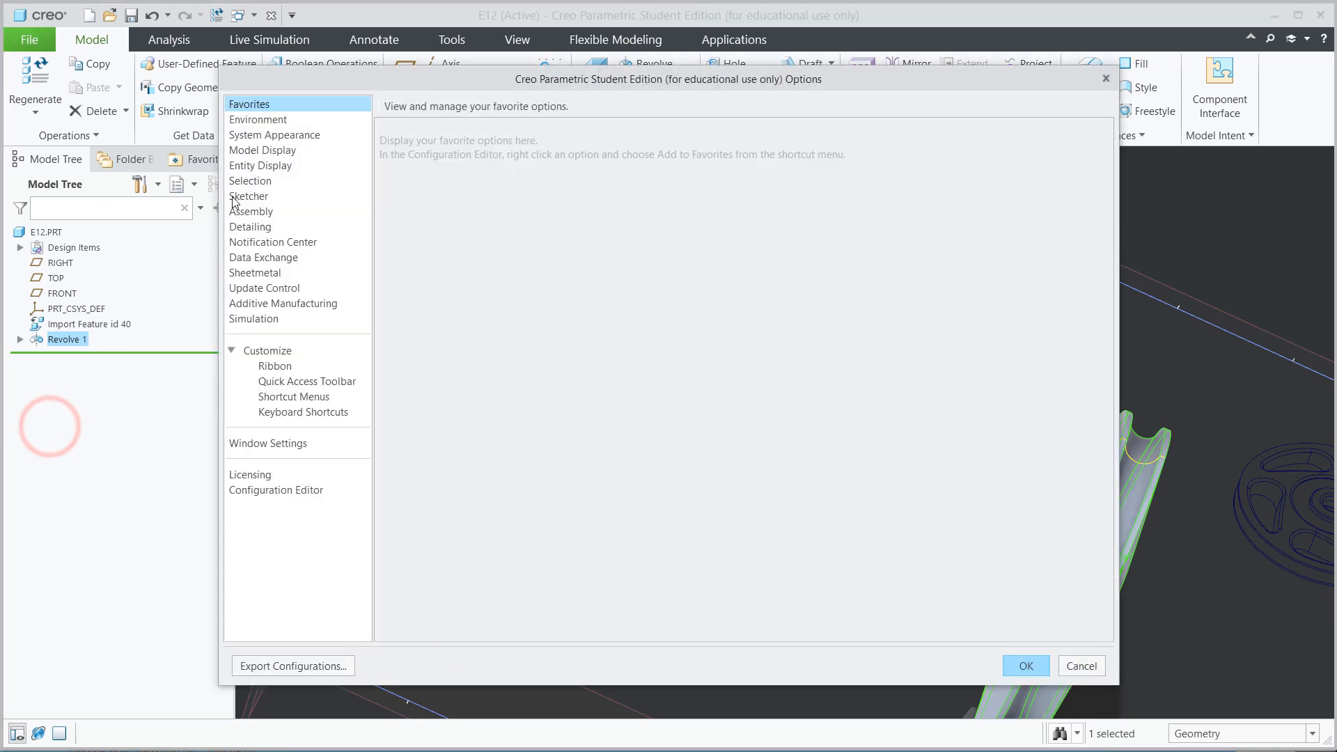
left_click(263, 150)
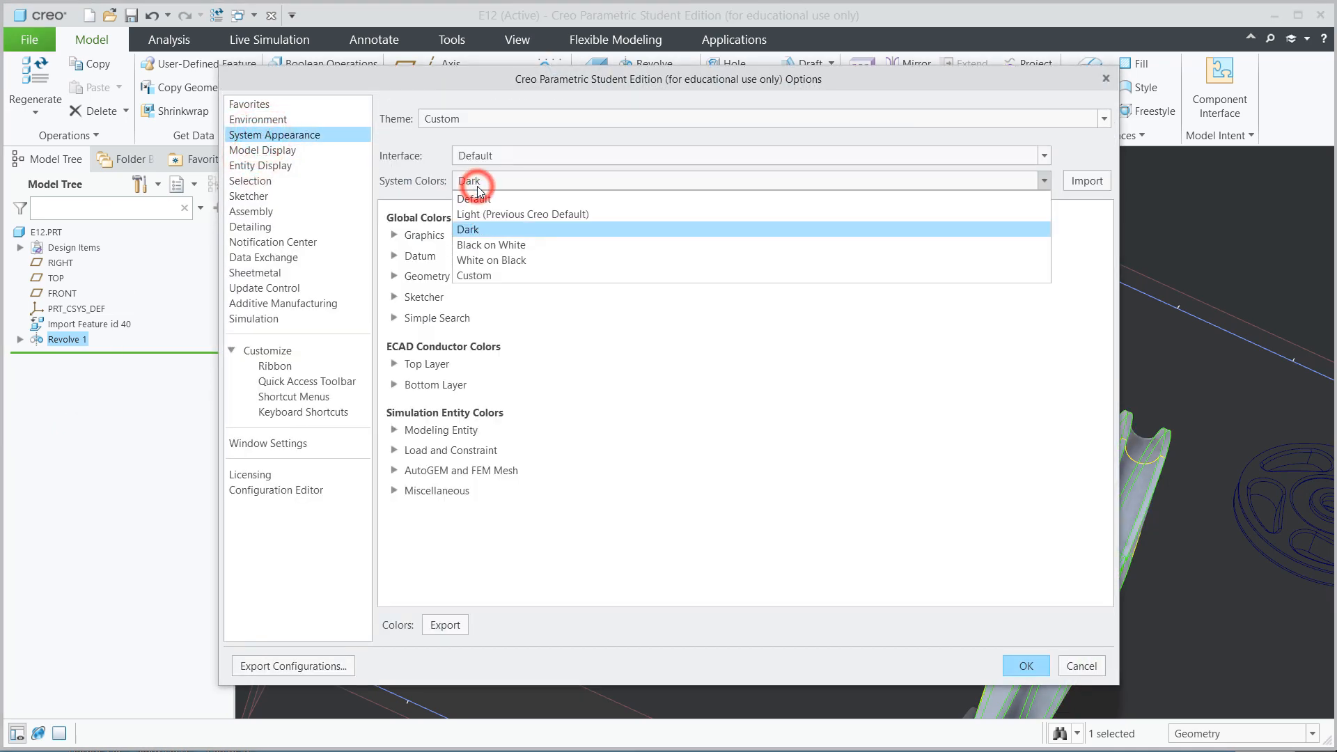
left_click(521, 215)
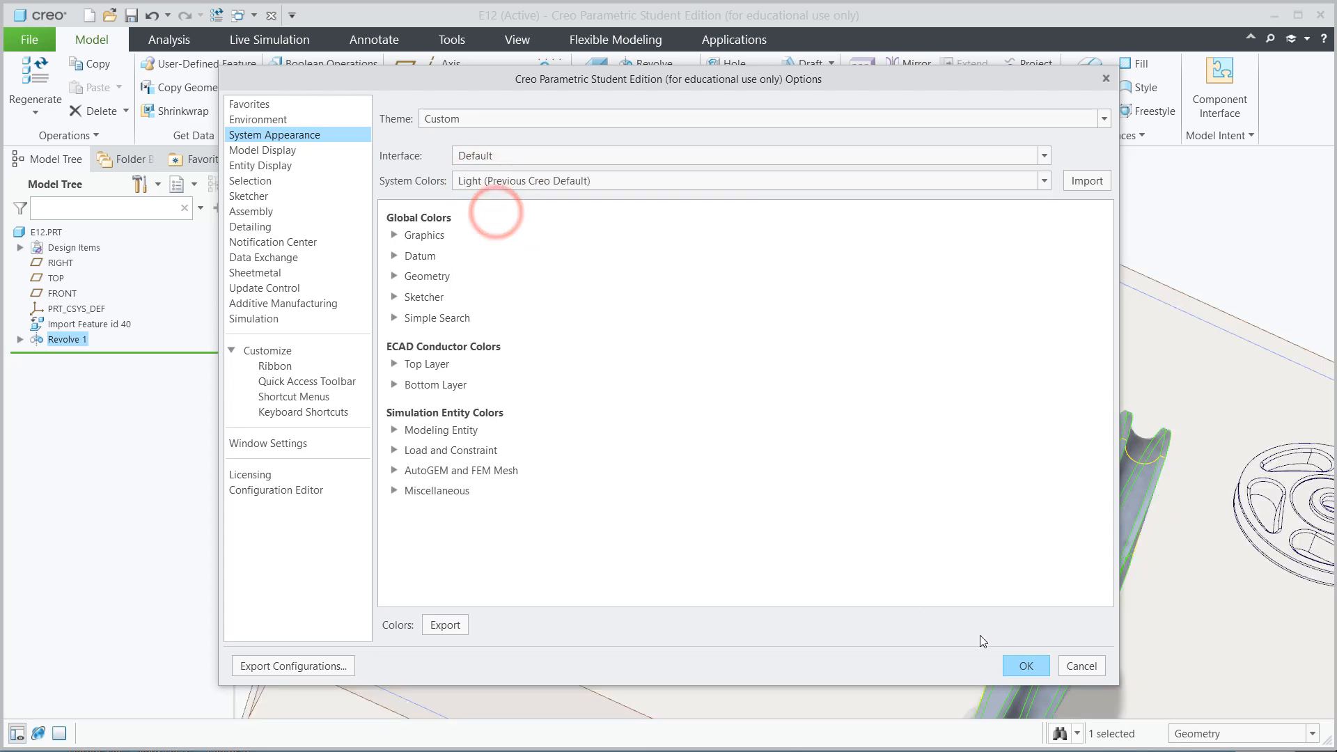
left_click(1023, 665)
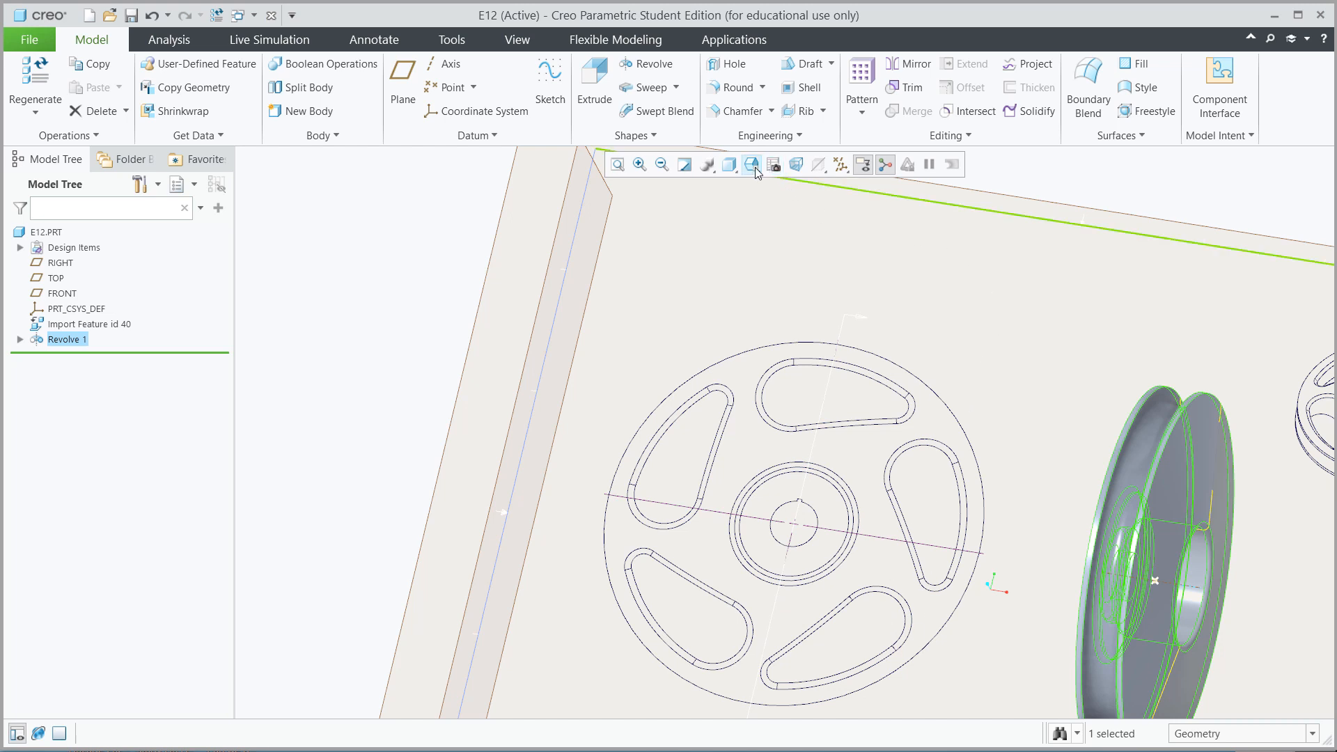
Step: Orient the model to the FRONT view and start a new sketch
left_click(750, 165)
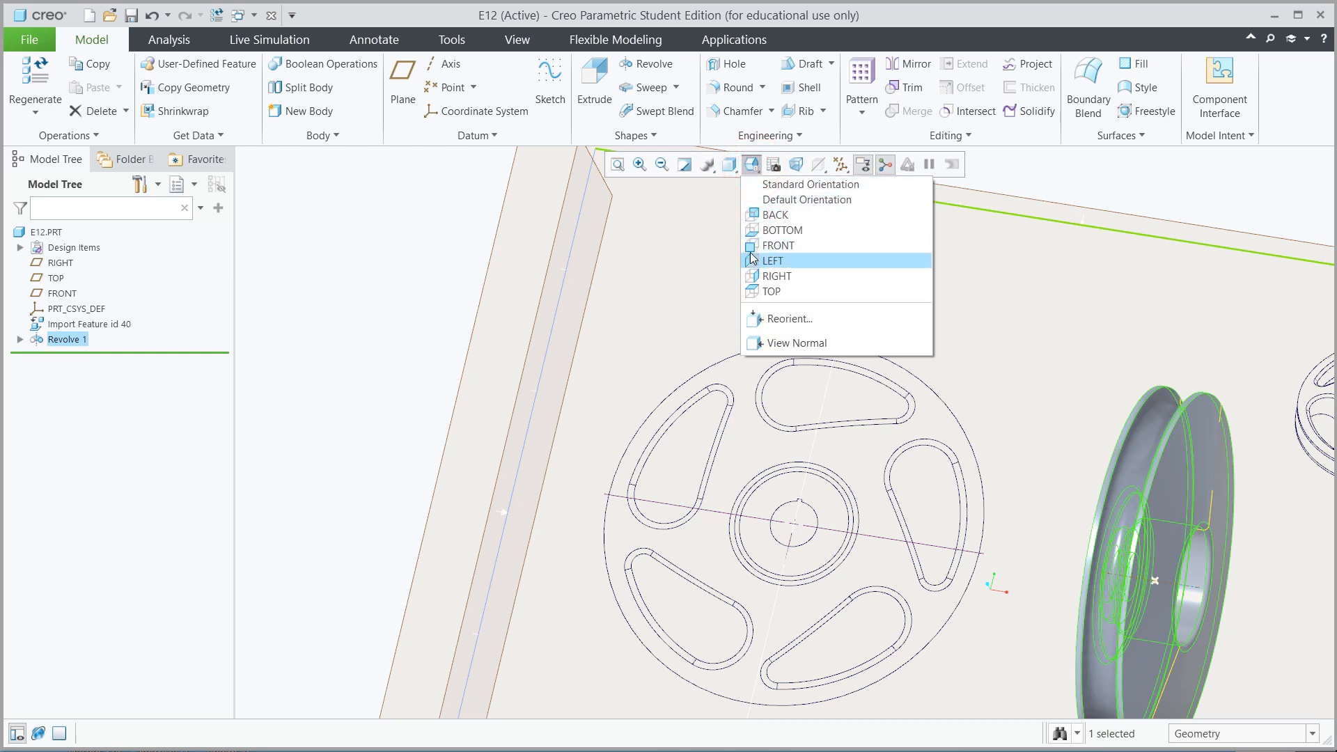
left_click(770, 260)
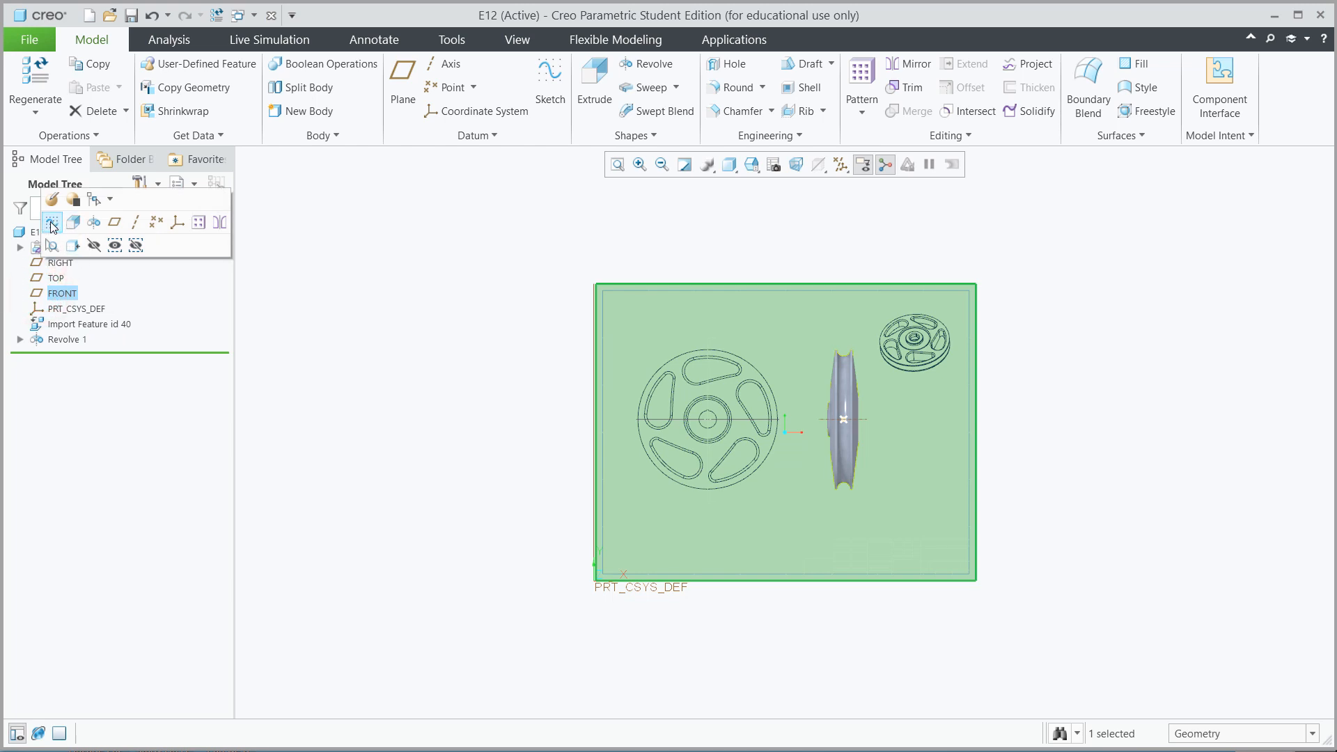
left_click(551, 77)
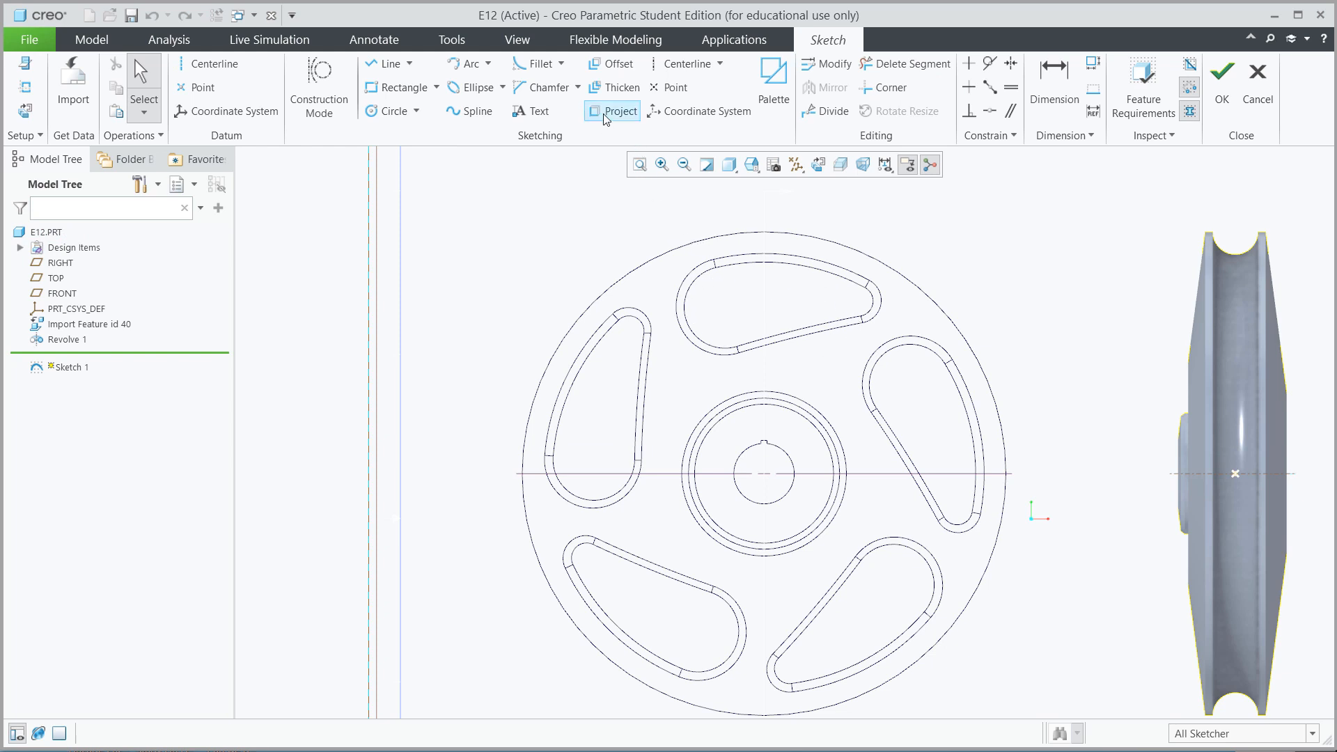
Step: Project the top teardrop cutout's edges into Sketch 1 and close the Type dialog
left_click(618, 112)
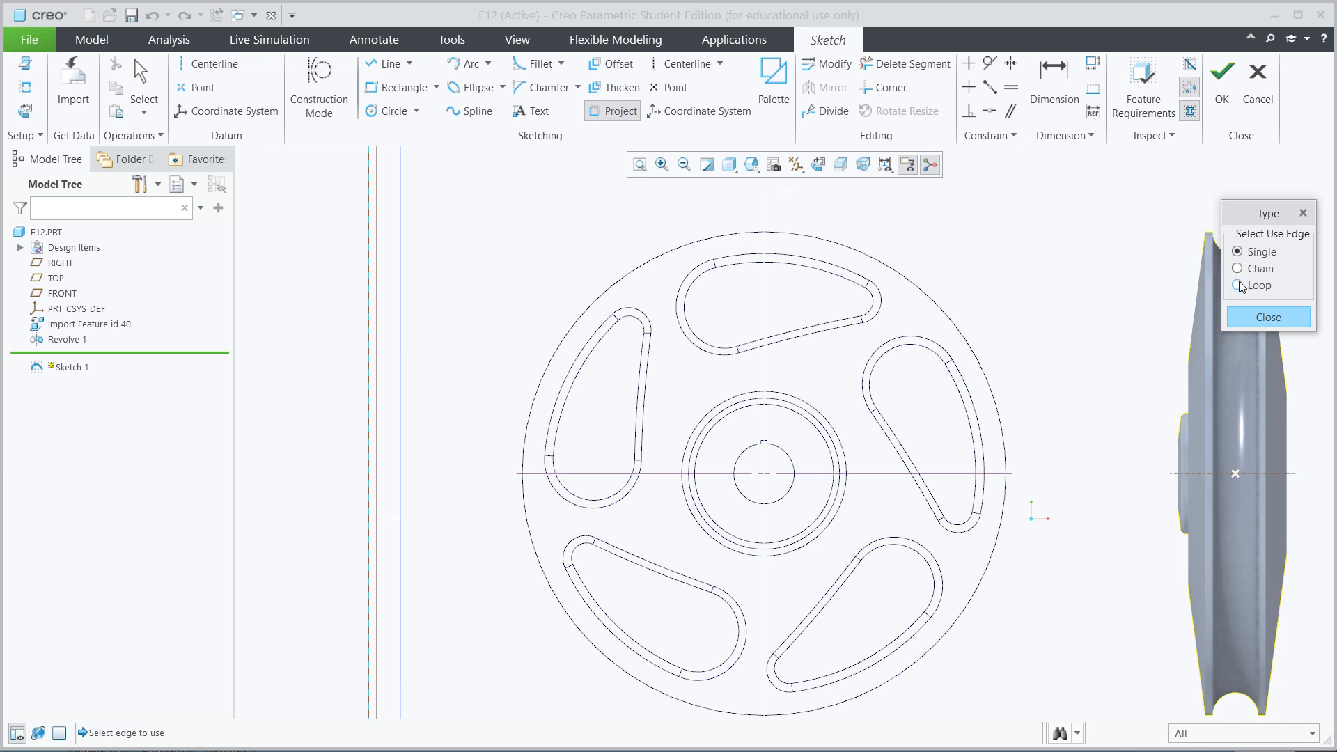
left_click(818, 273)
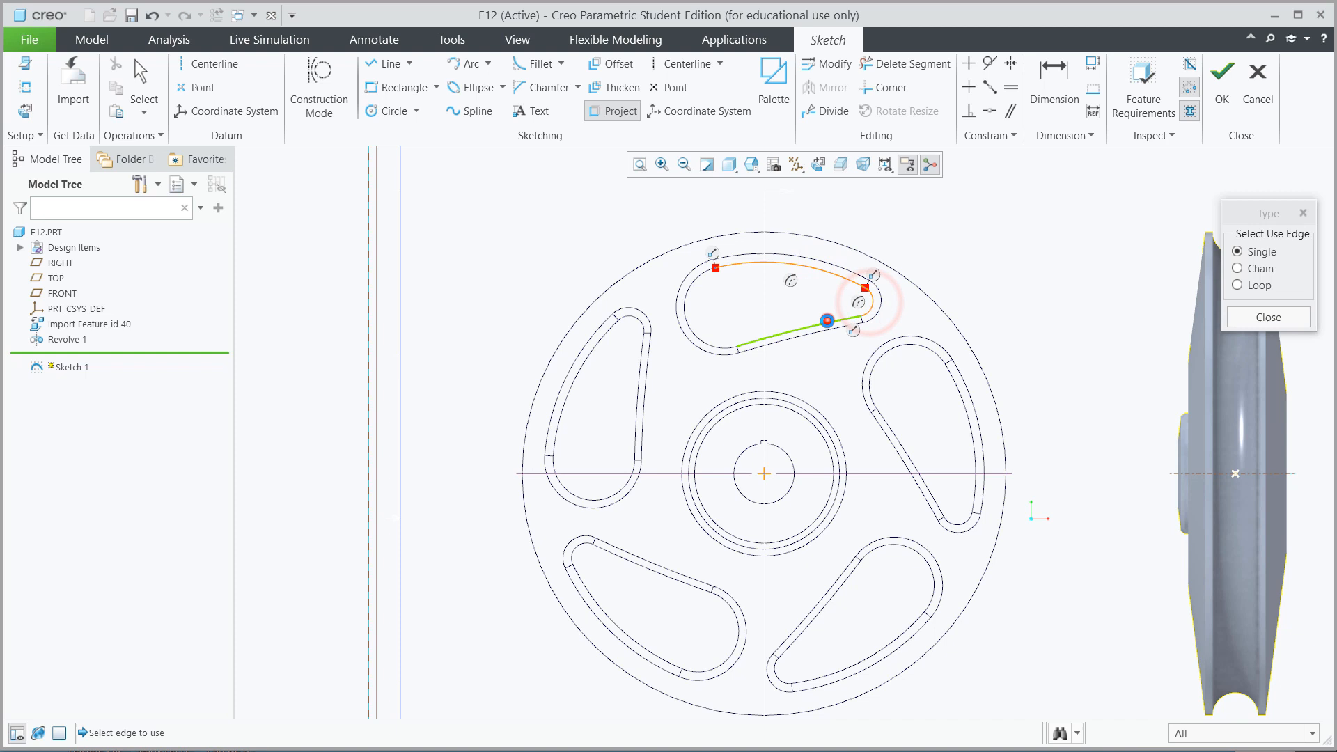
left_click(872, 322)
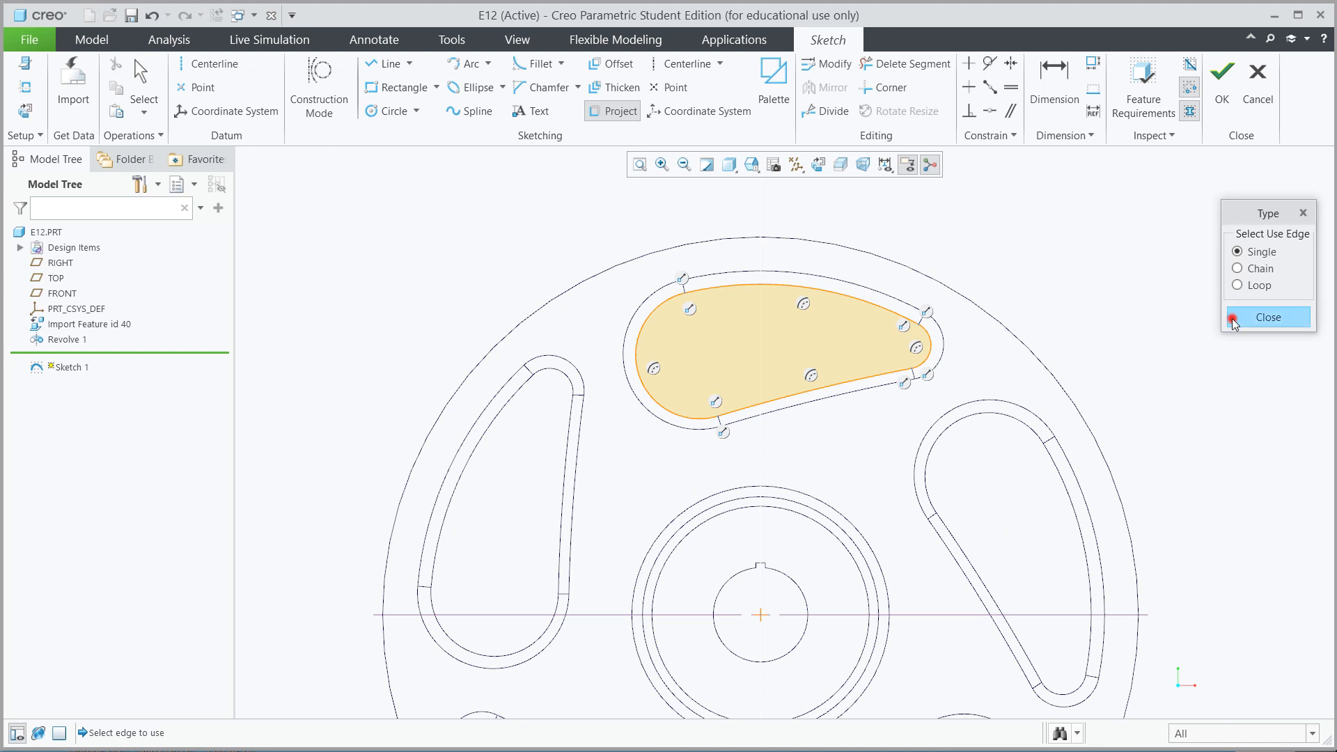
left_click(1267, 318)
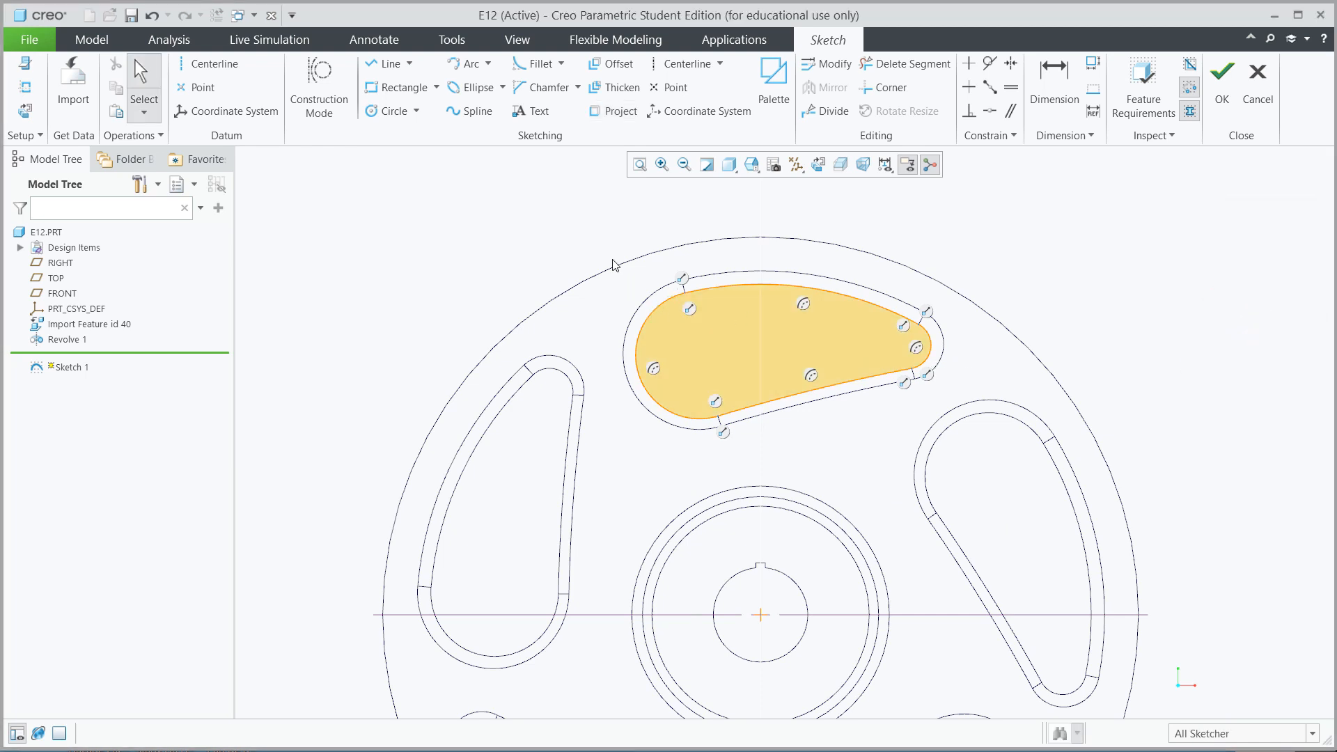
mouse_move(587, 237)
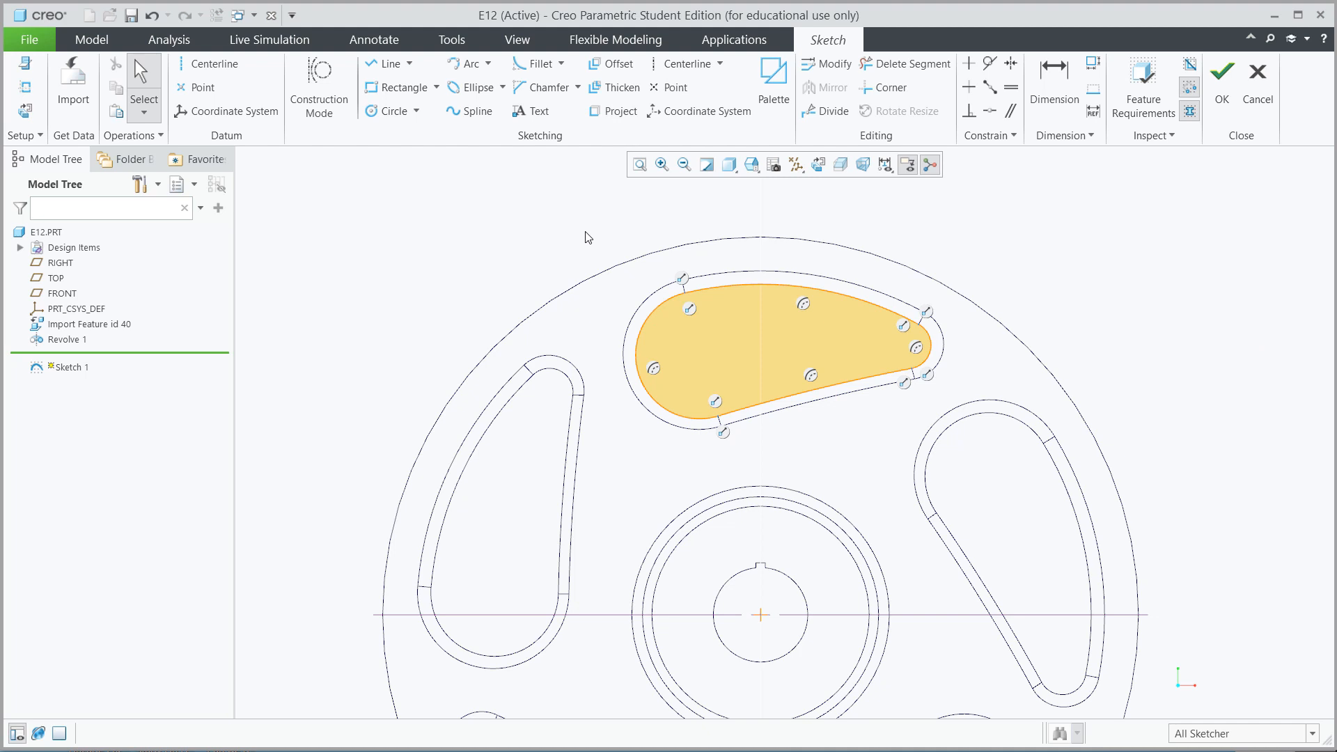
mouse_move(595, 253)
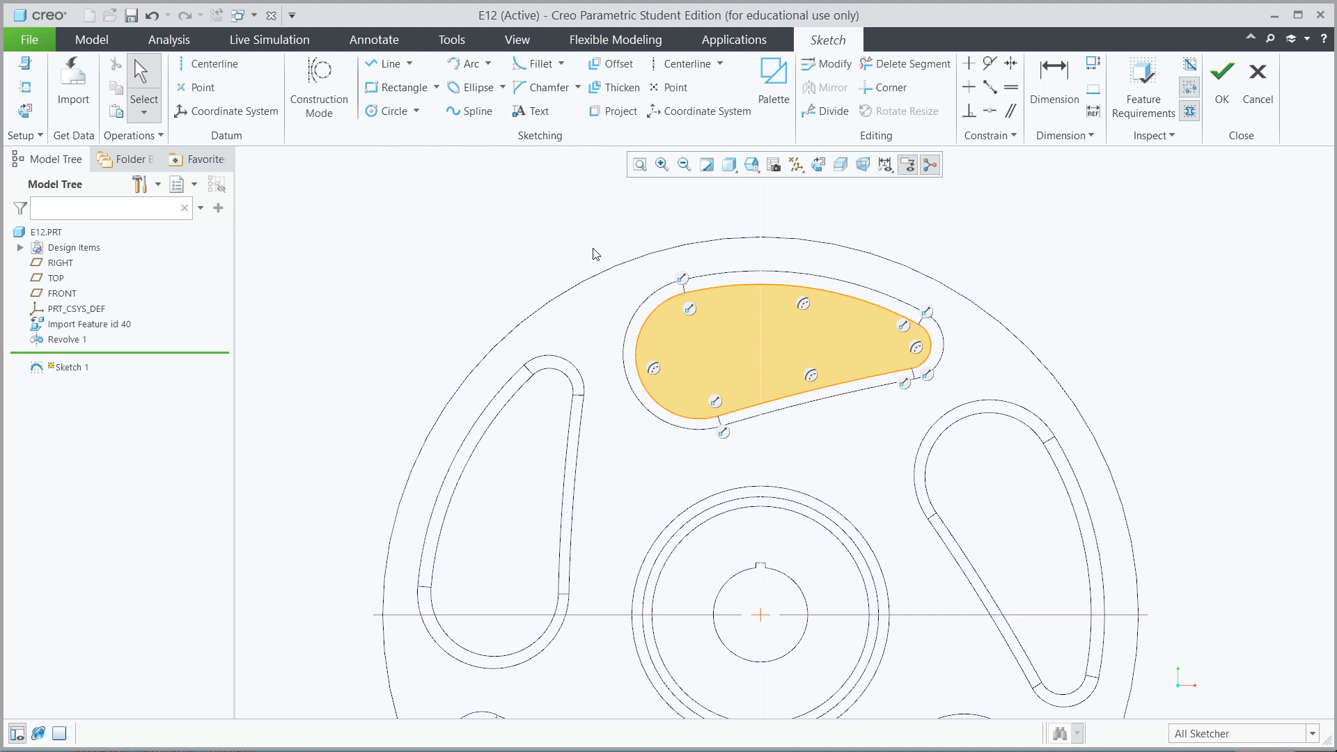
mouse_move(601, 224)
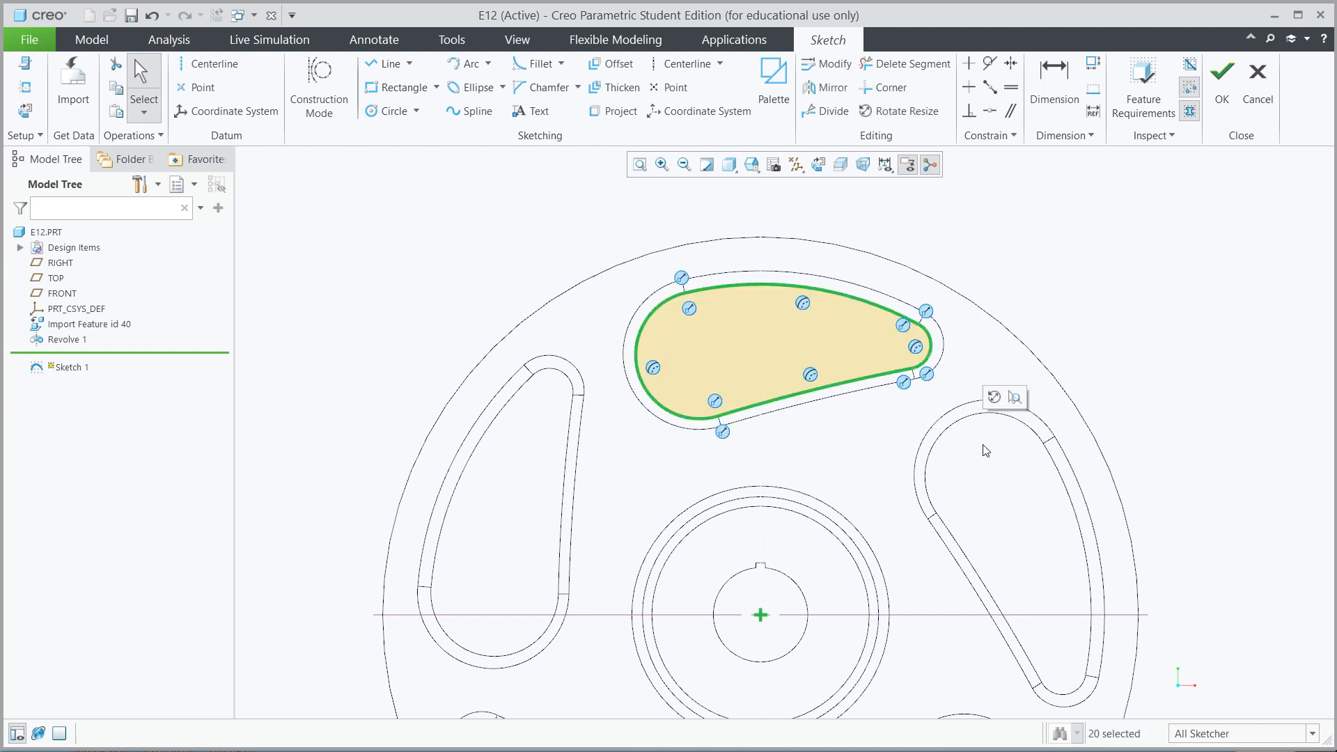
mouse_move(975, 431)
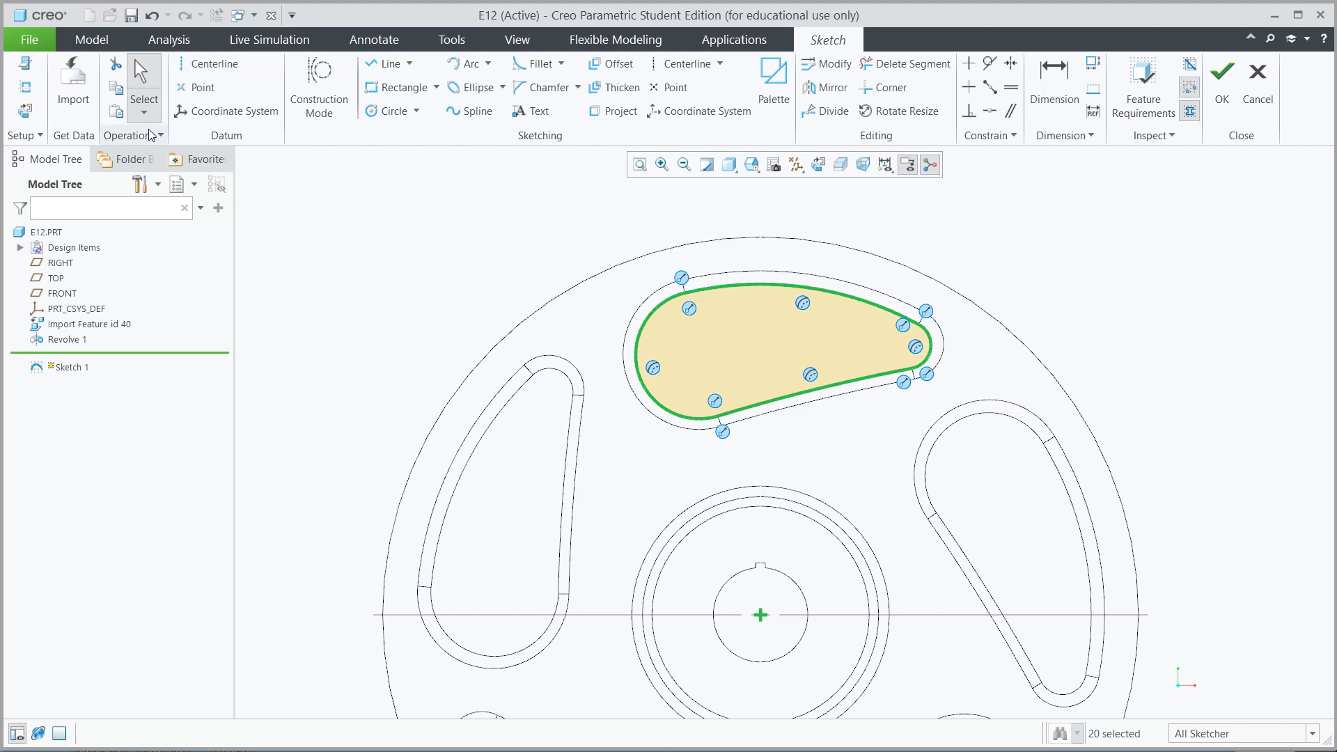
mouse_move(117, 90)
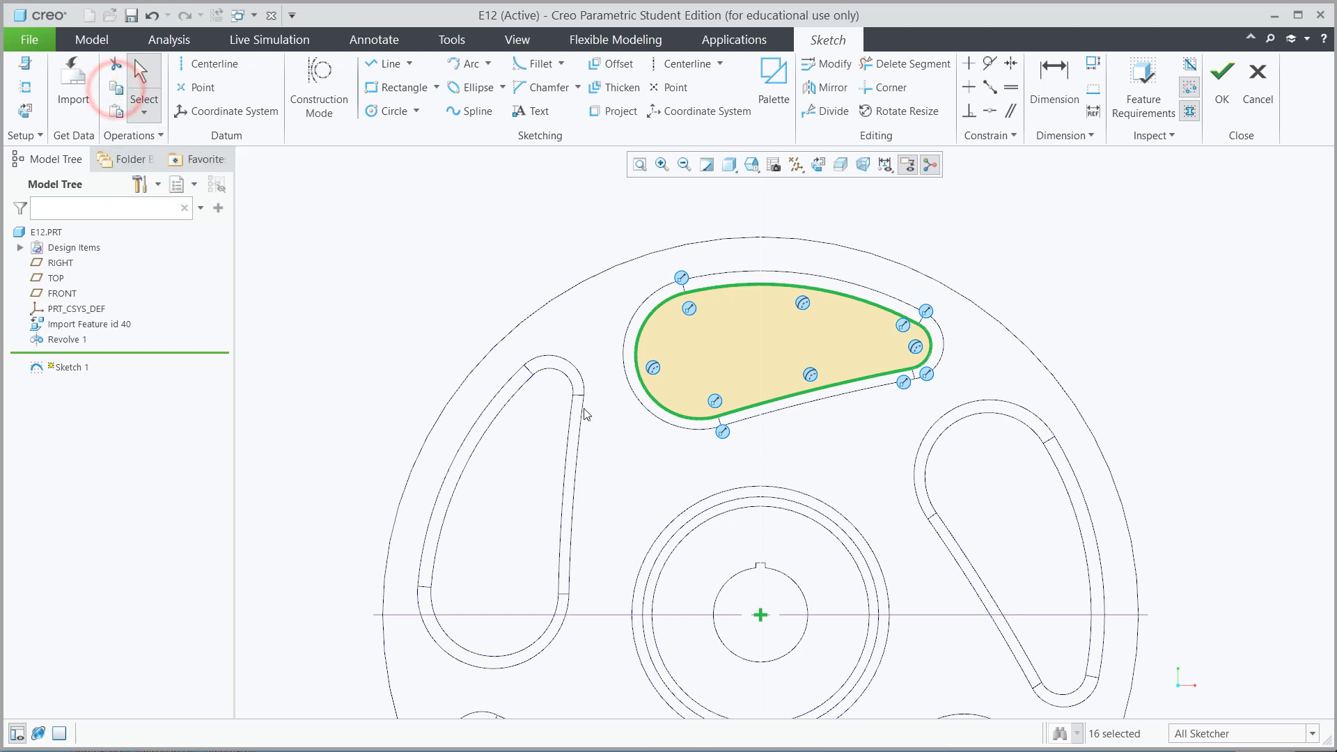
Step: Copy the projected teardrop outline entities for reuse in a later sketch
left_click(1221, 71)
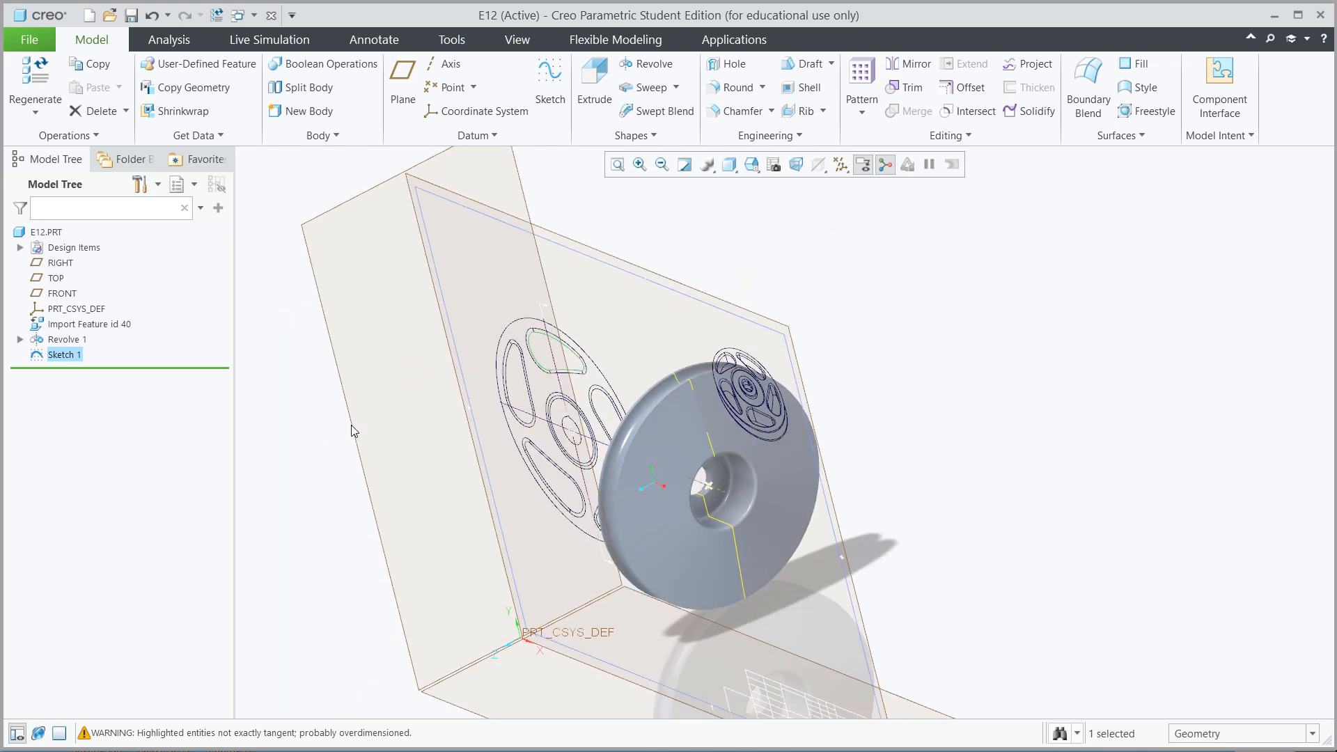
mouse_move(350, 430)
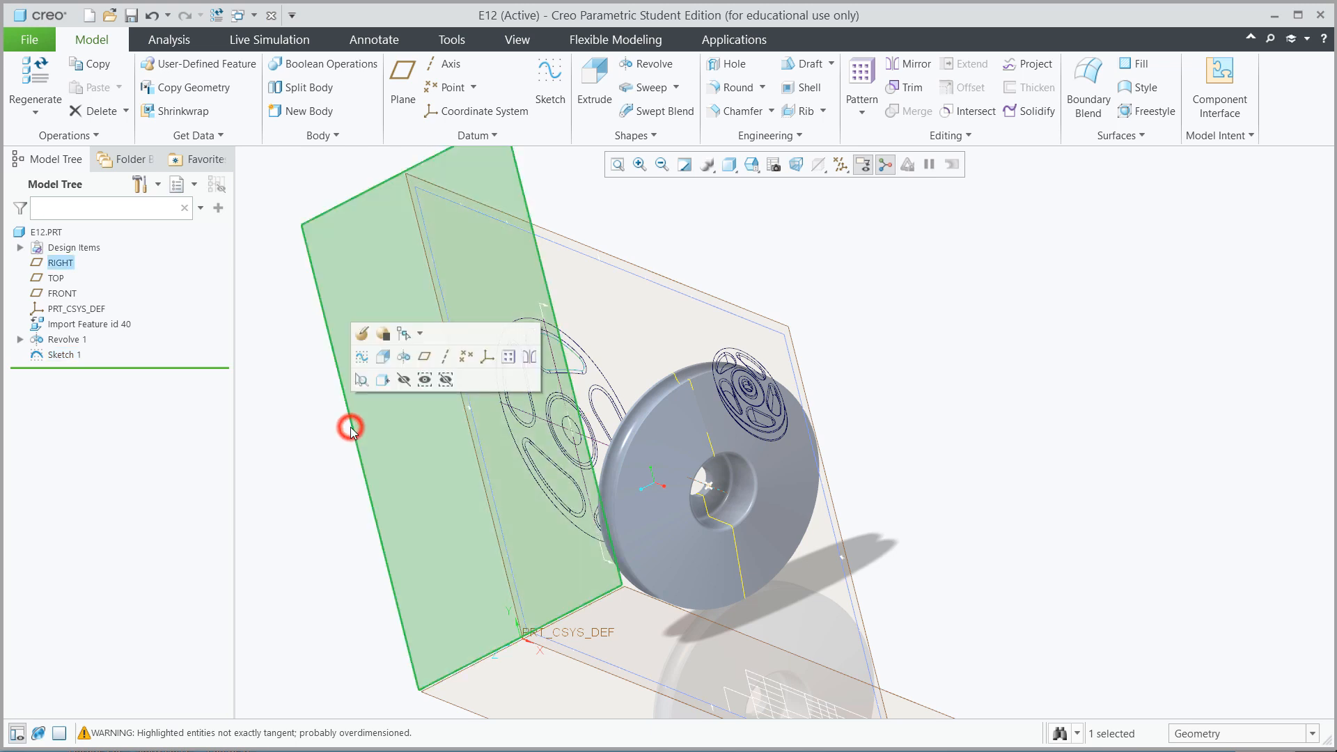
mouse_move(337, 419)
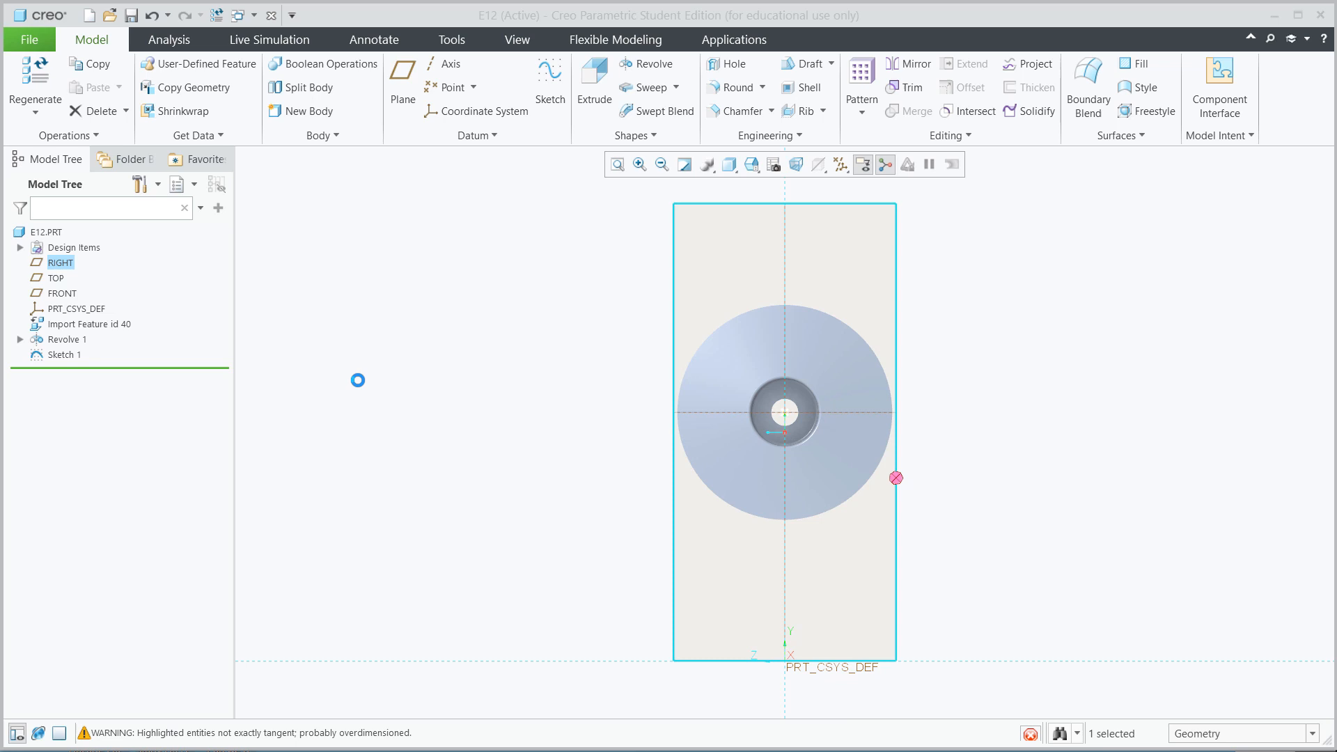
Step: Begin Sketch 2 on the RIGHT datum plane to receive the copied outline
left_click(550, 77)
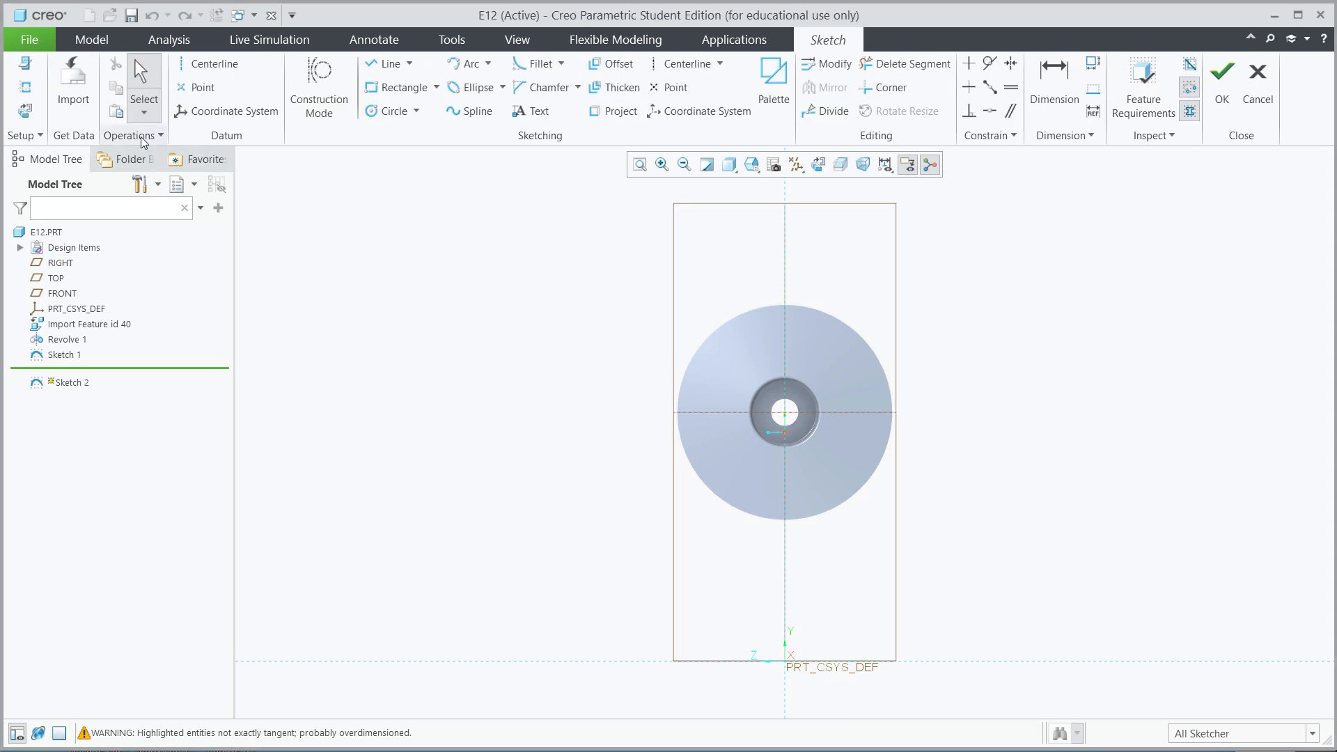
mouse_move(115, 113)
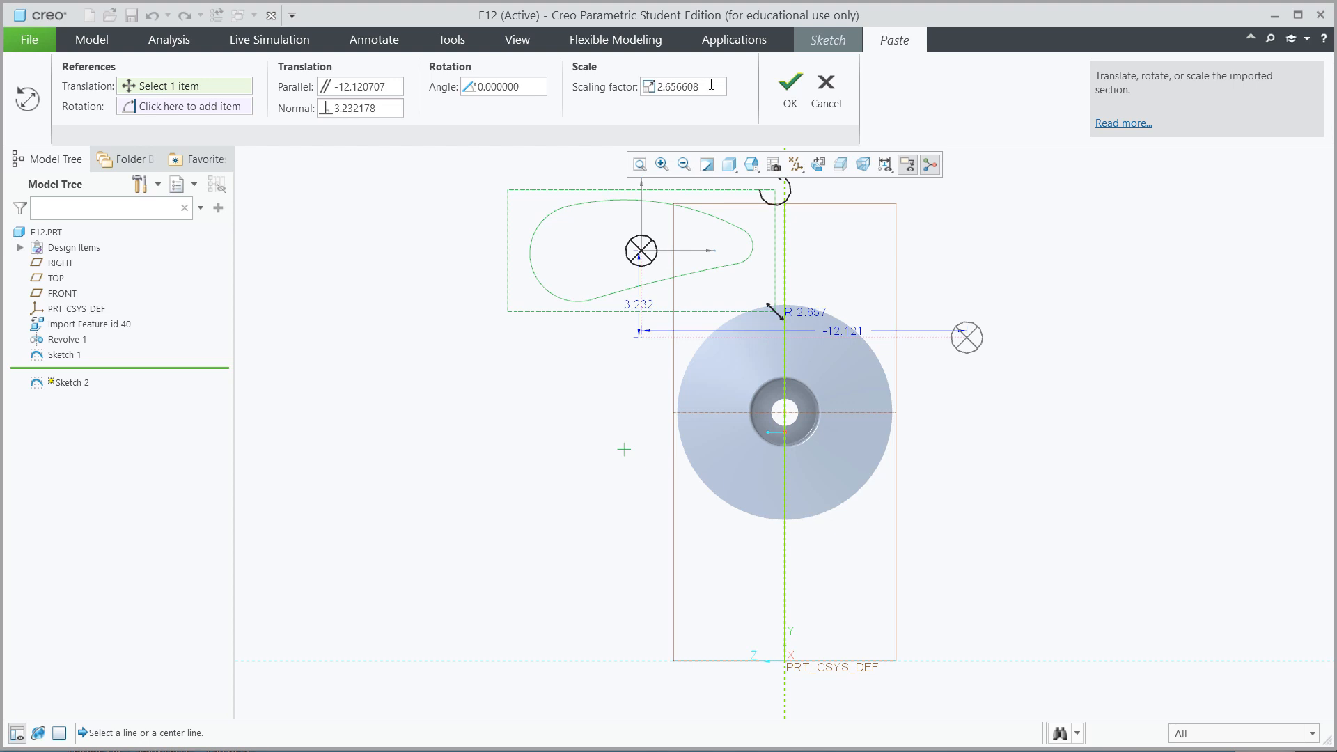
Step: Paste the teardrop outline at scaling factor 1, anchored at the arc centre over the wheel face
triple_click(683, 87)
type("1")
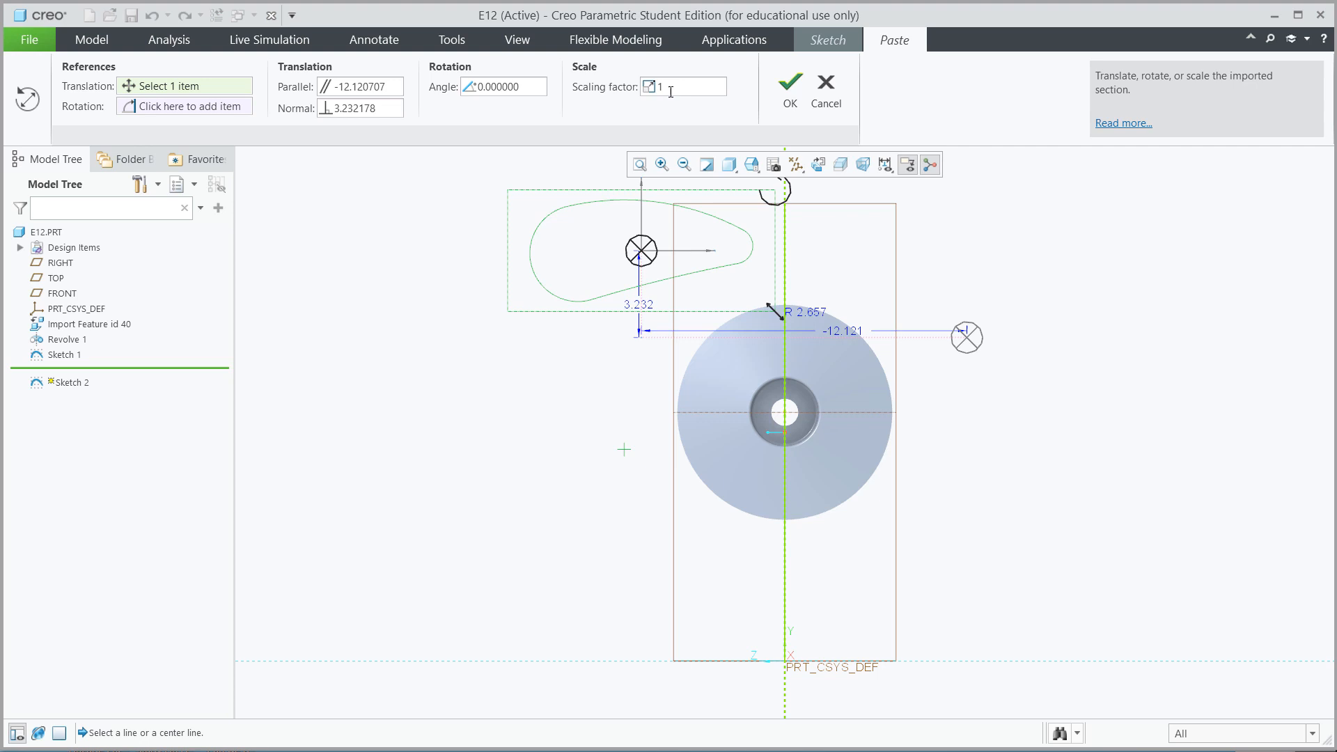
left_click(660, 86)
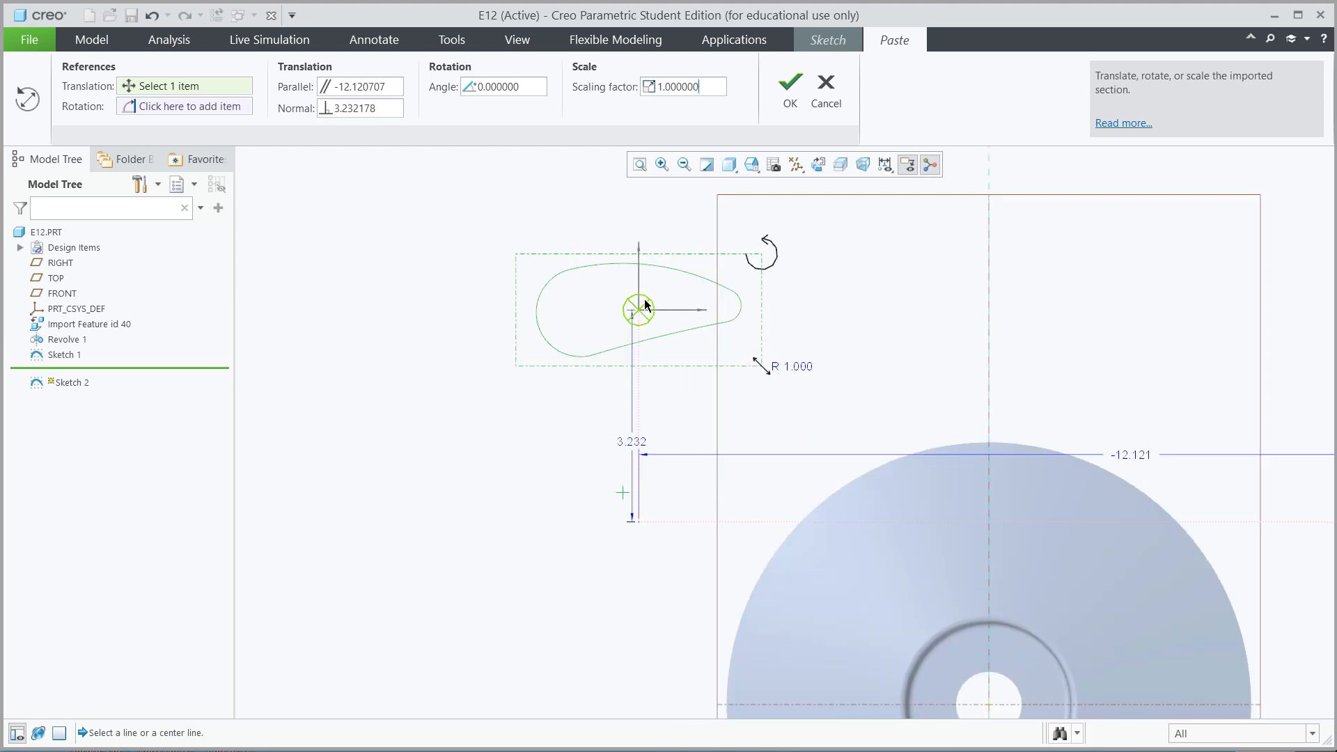
mouse_move(642, 318)
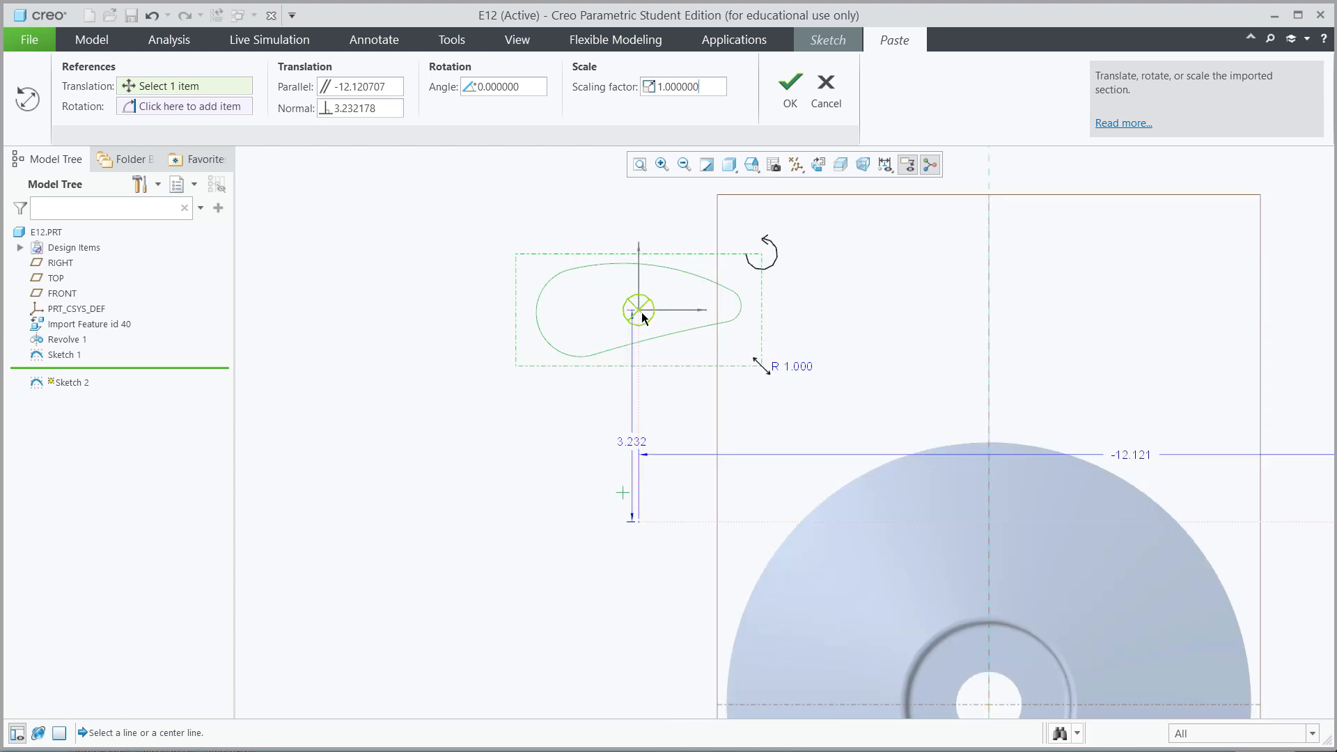
mouse_move(640, 317)
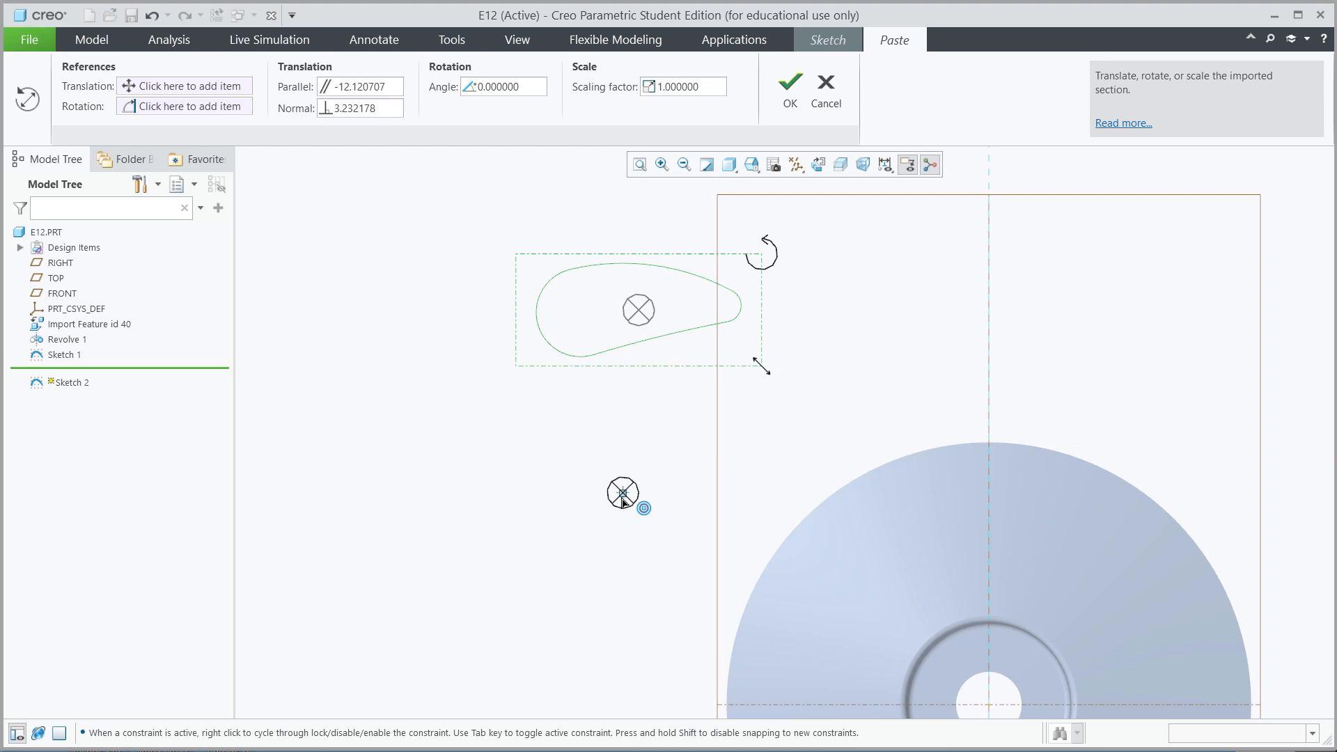
left_click(623, 493)
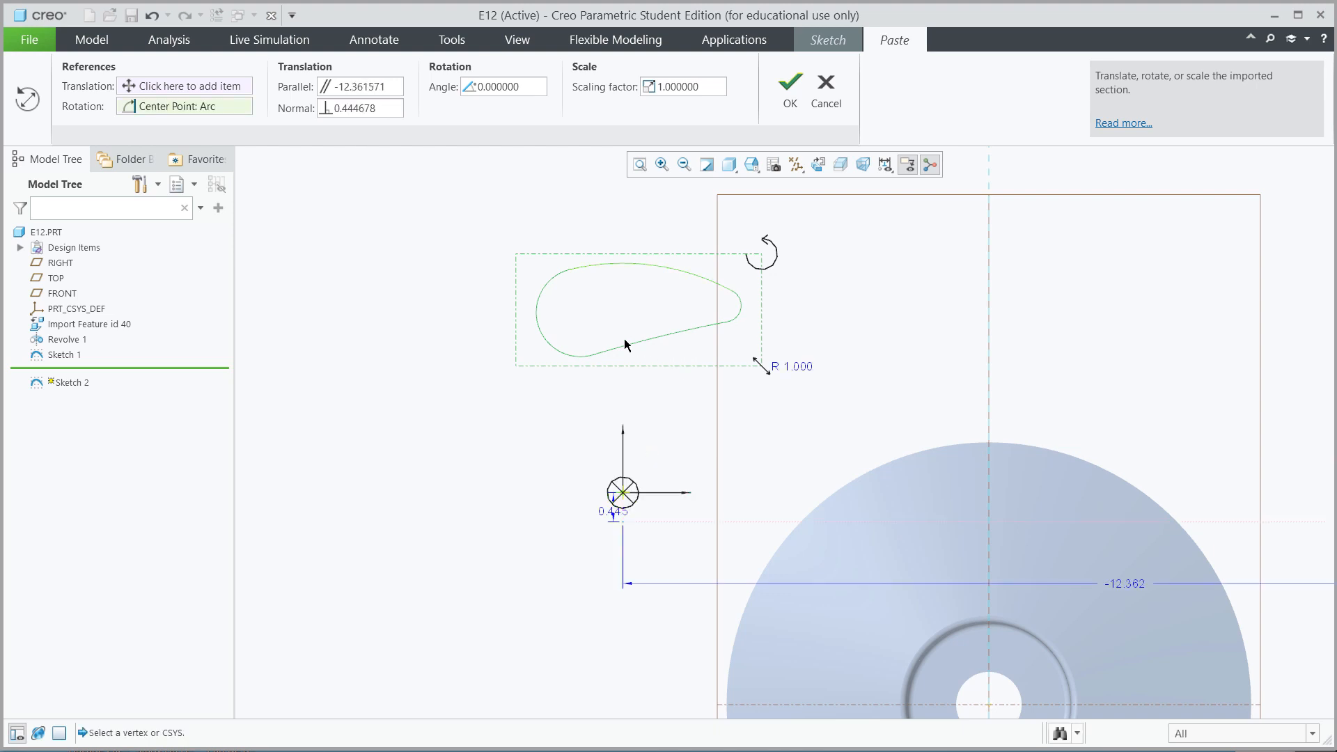
mouse_move(710, 453)
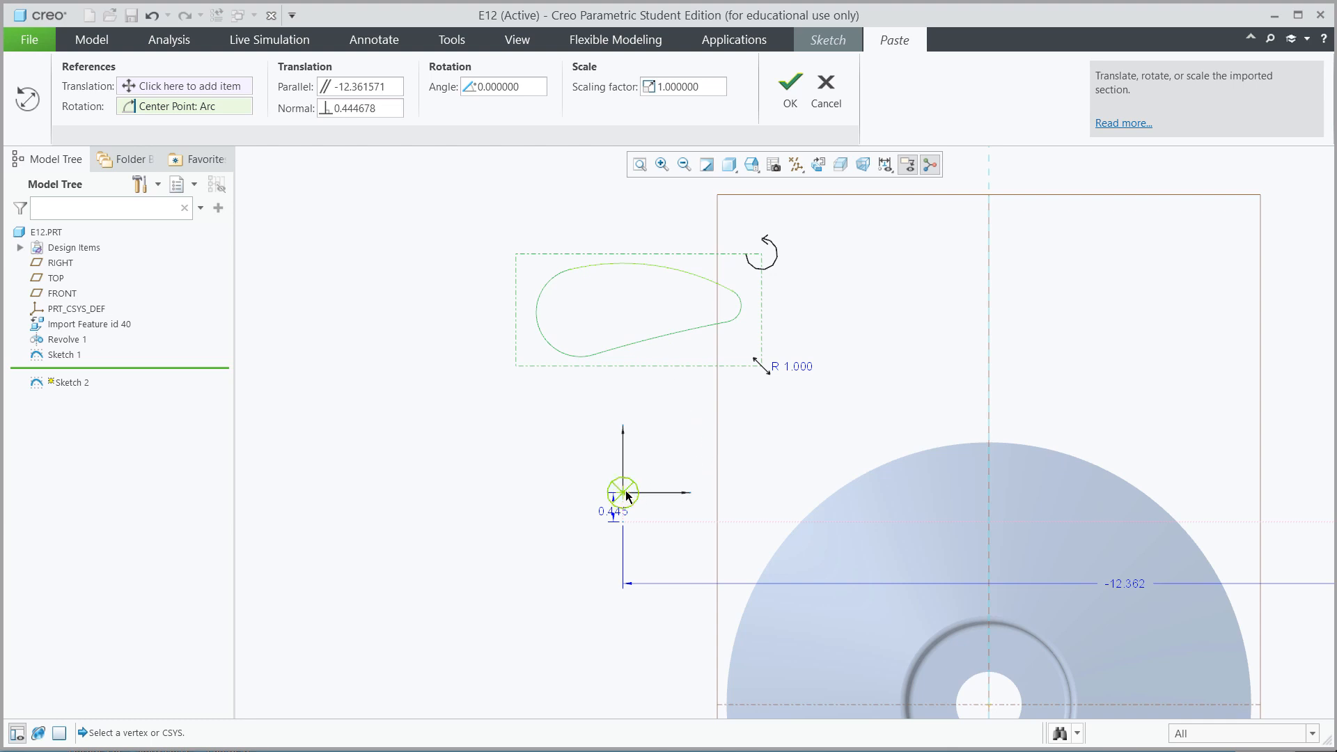
mouse_move(625, 496)
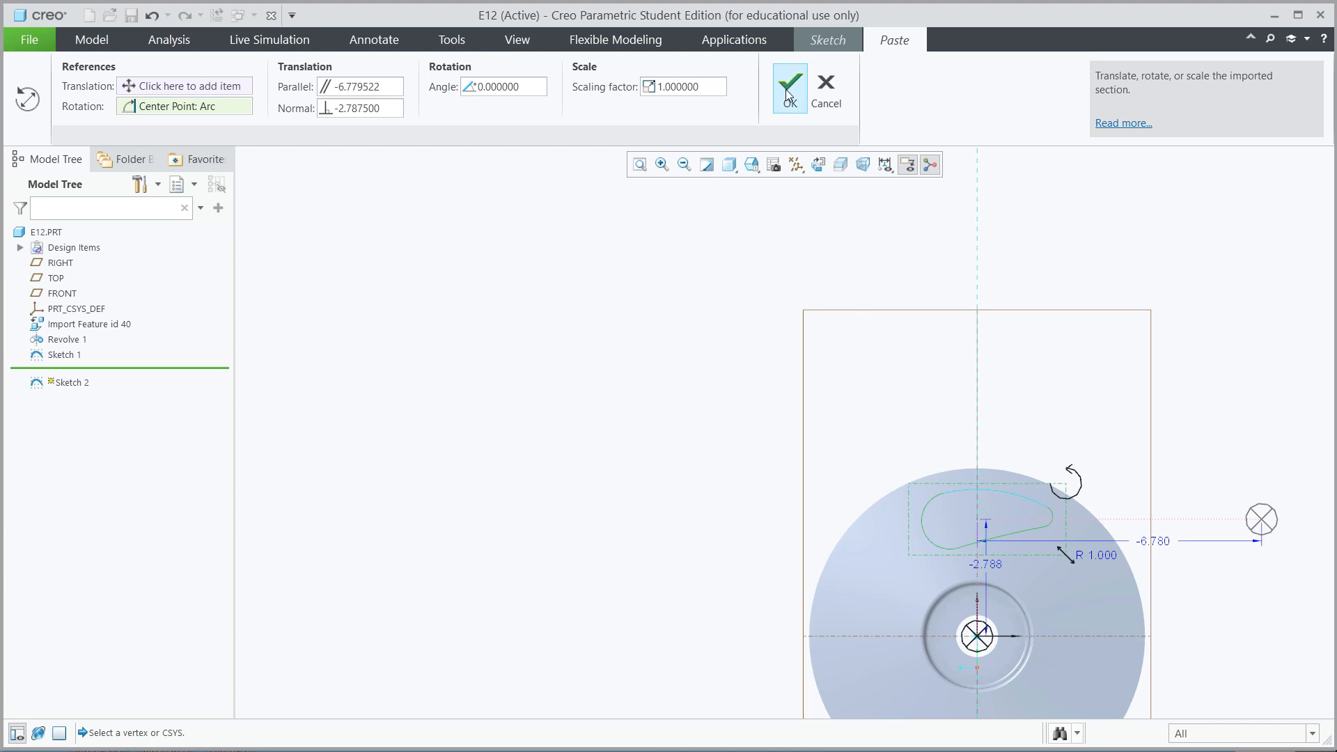
left_click(787, 88)
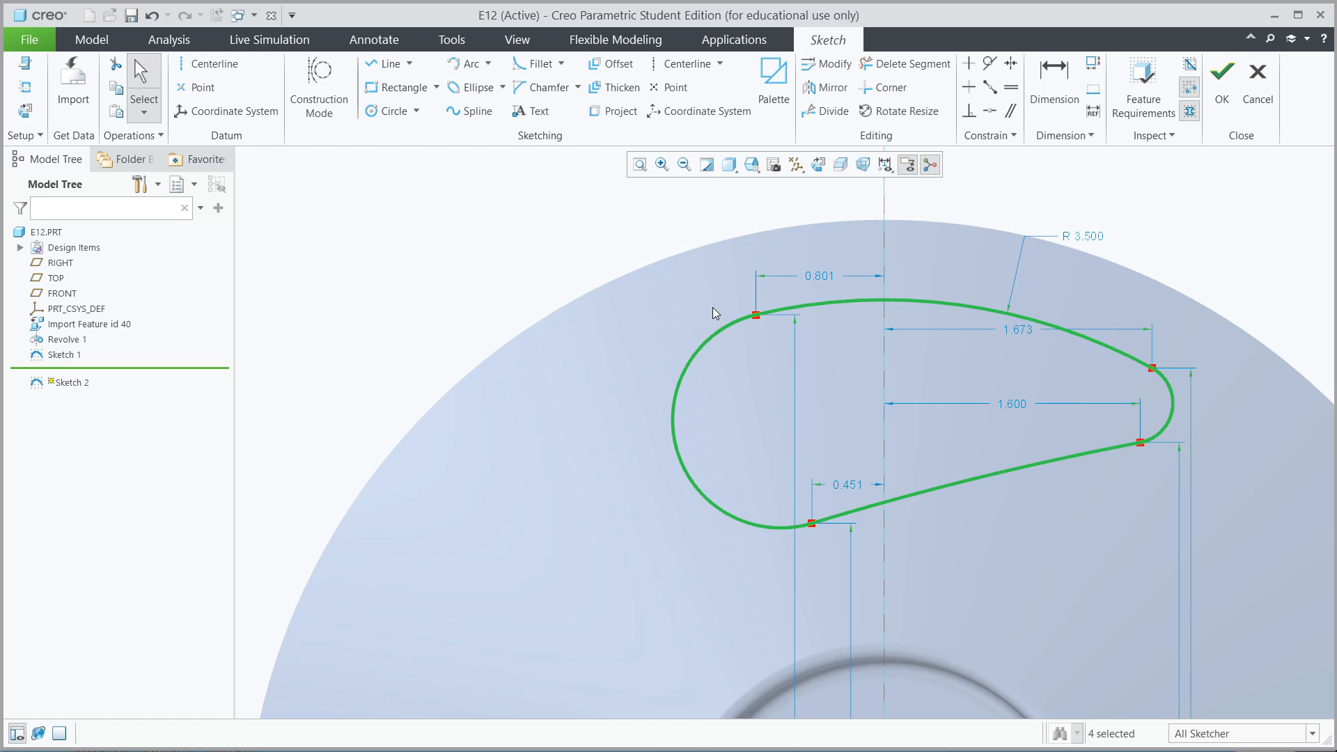
mouse_move(575, 220)
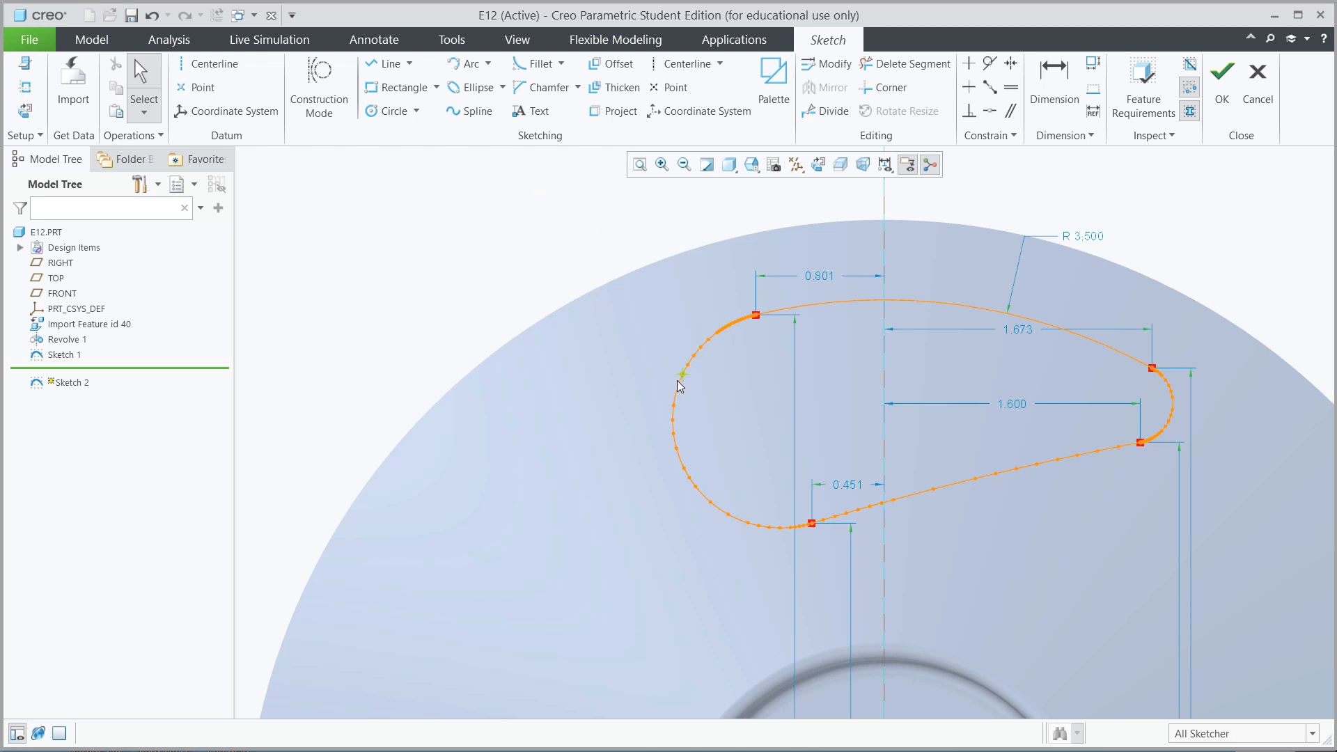
mouse_move(1039, 506)
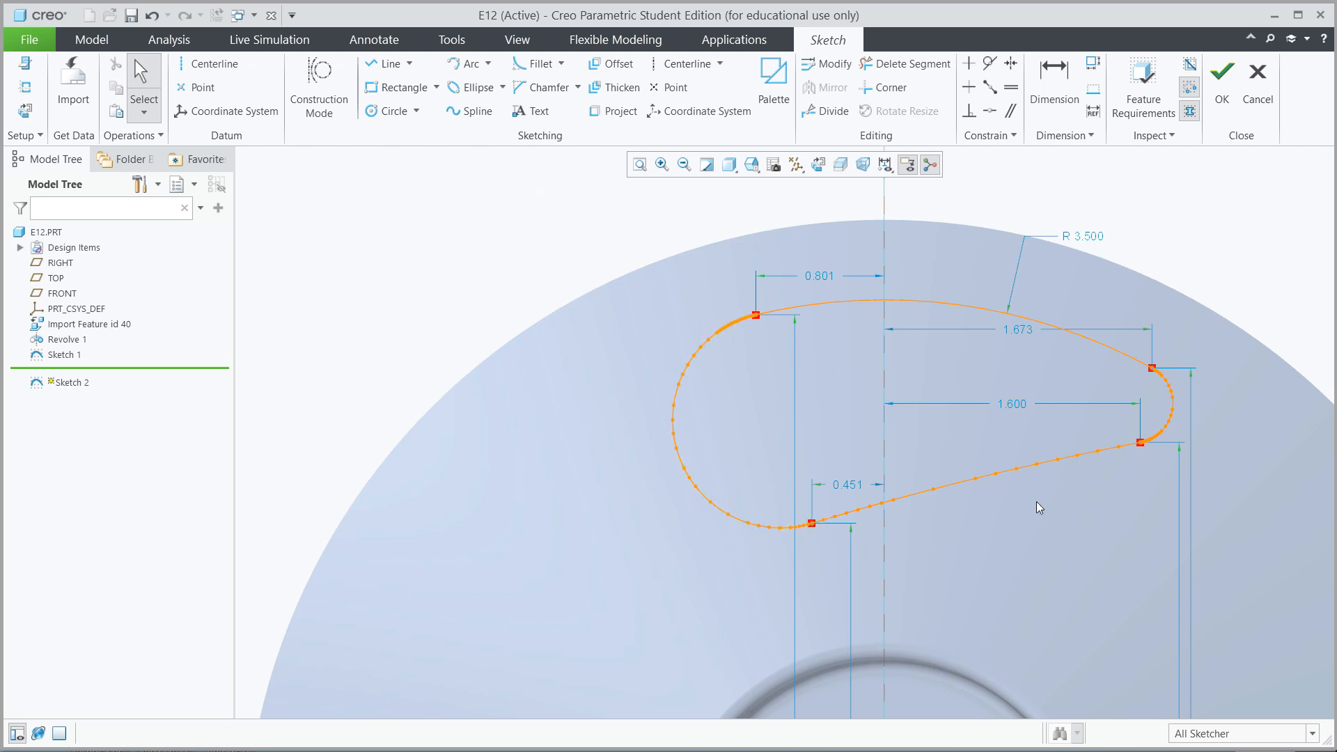
mouse_move(597, 239)
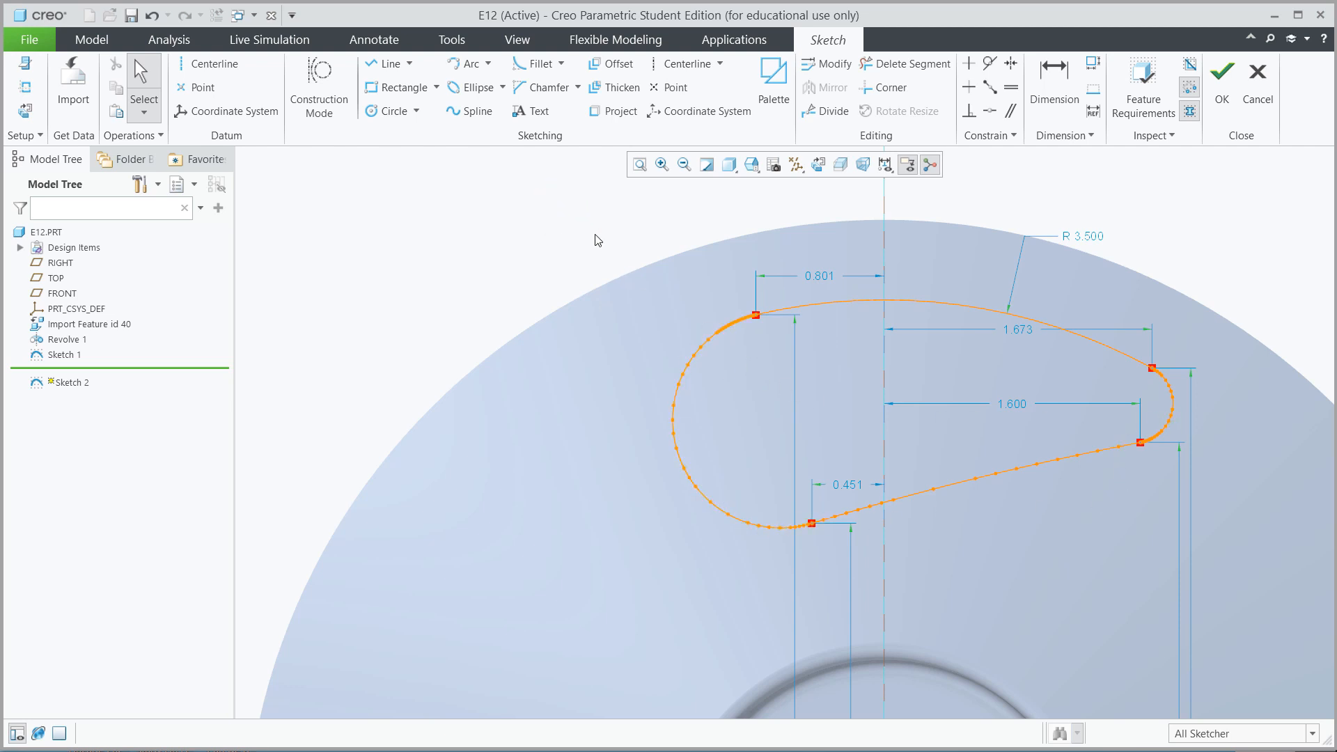
mouse_move(609, 232)
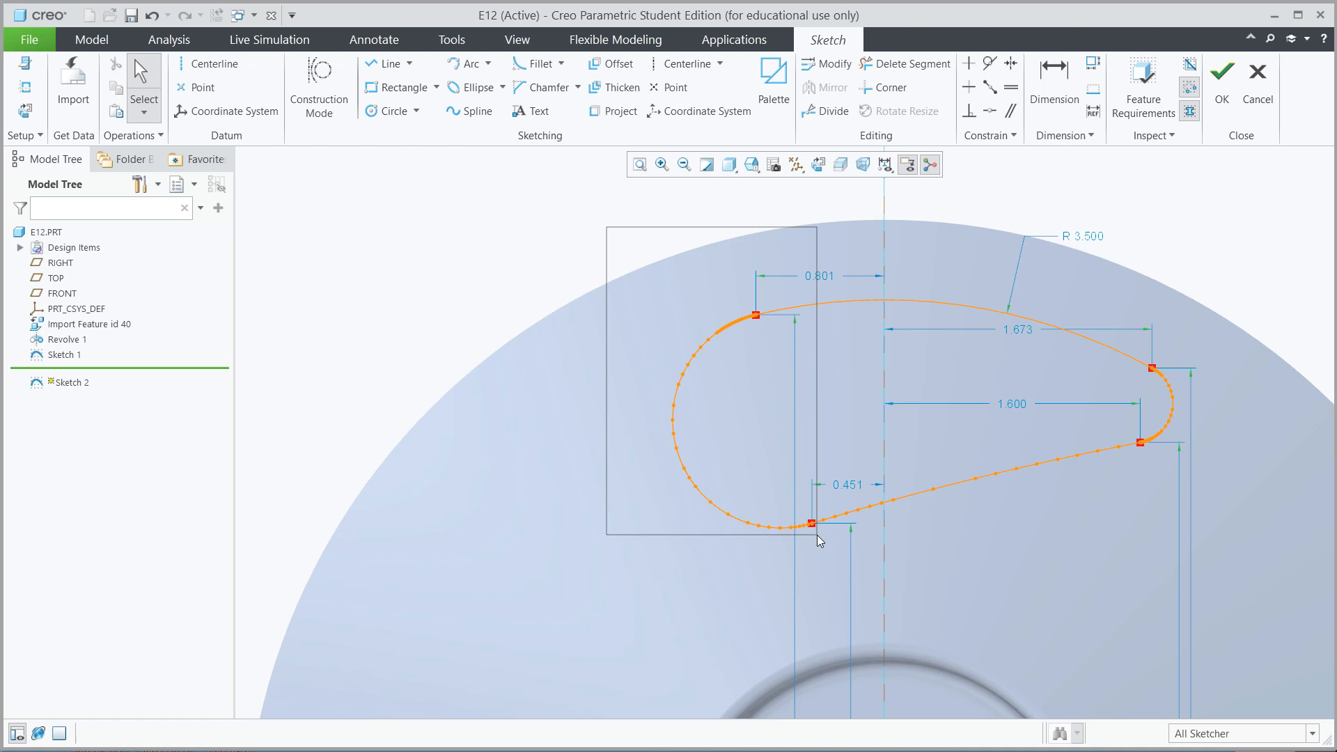
Step: Delete the rounded left spline end of the pasted teardrop, leaving an open curve
left_click(674, 426)
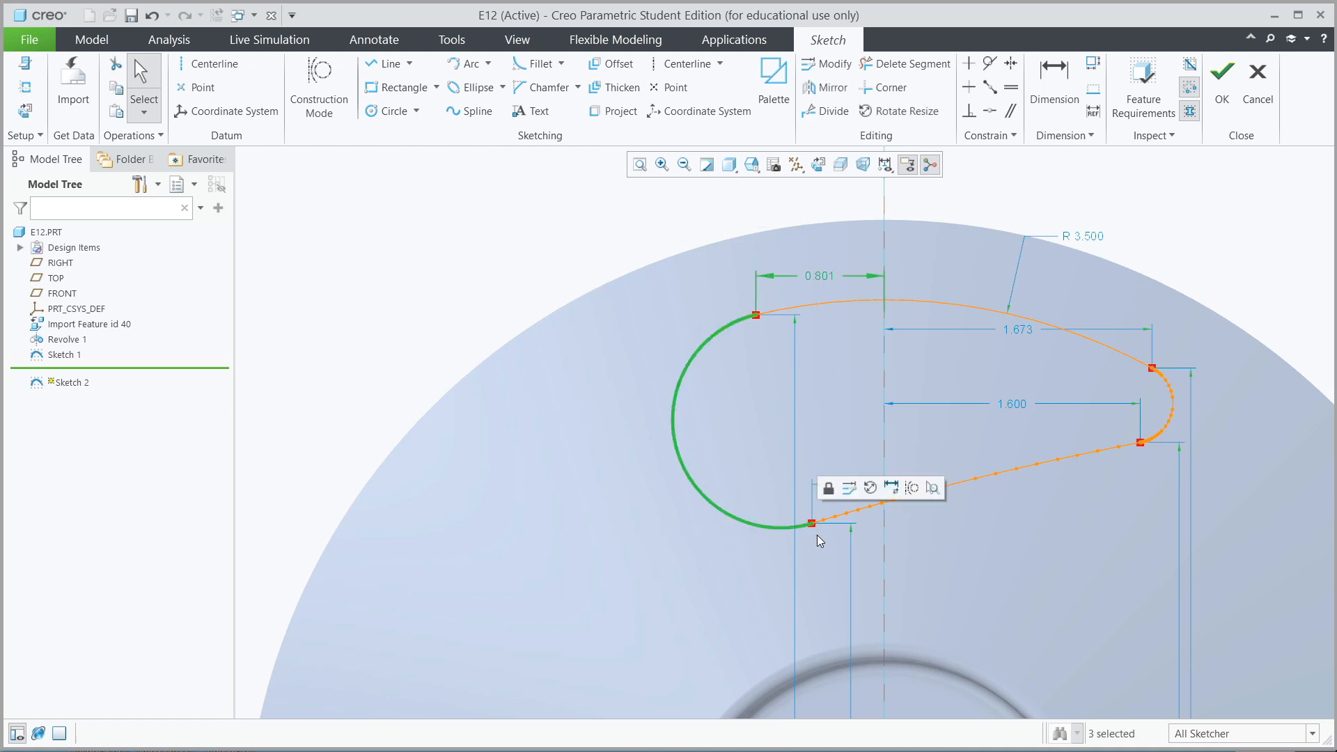
left_click(670, 563)
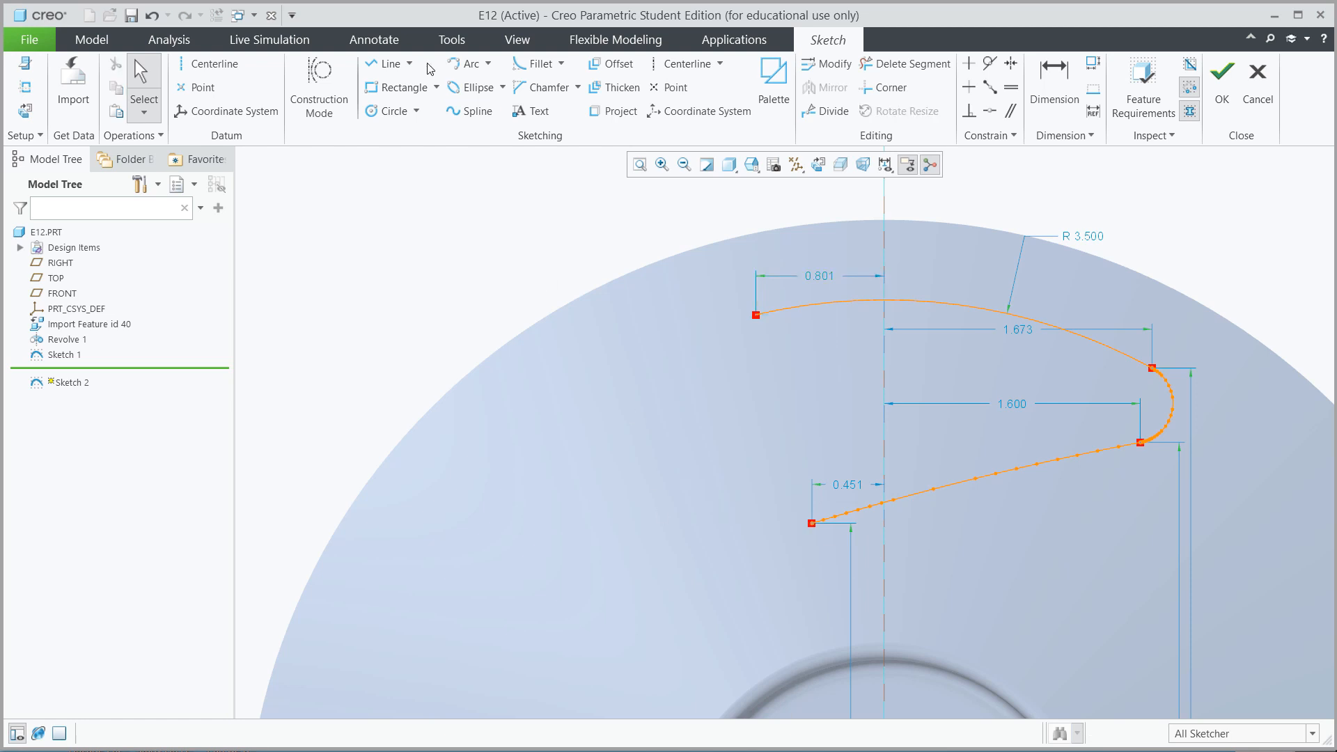
left_click(487, 63)
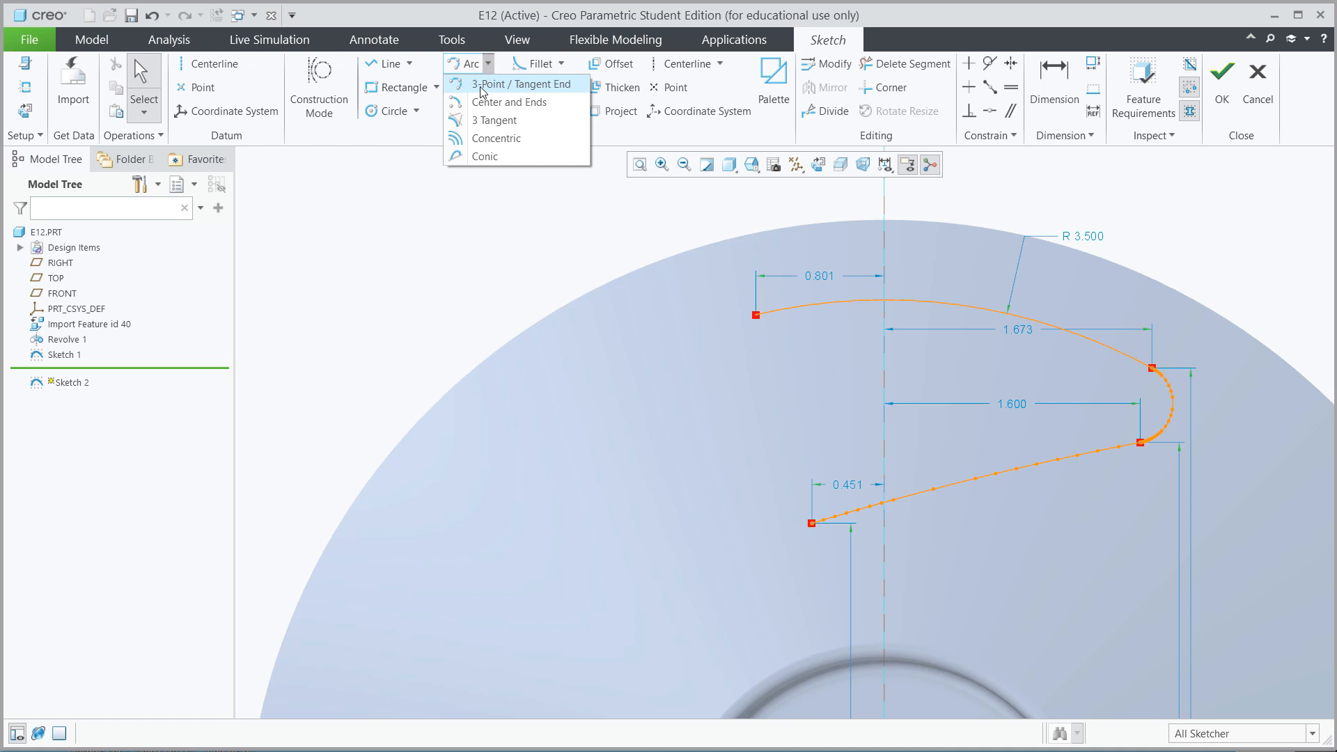
Step: Close the teardrop's left end with a tangent-end arc of radius 0.675
left_click(512, 84)
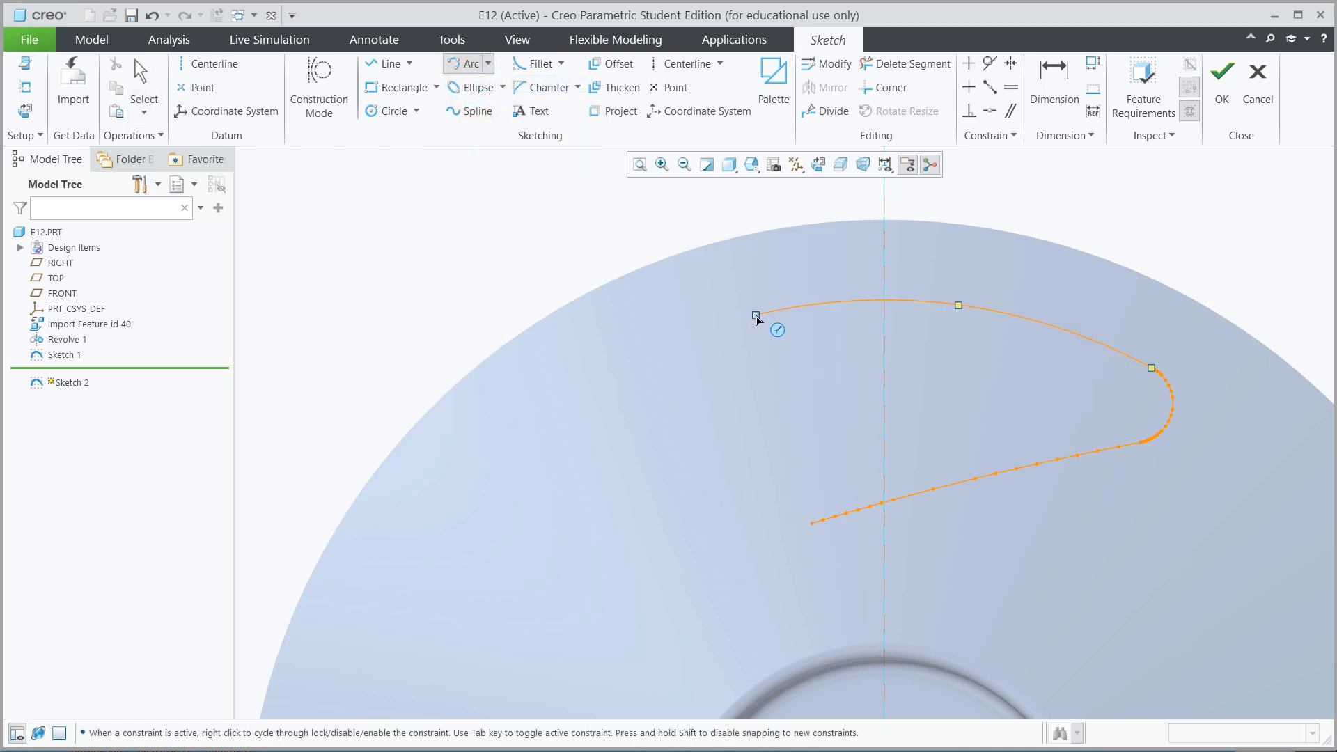
left_click(755, 316)
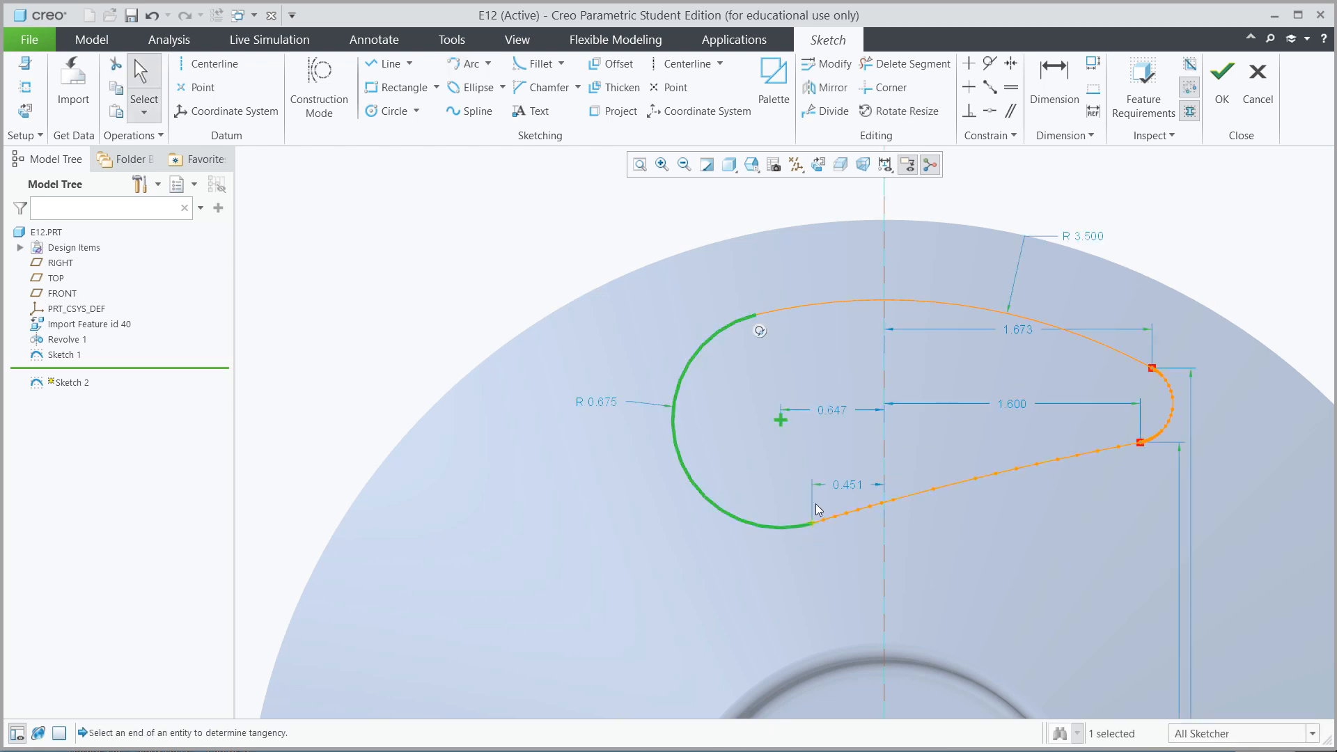
mouse_move(1128, 311)
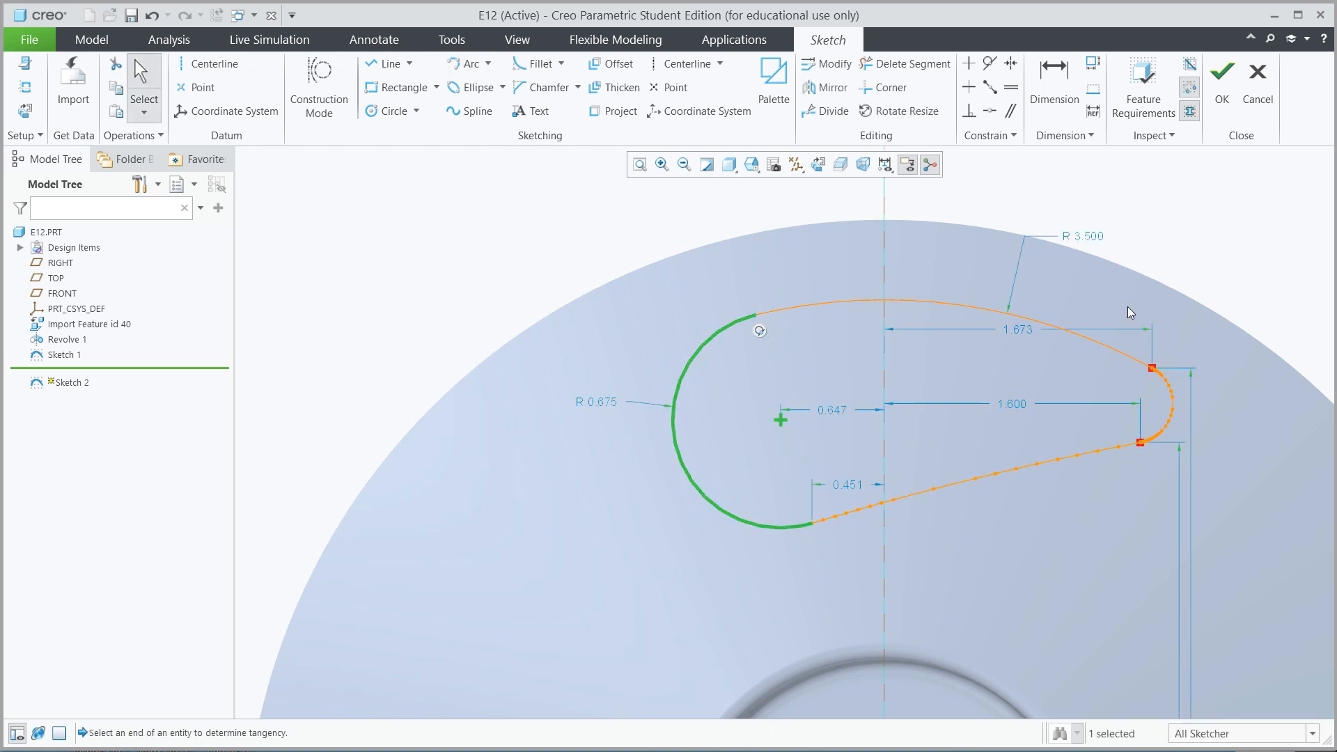
mouse_move(1206, 339)
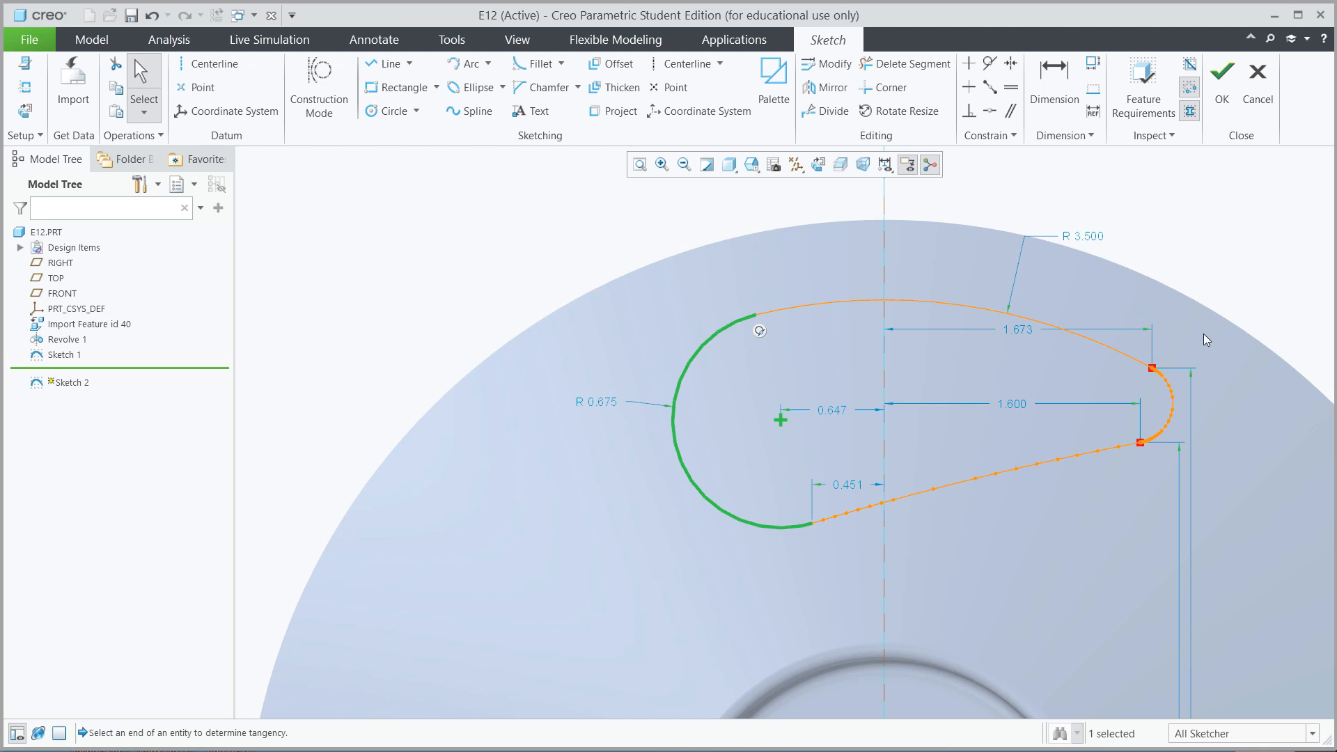
mouse_move(1131, 449)
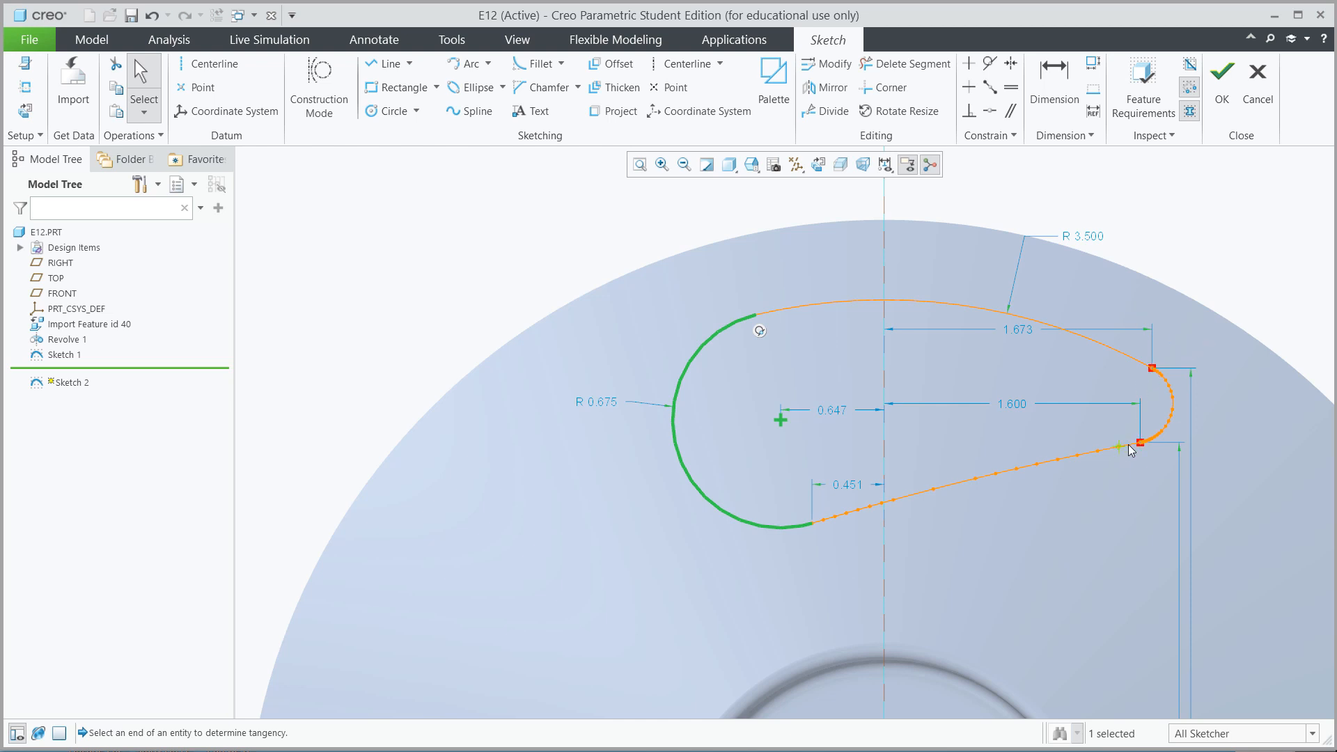
mouse_move(1140, 321)
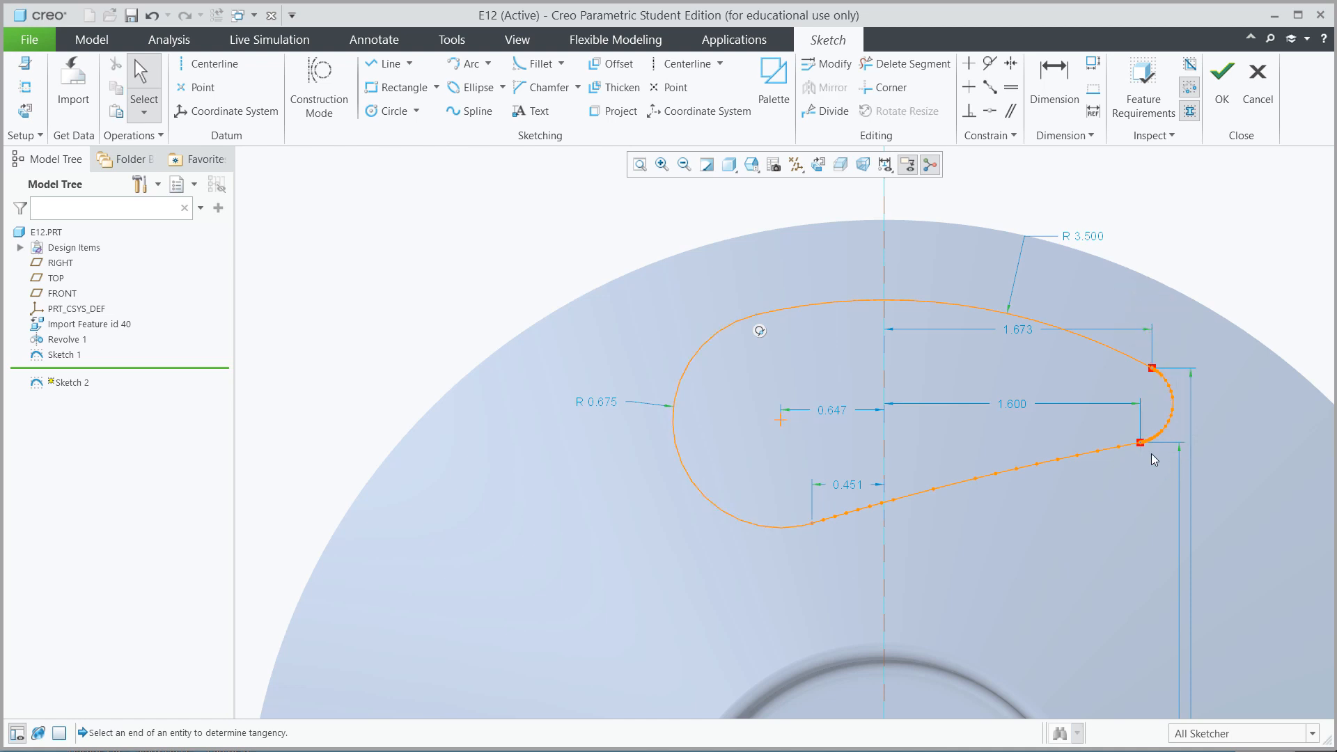
mouse_move(1100, 341)
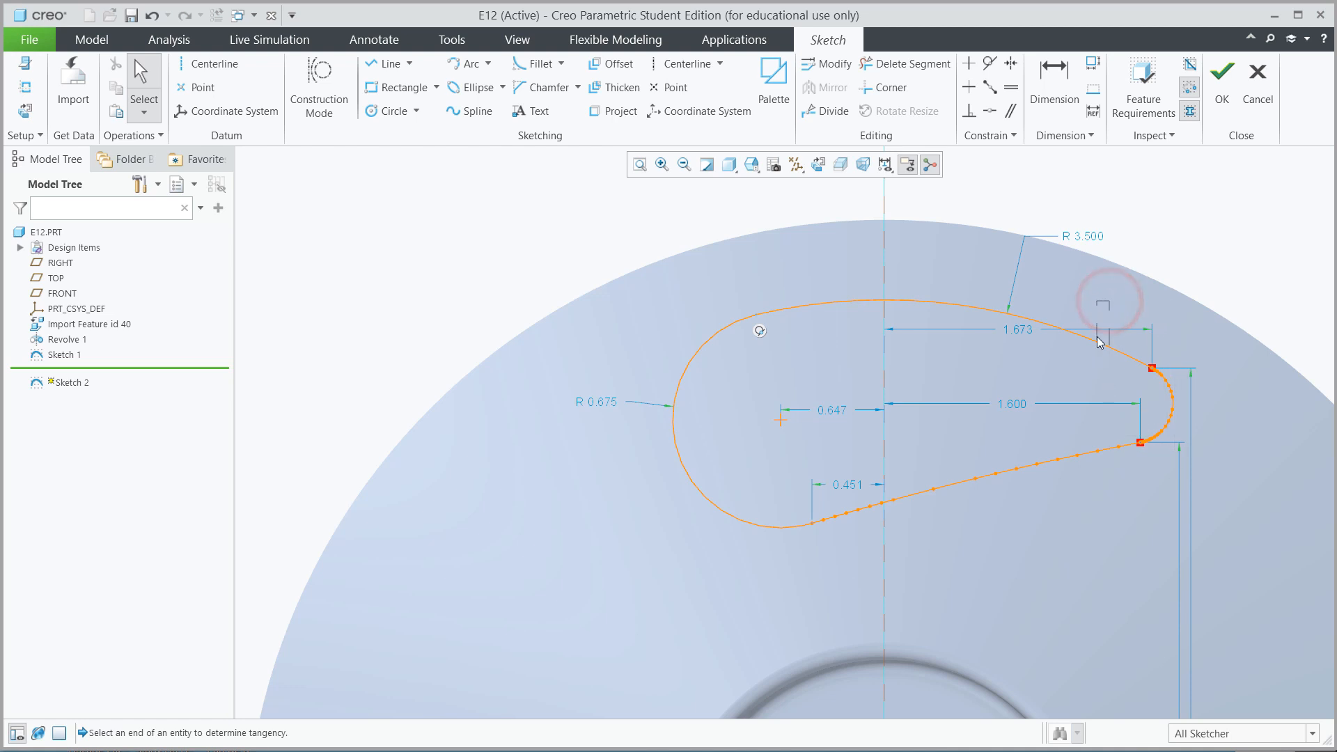
Step: Replace the small tip curve with a new tangent arc of radius 0.250
left_click(887, 305)
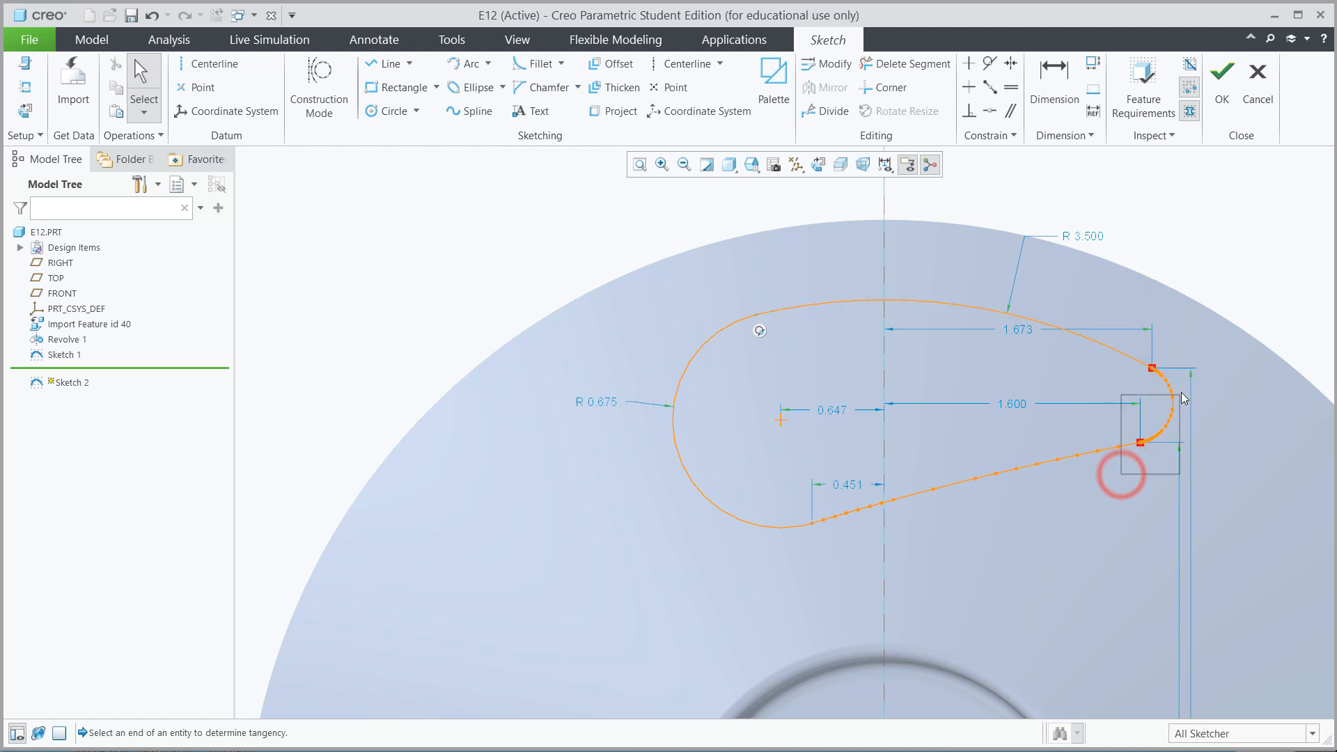
left_click(1172, 406)
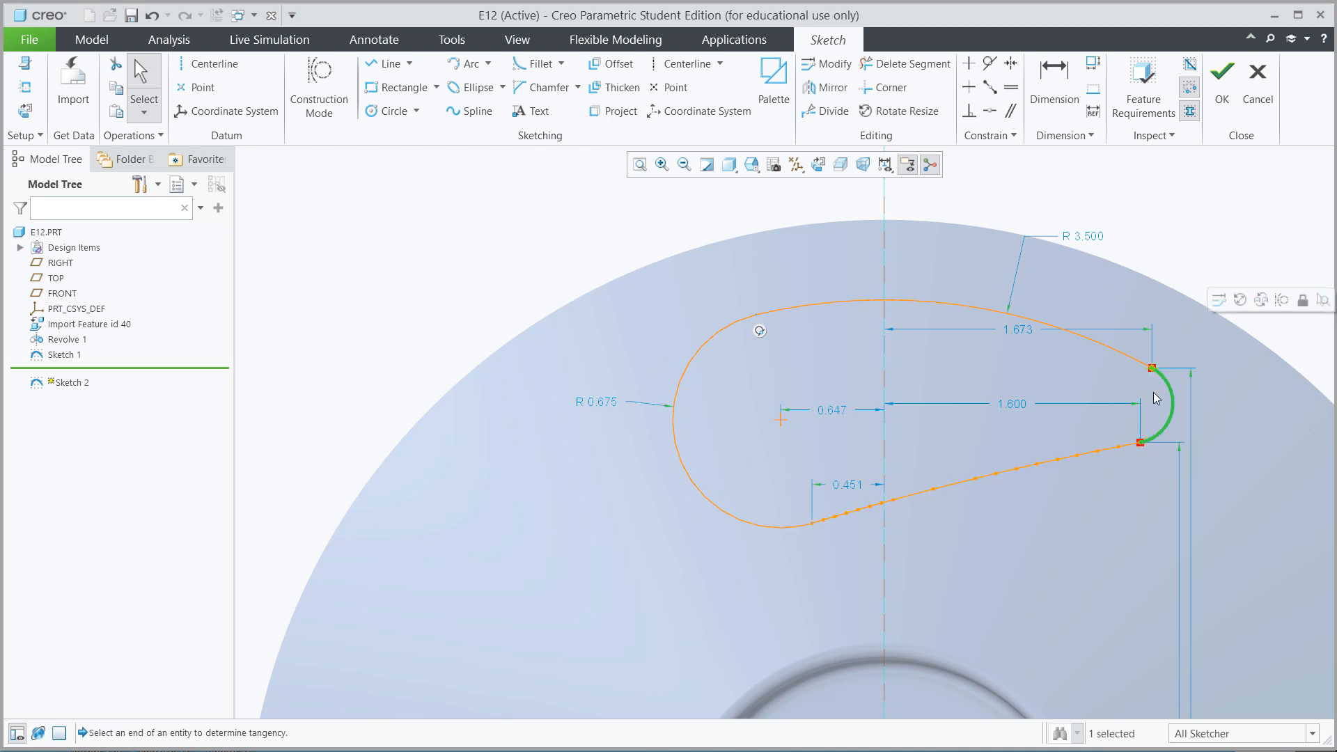
mouse_move(1107, 486)
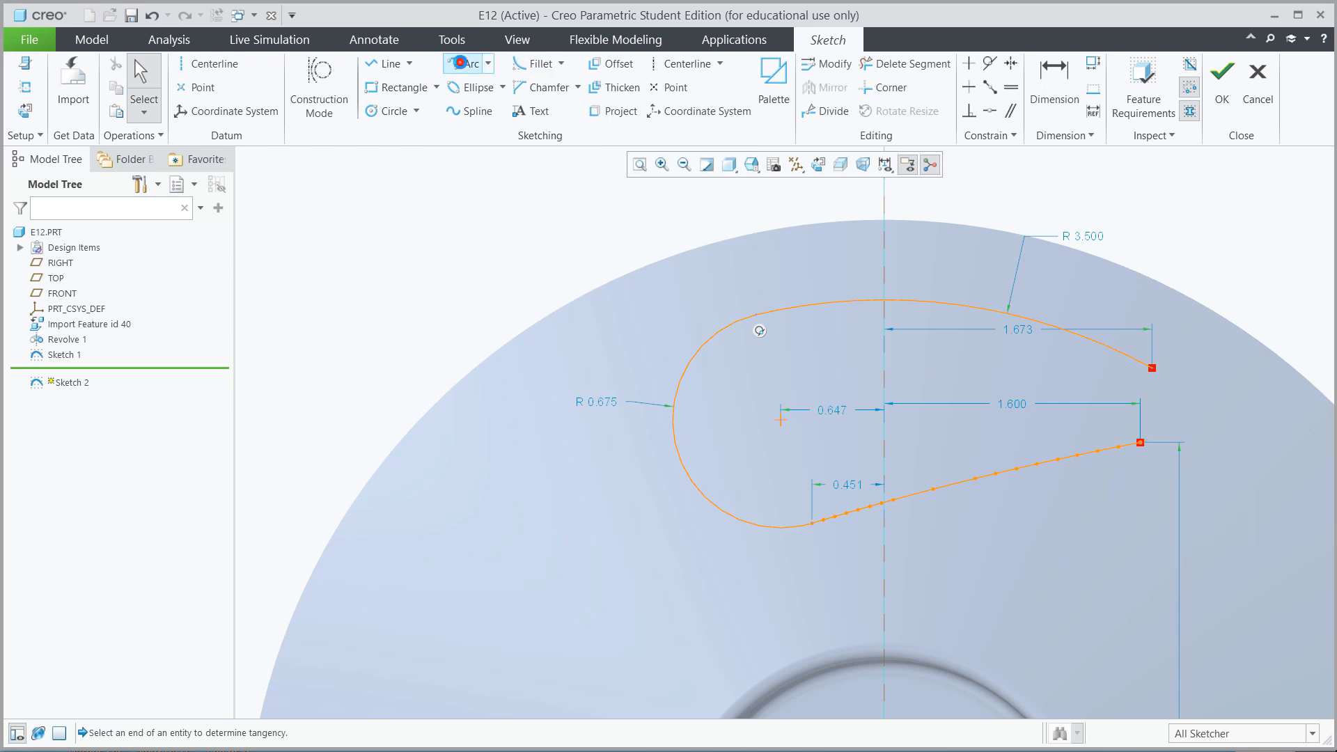
left_click(1153, 366)
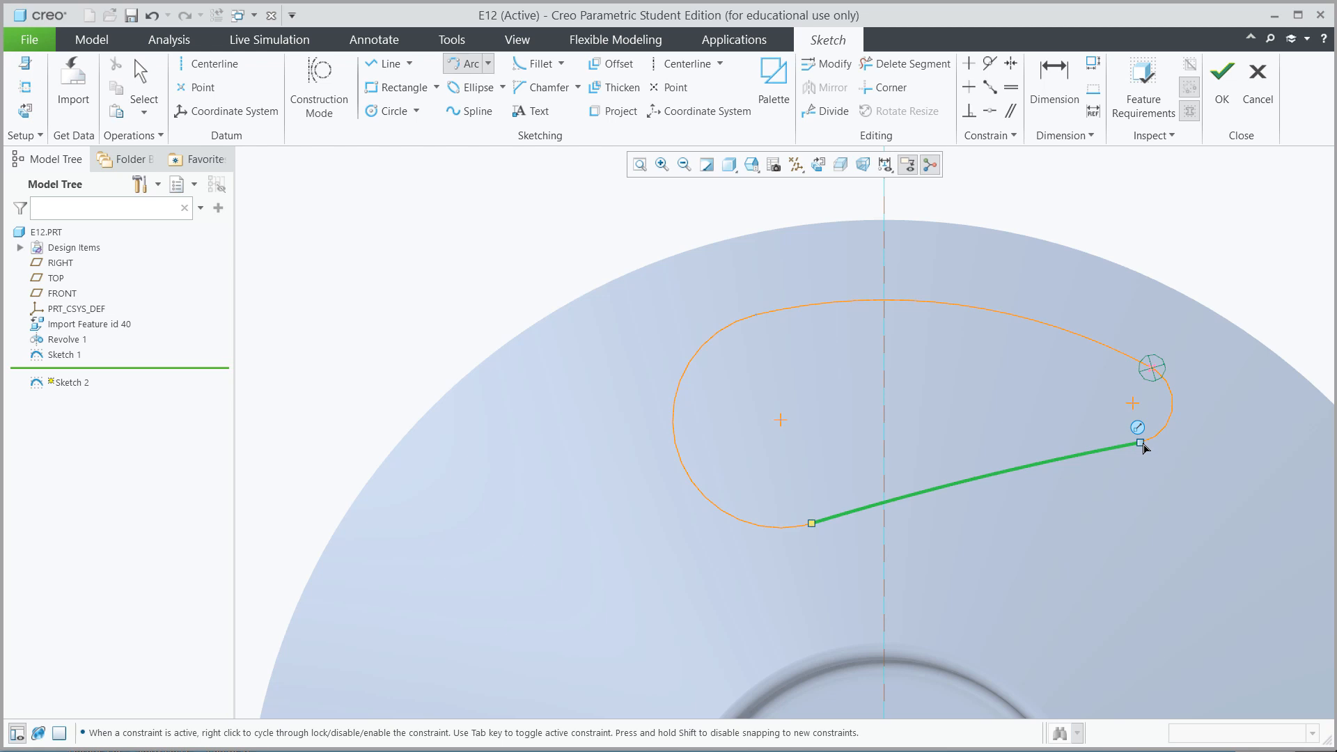
left_click(1141, 446)
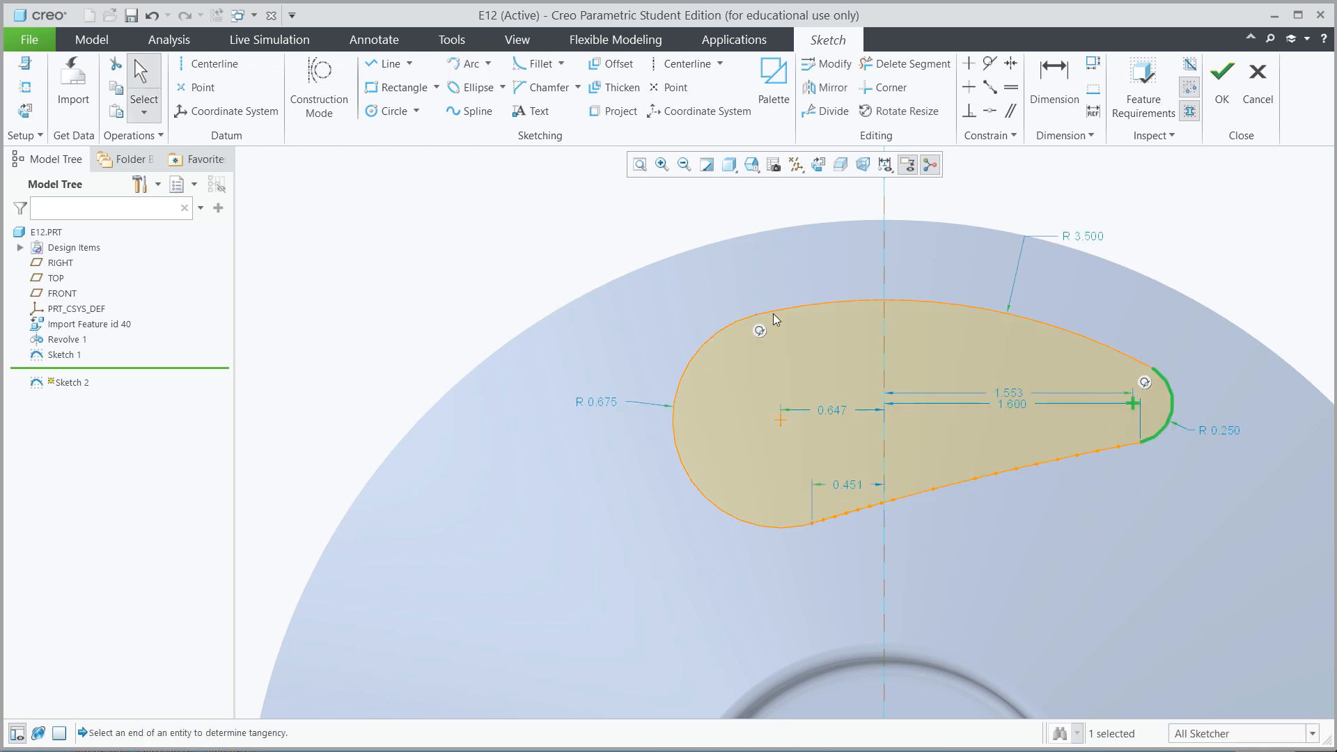
Step: Replace the straight lower edge with a 20.000-radius arc, closing the teardrop section
left_click(916, 499)
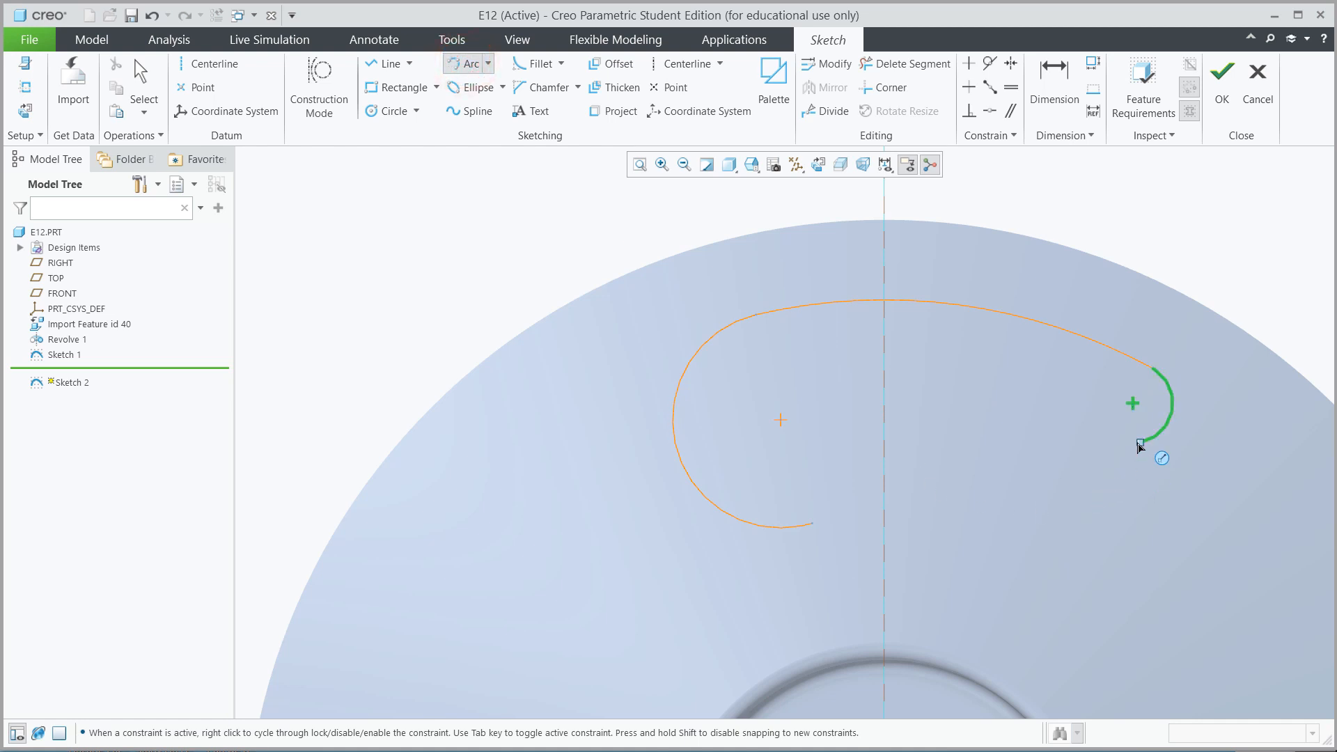
left_click(811, 522)
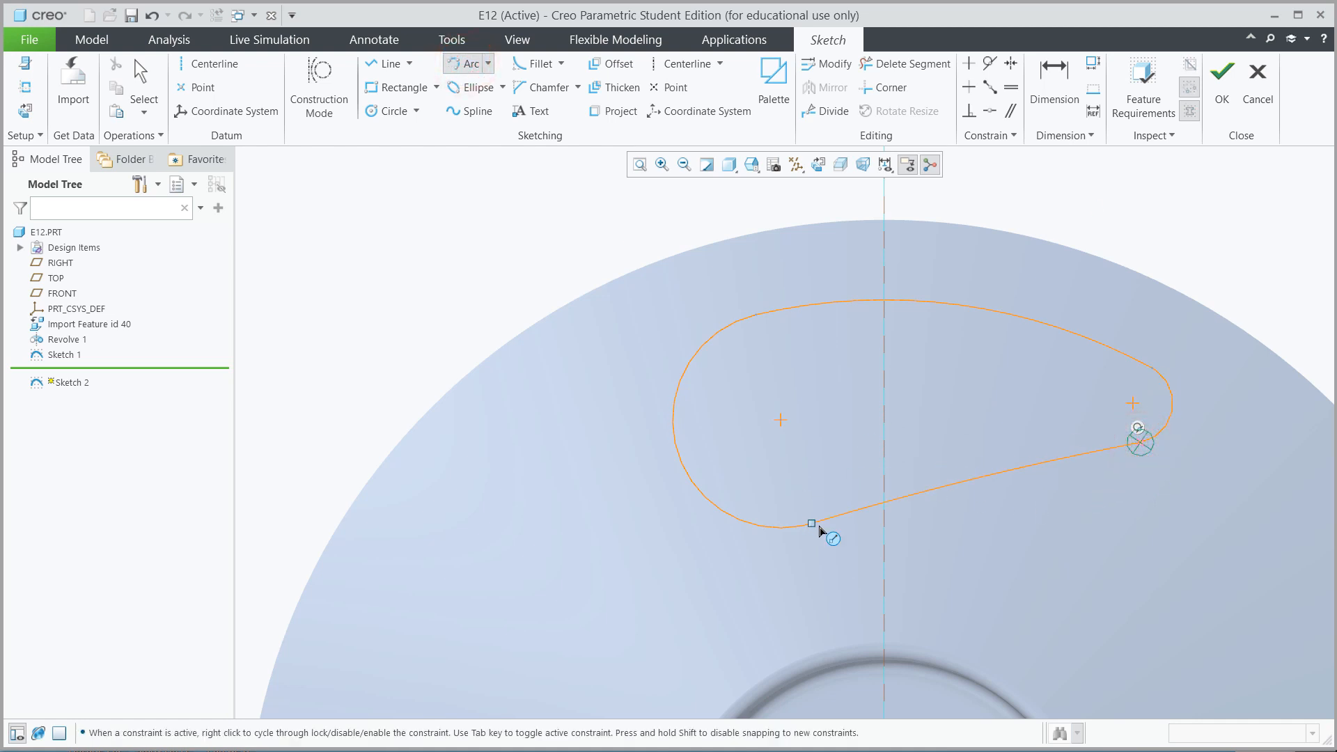
left_click(811, 524)
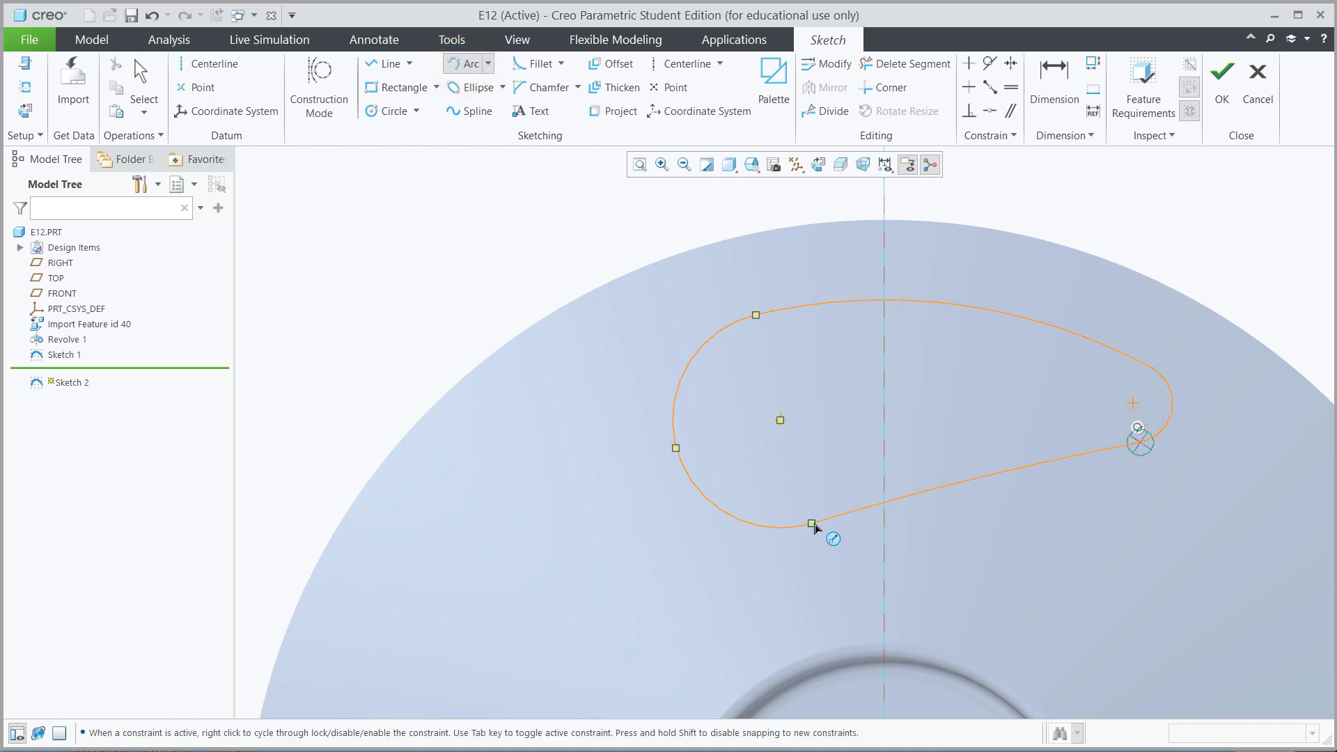
left_click(812, 522)
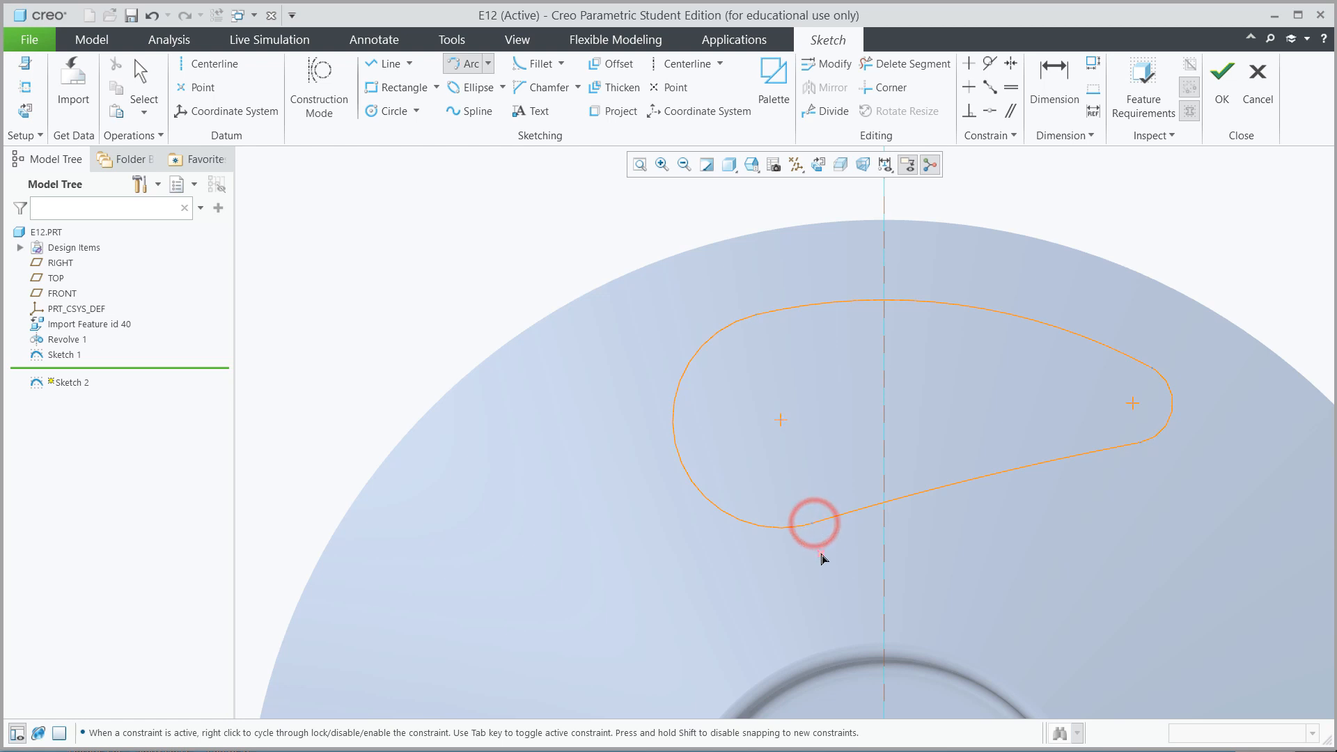
left_click(815, 524)
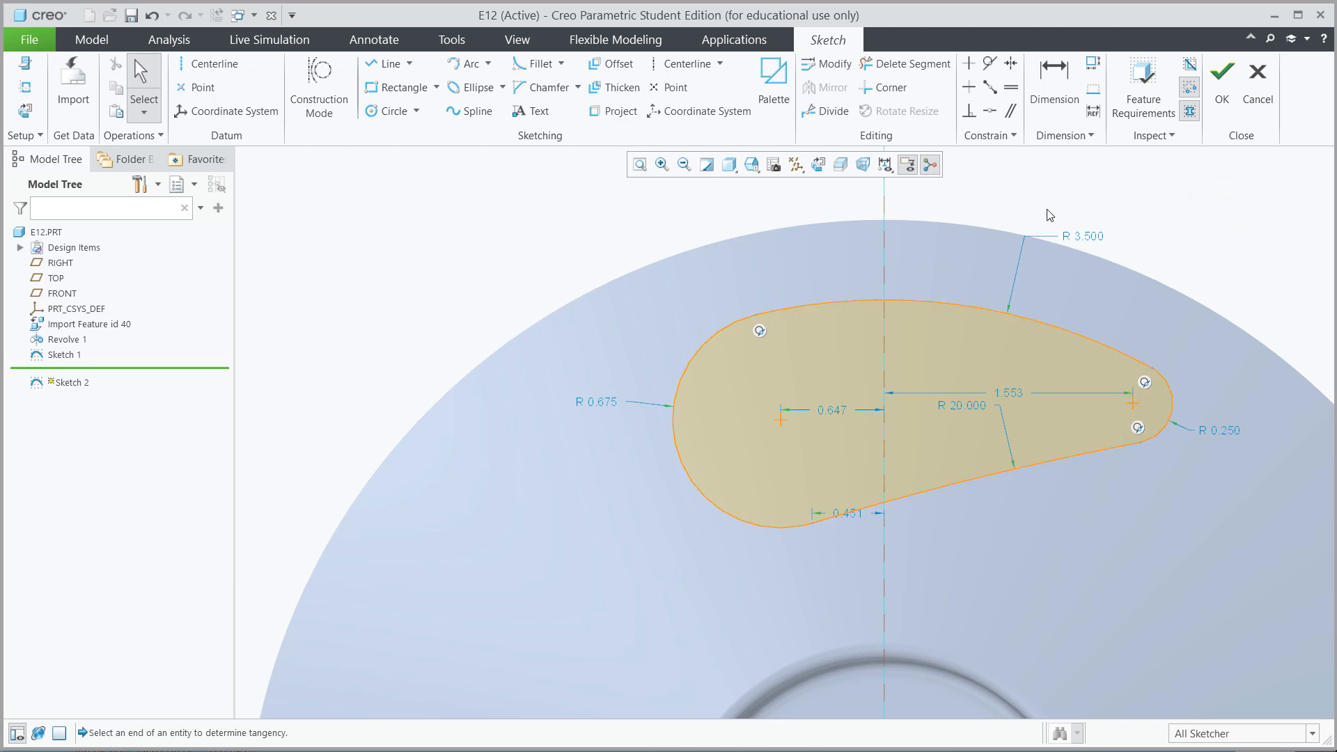
Step: Extrude the Sketch 2 teardrop Through All as a removed-material cut through the wheel
left_click(1222, 73)
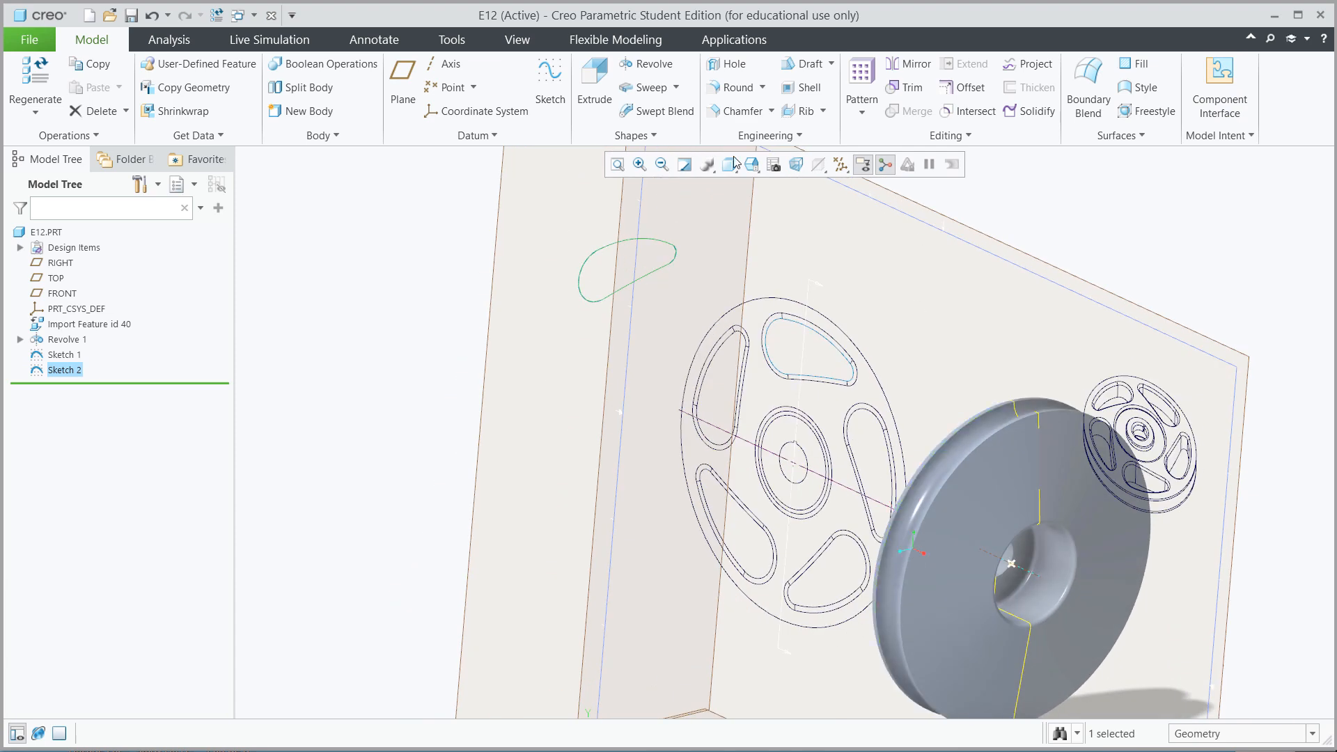
left_click(594, 77)
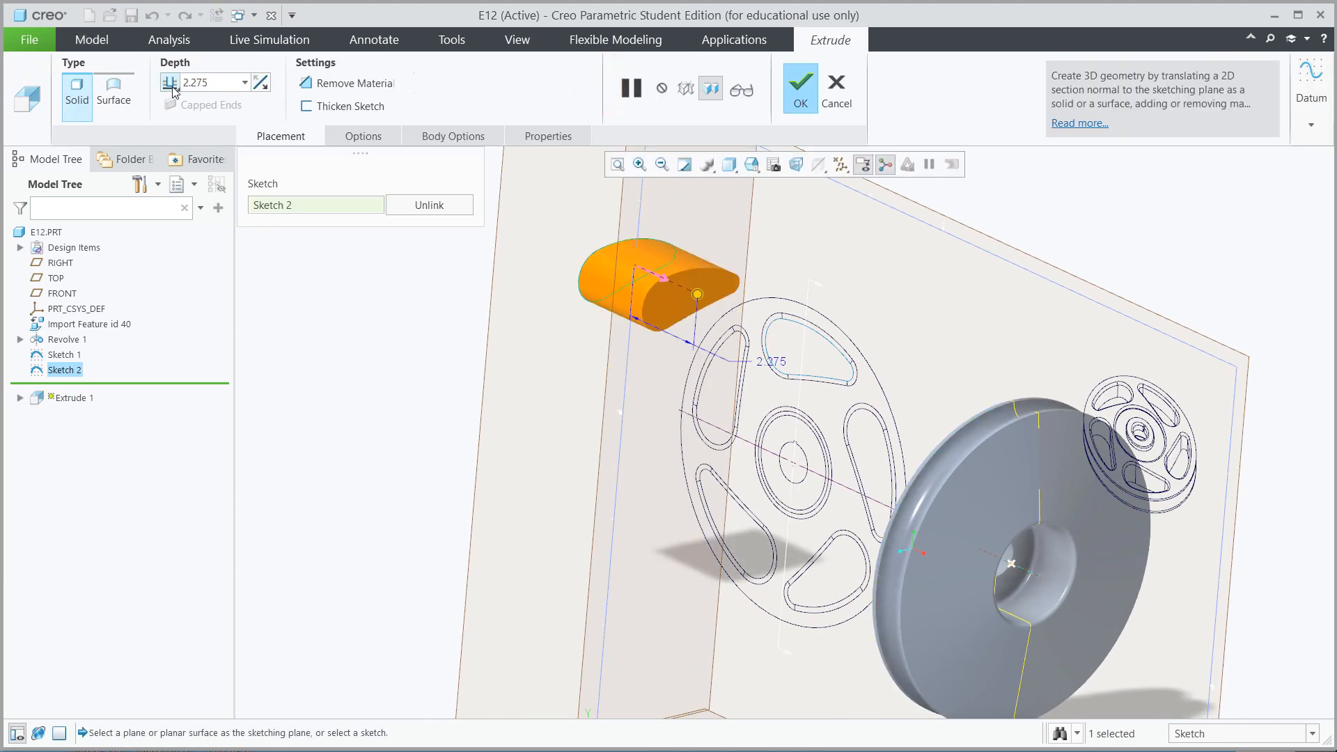
left_click(243, 82)
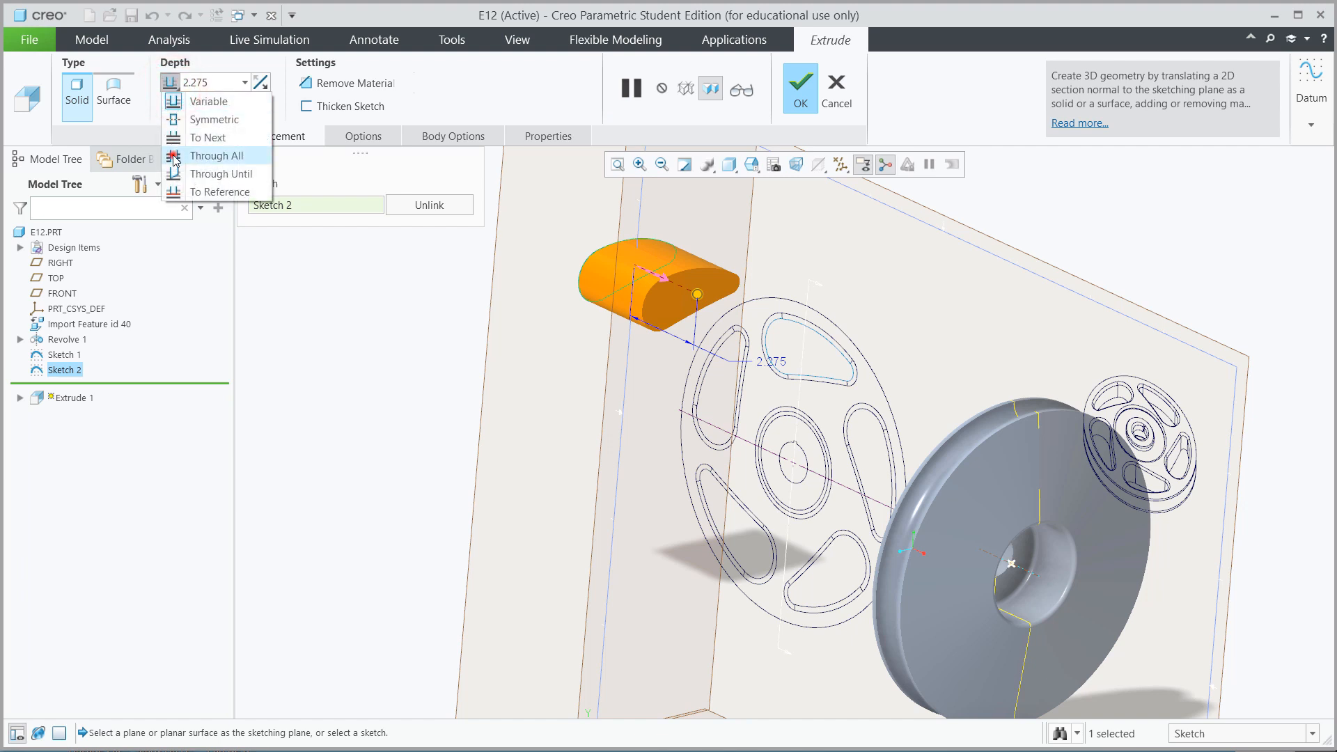
left_click(223, 154)
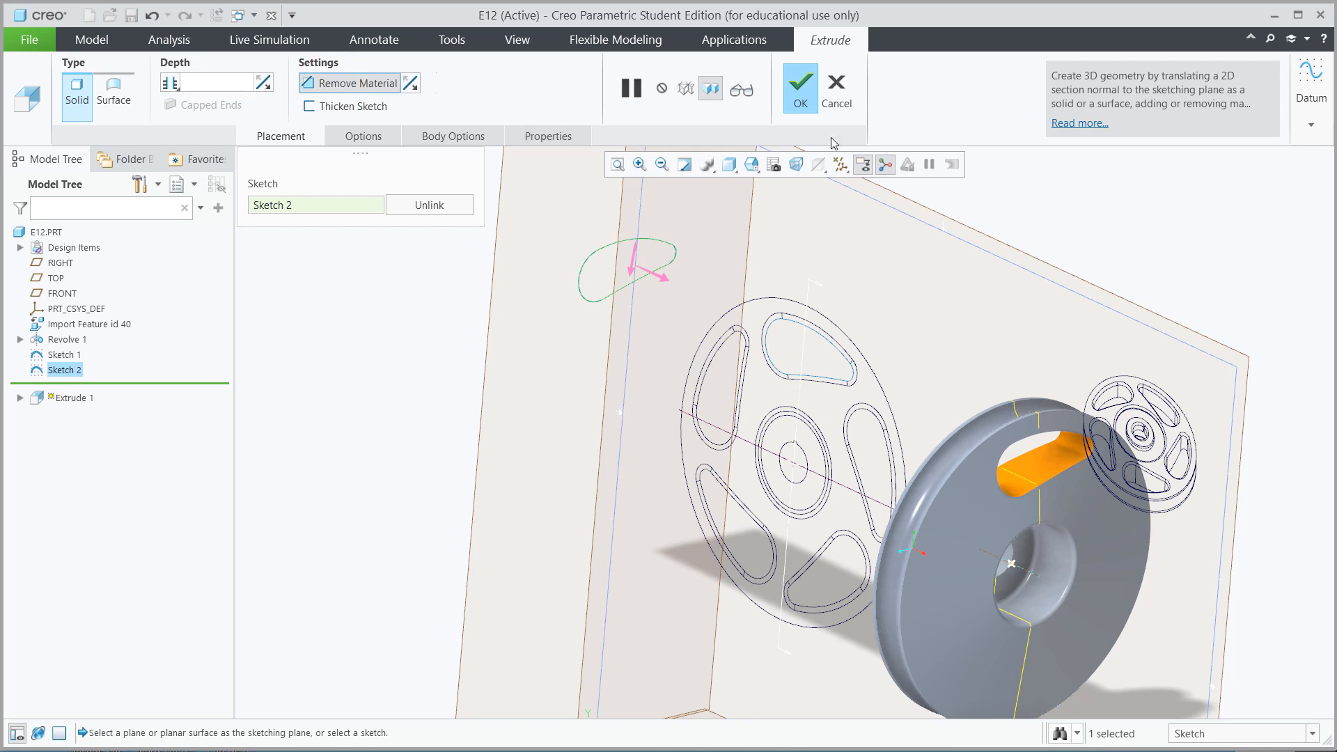
left_click(796, 88)
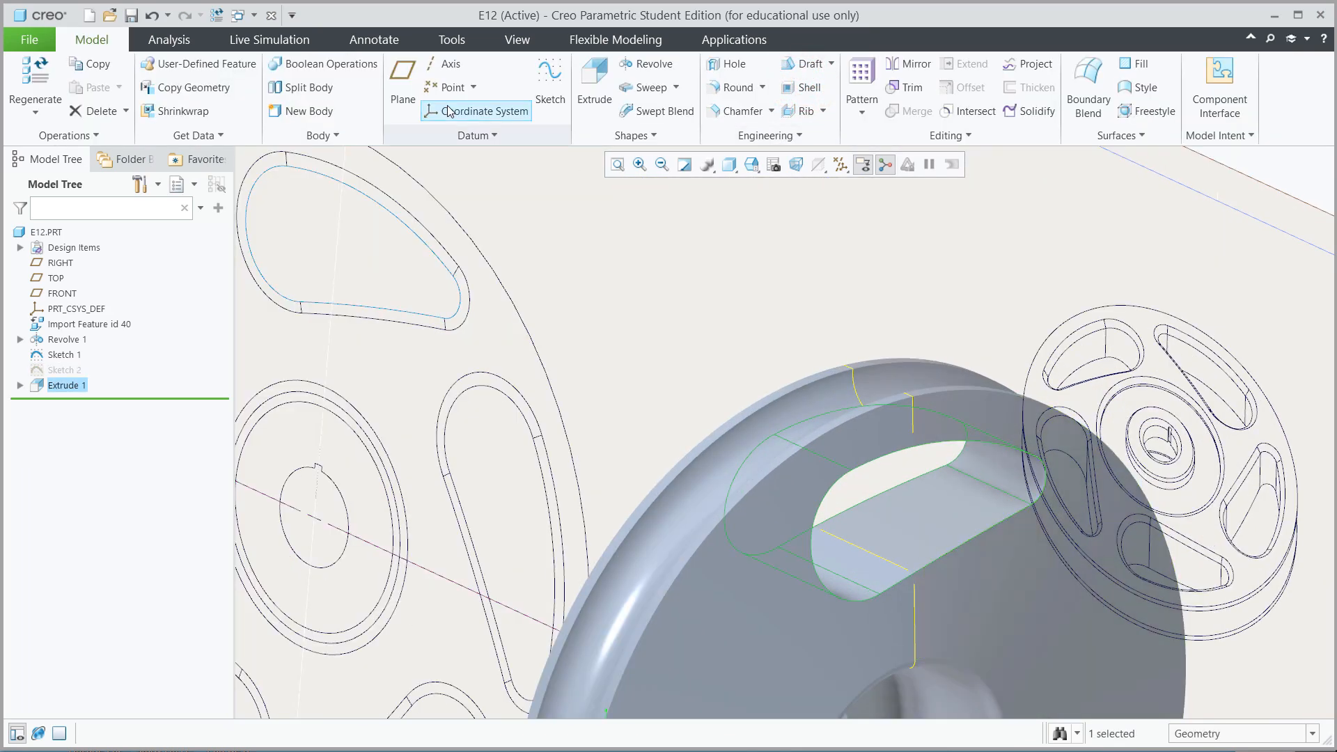
mouse_move(740, 111)
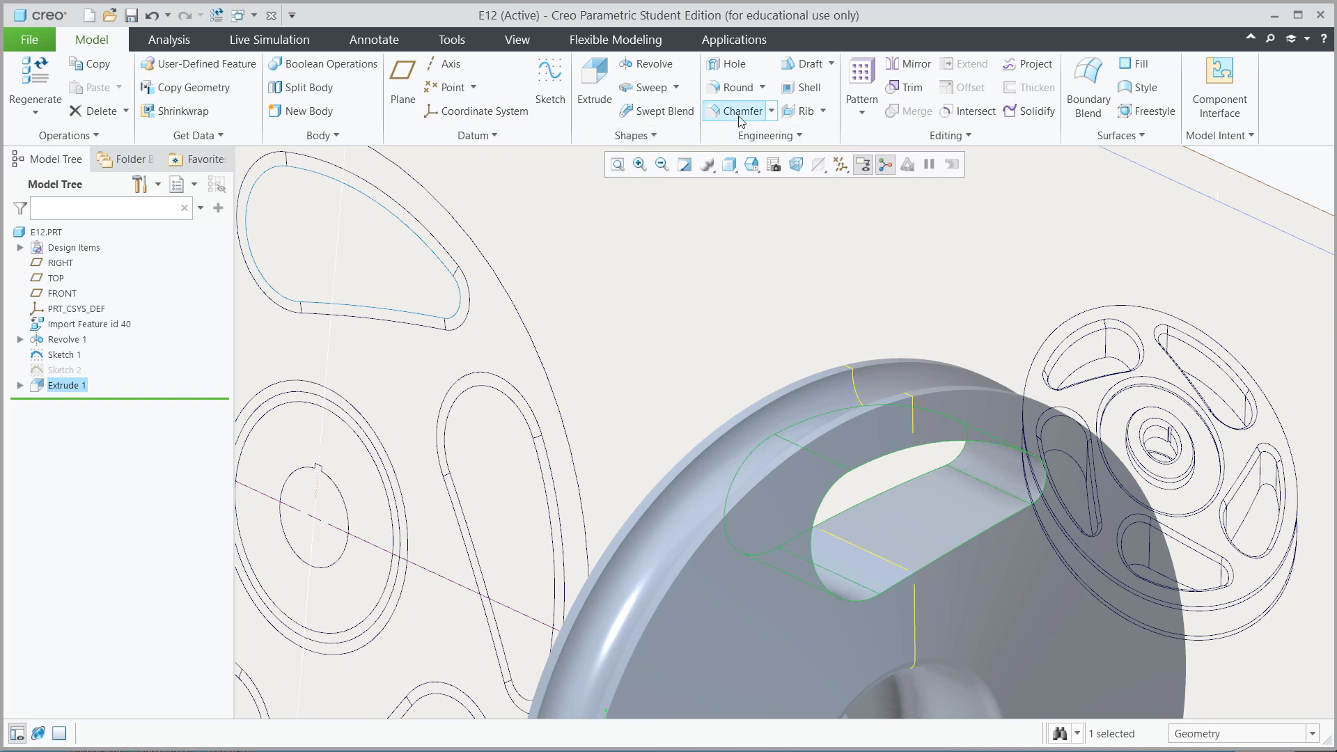
Step: Chamfer the edges of the teardrop opening at D 0.125
left_click(740, 112)
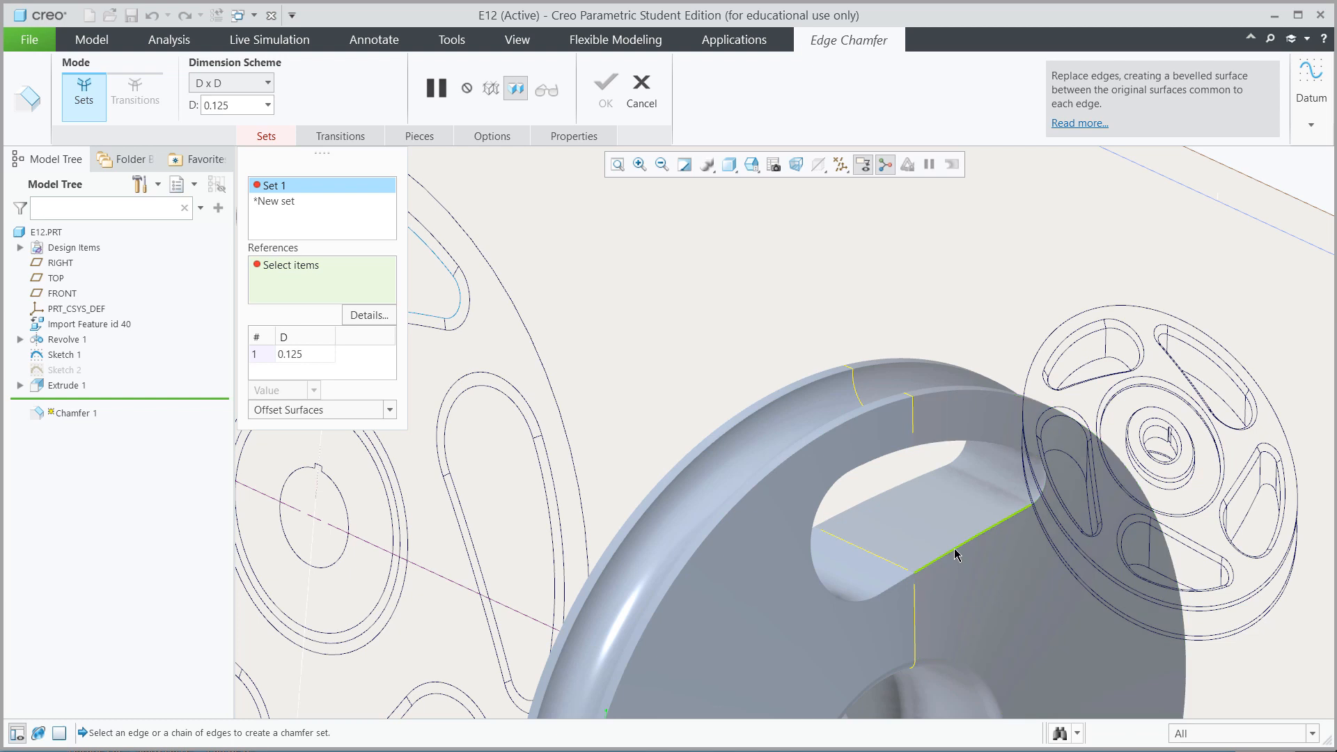
left_click(956, 554)
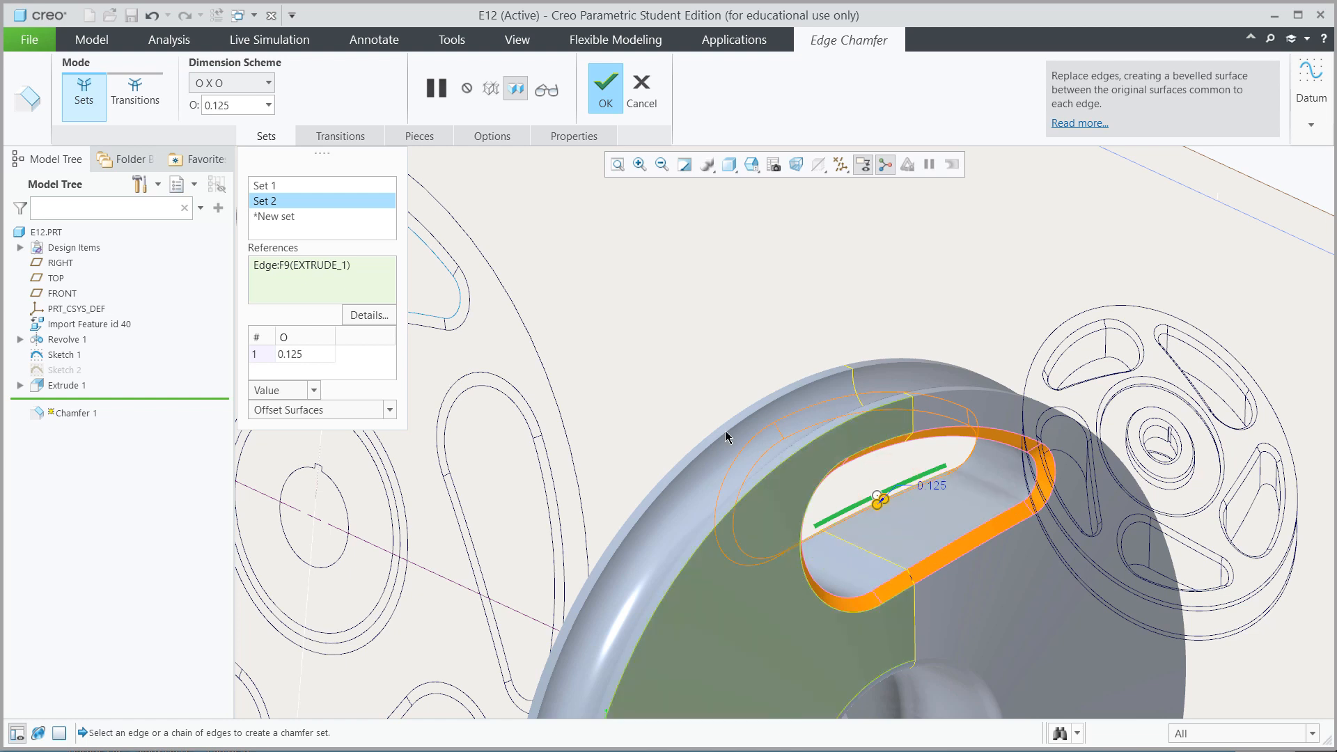
left_click(603, 87)
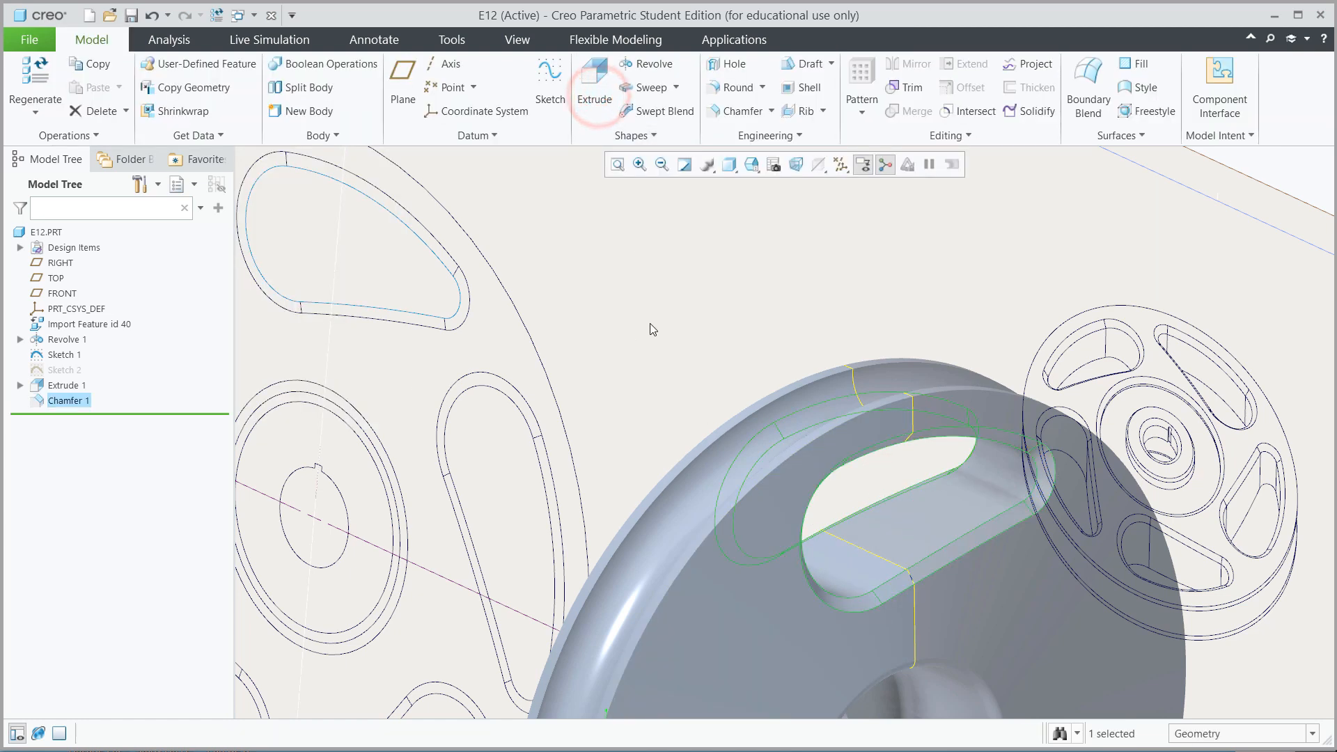
Step: Select Extrude 1 and Chamfer 1 and start an Axis pattern around the wheel's center axis
left_click(66, 385)
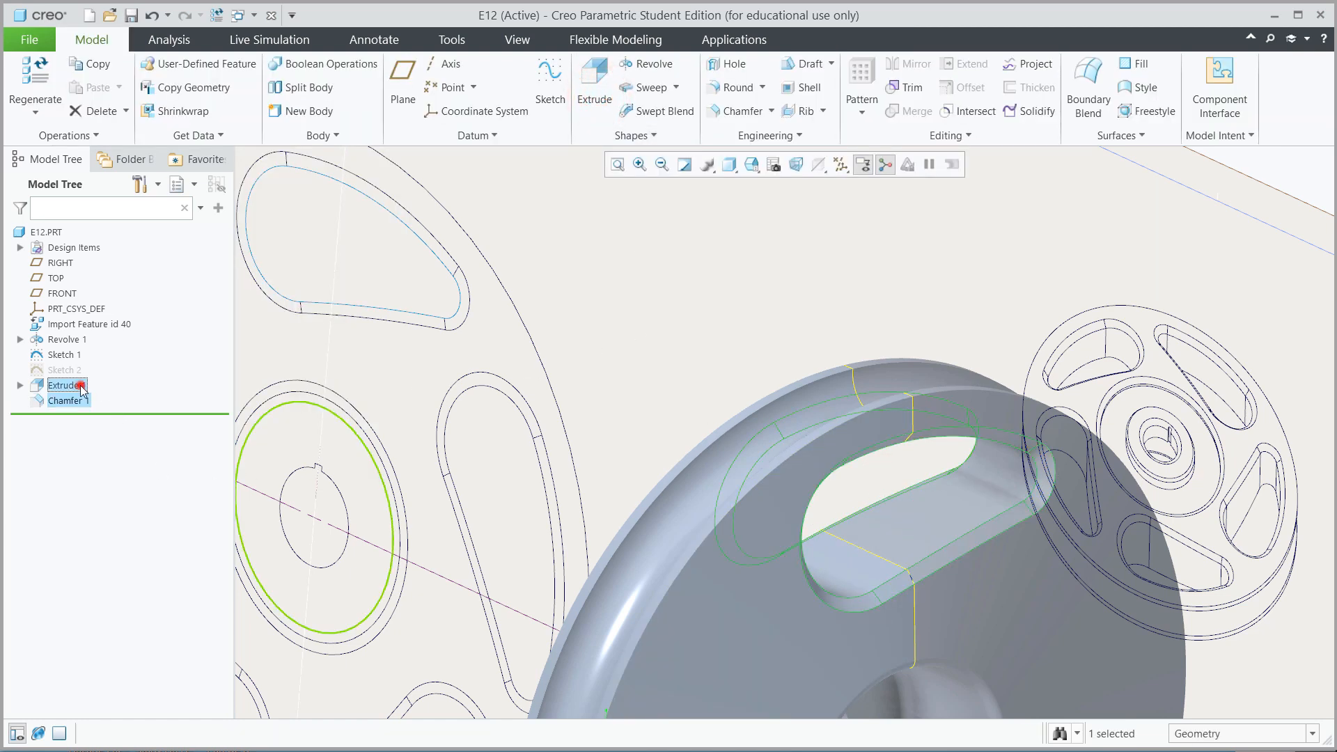
left_click(844, 594)
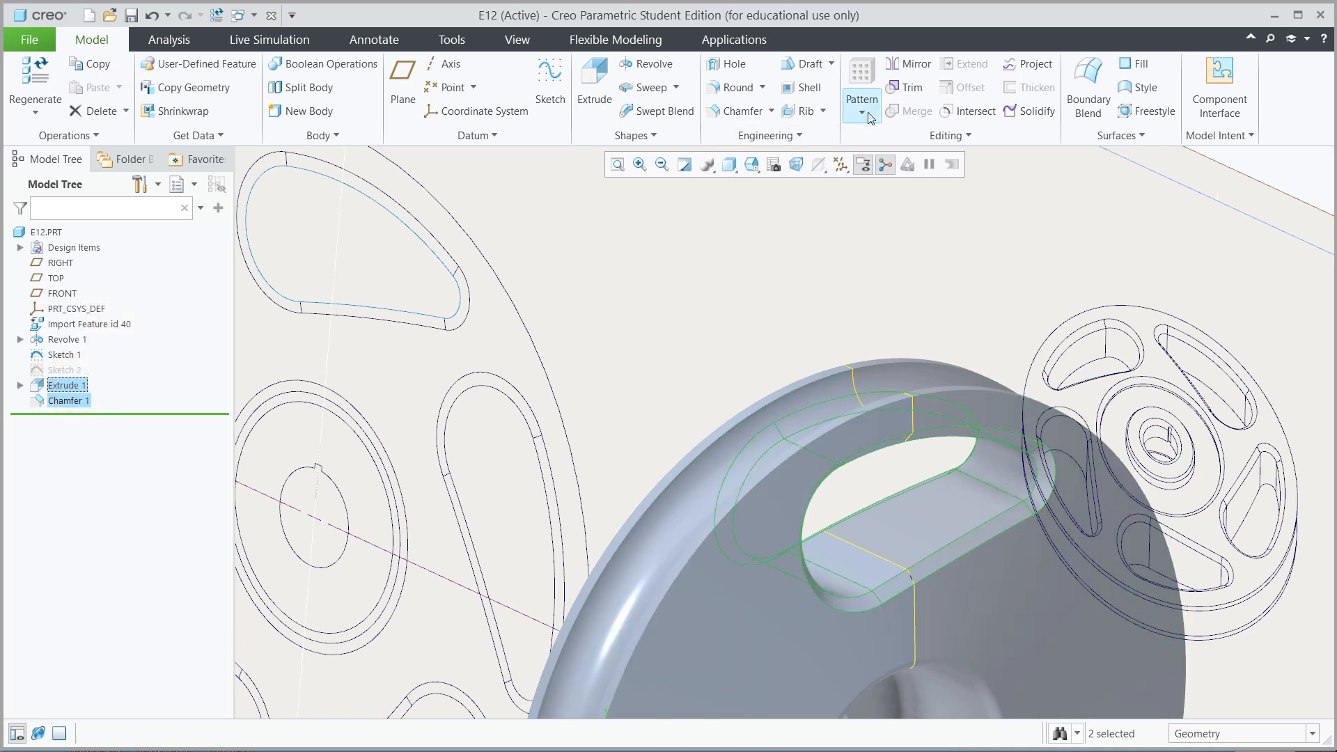
left_click(861, 99)
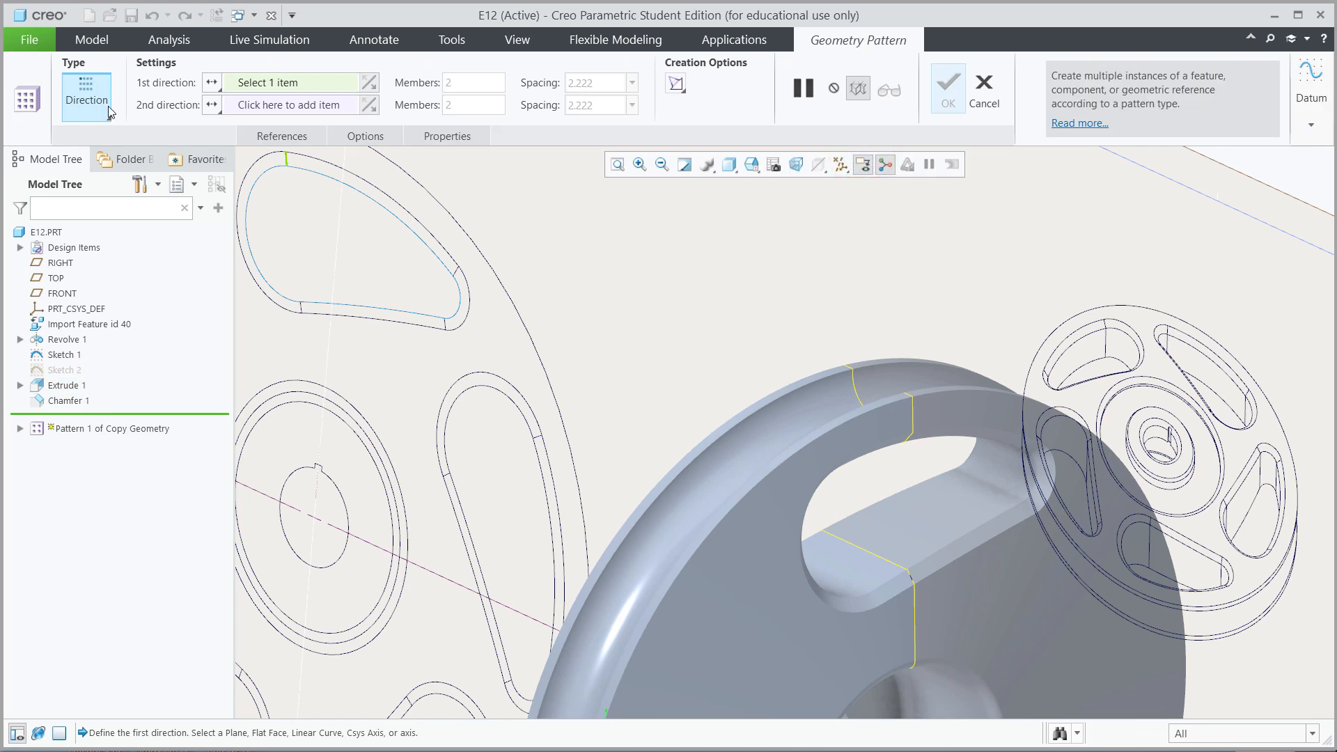
left_click(83, 92)
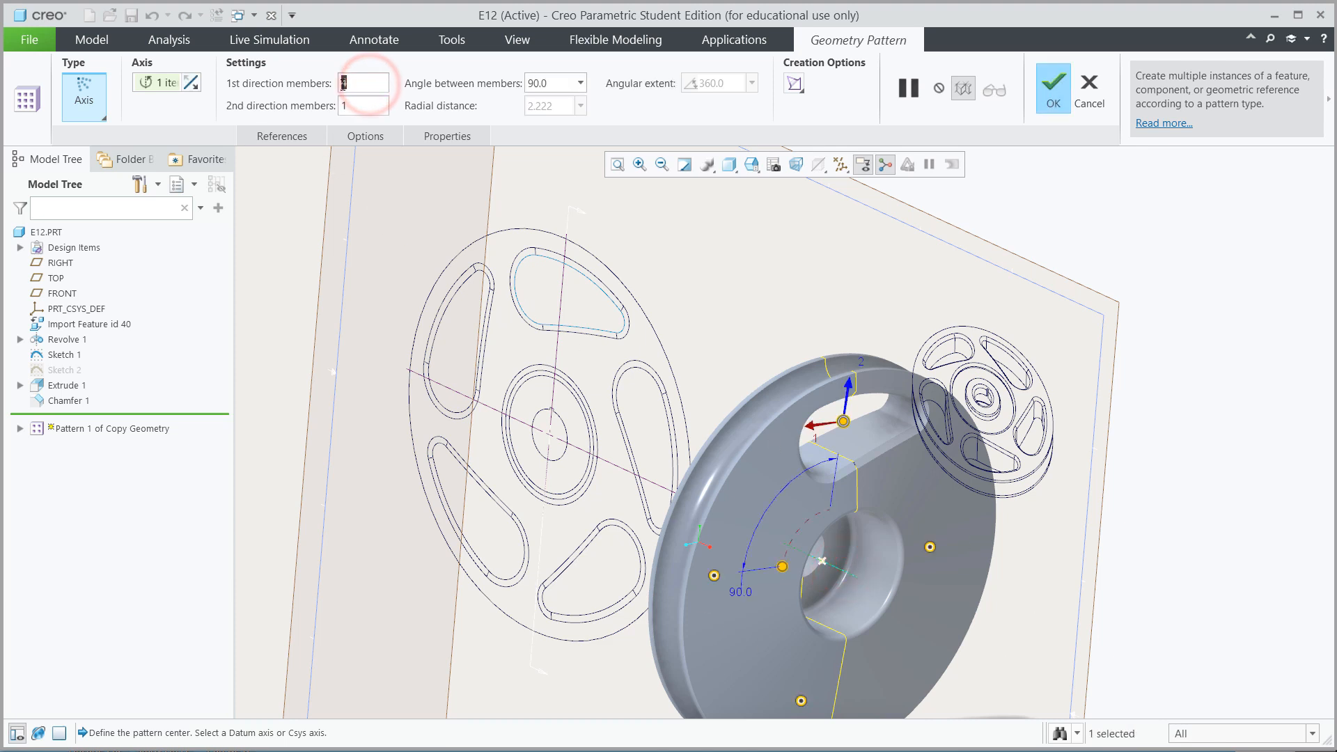
Step: Set the axis pattern to 5 members at 72.0° and confirm Pattern 1
type("5")
left_click(556, 82)
type("360/")
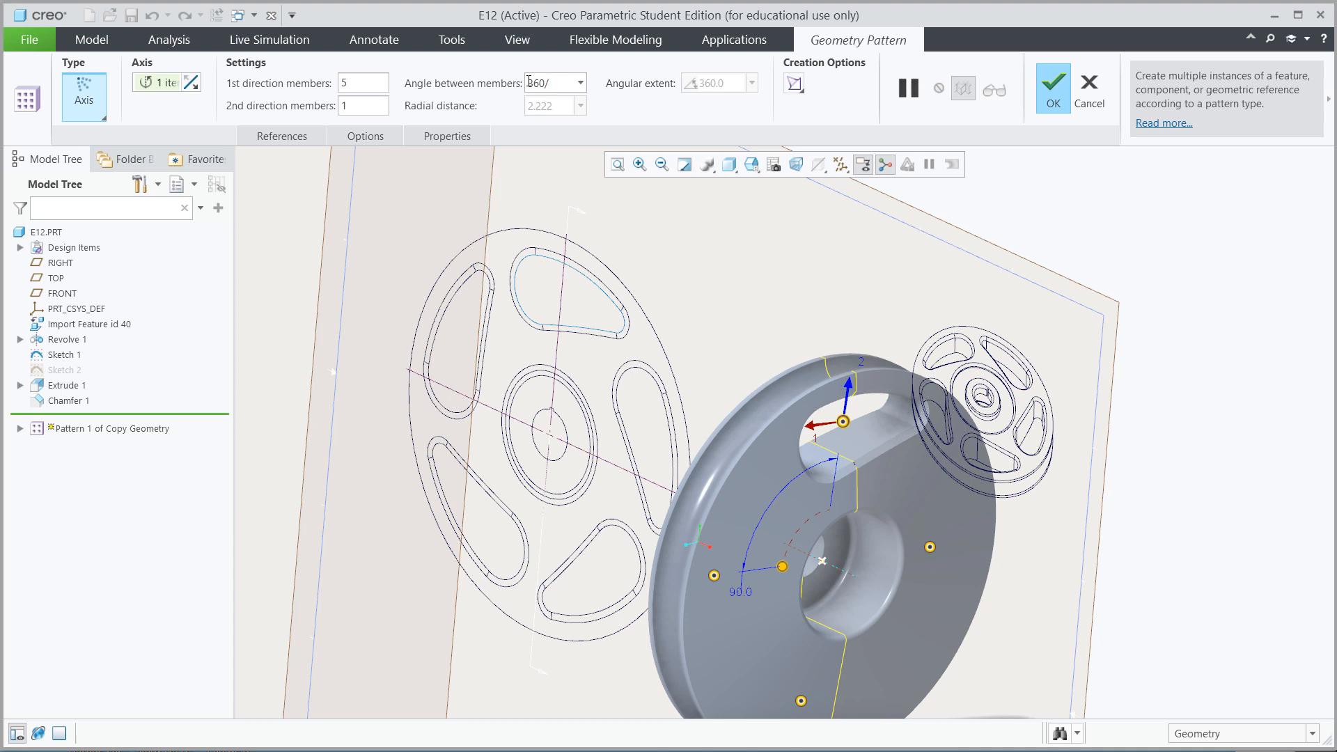
type("5")
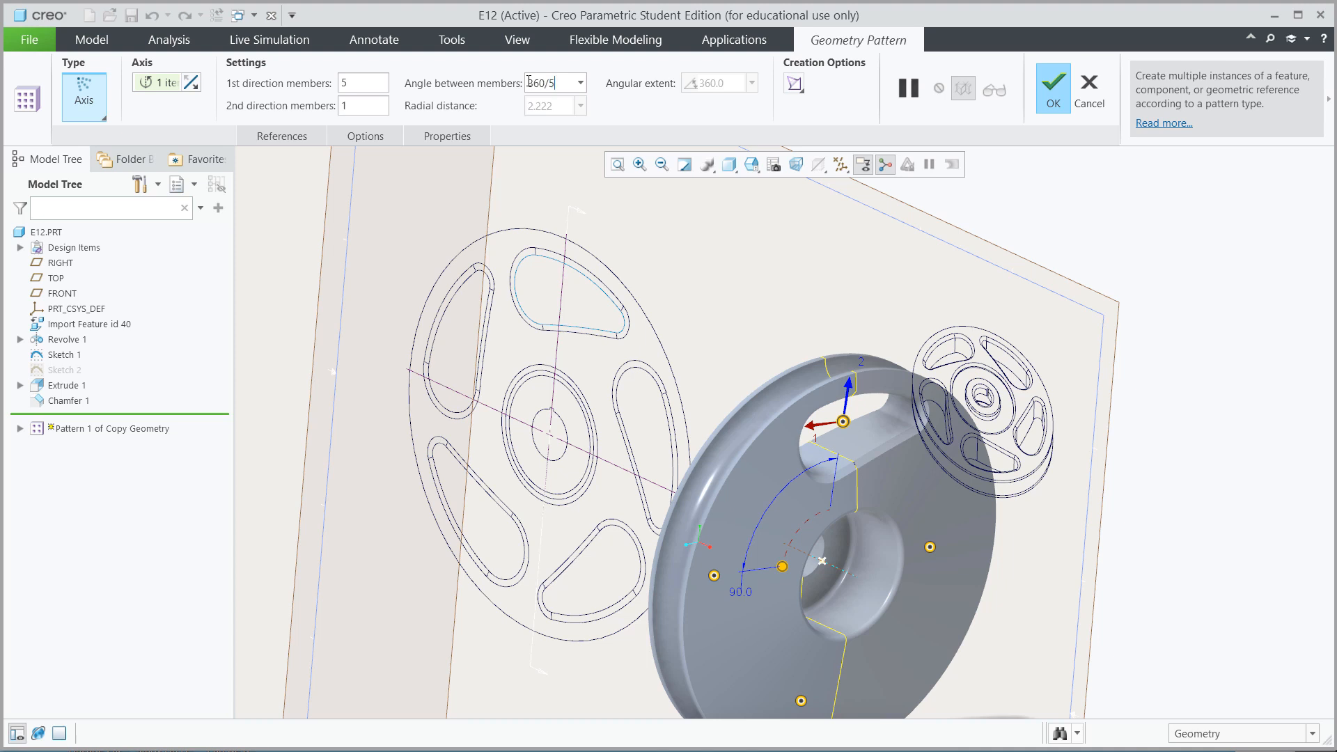
type("72.0")
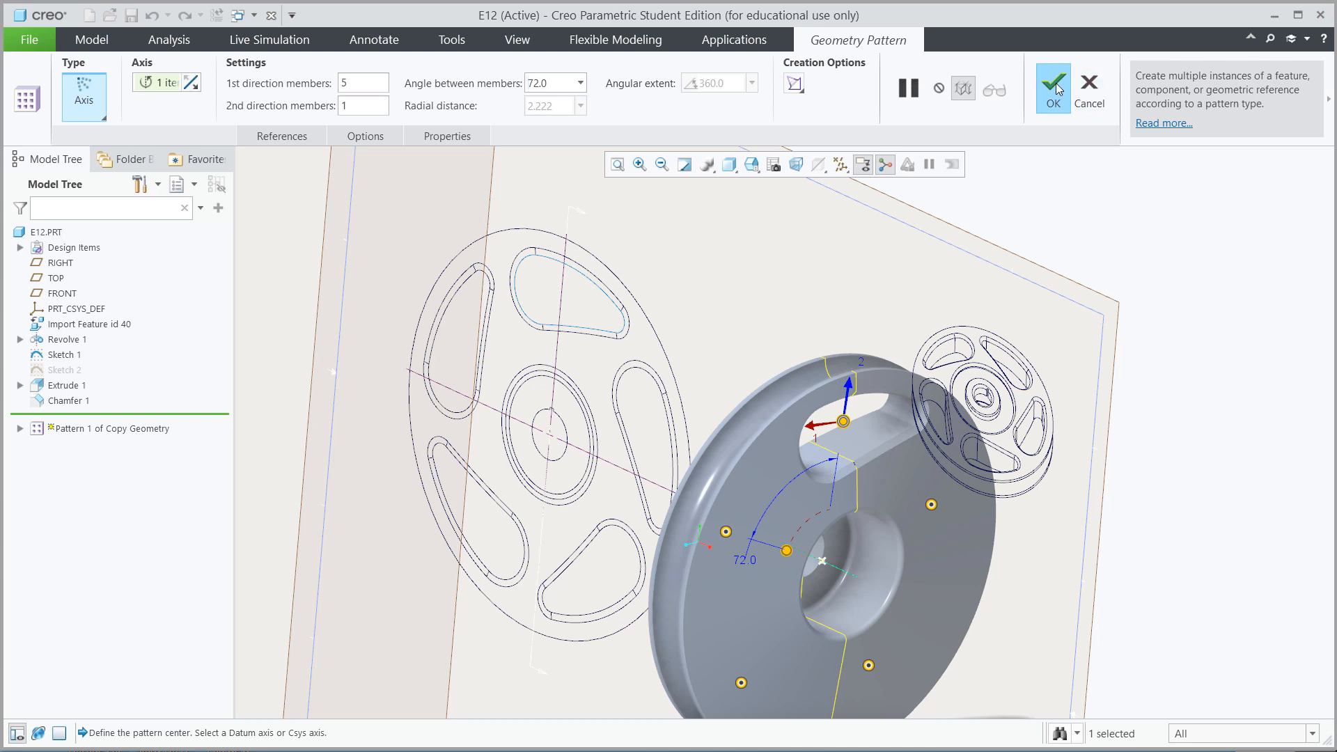
left_click(1053, 88)
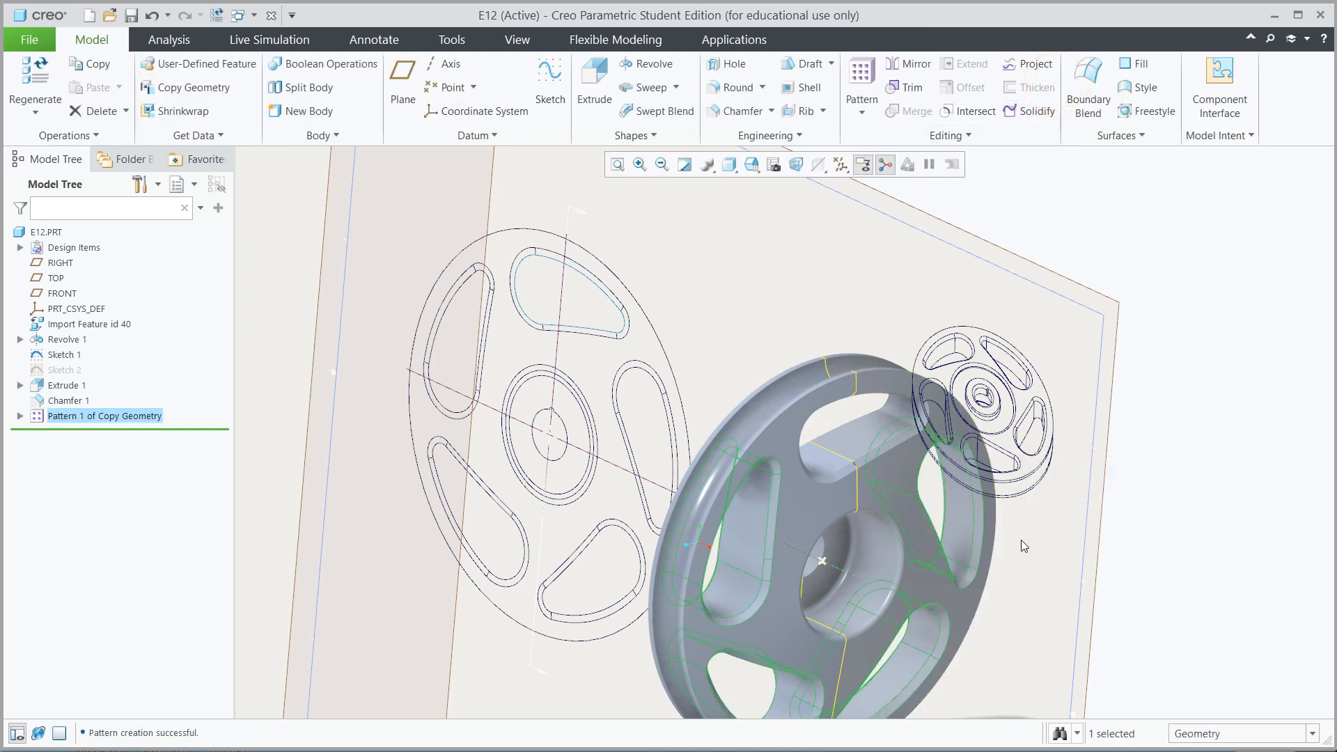